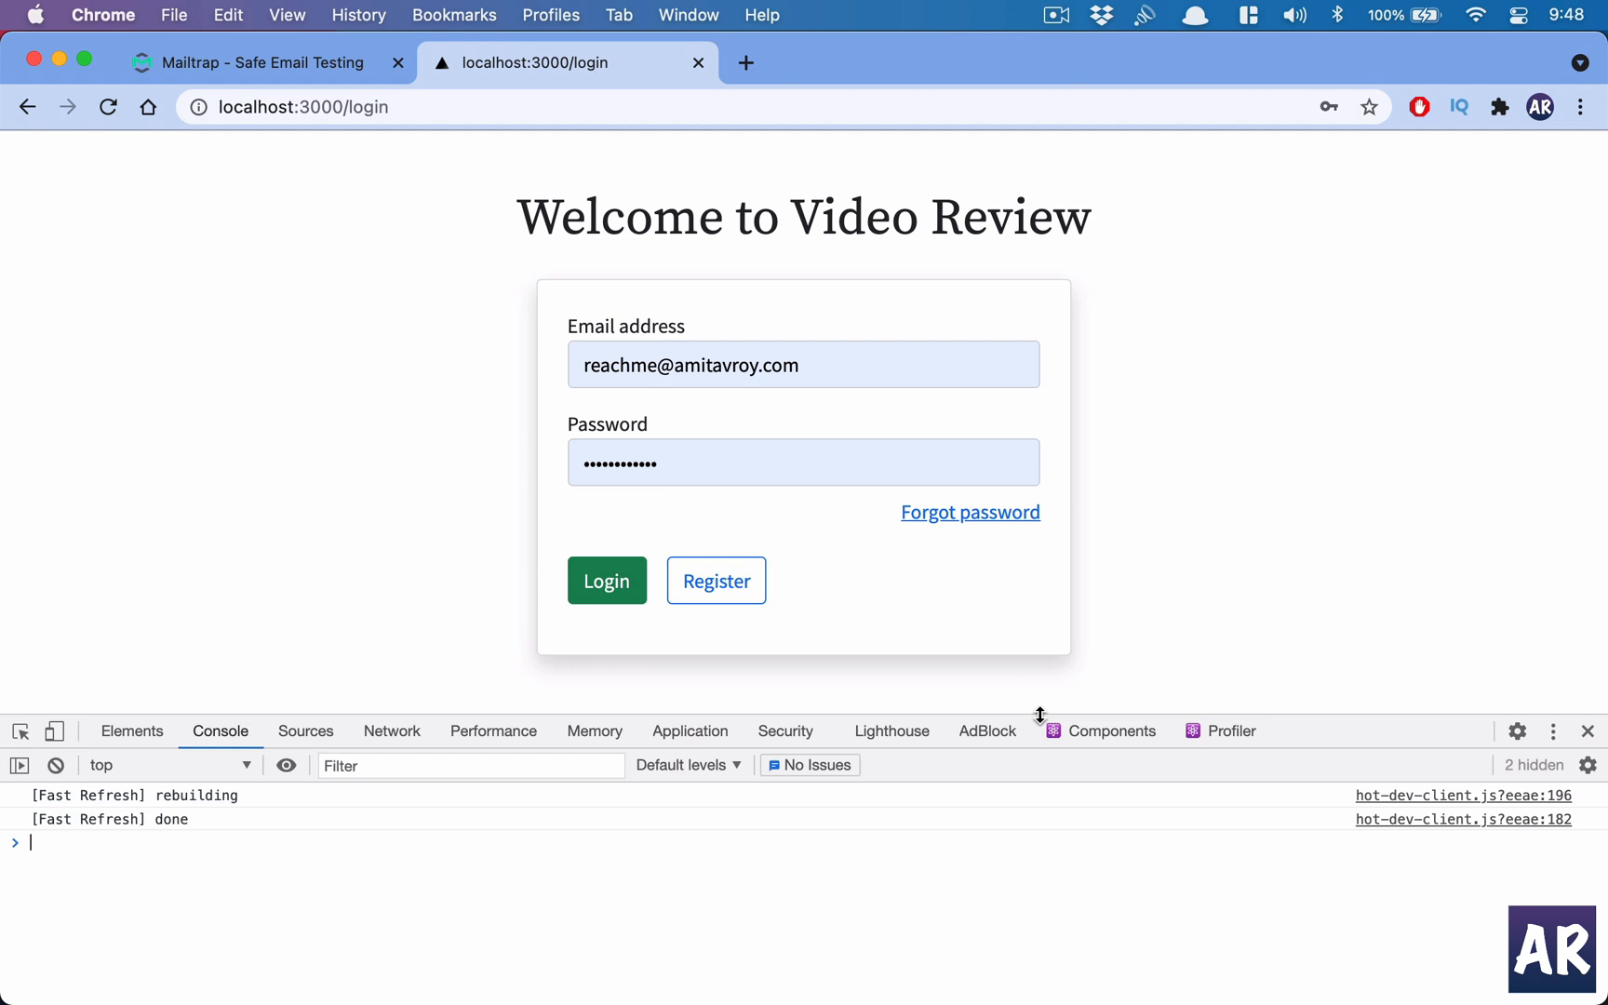
mouse_move(968, 711)
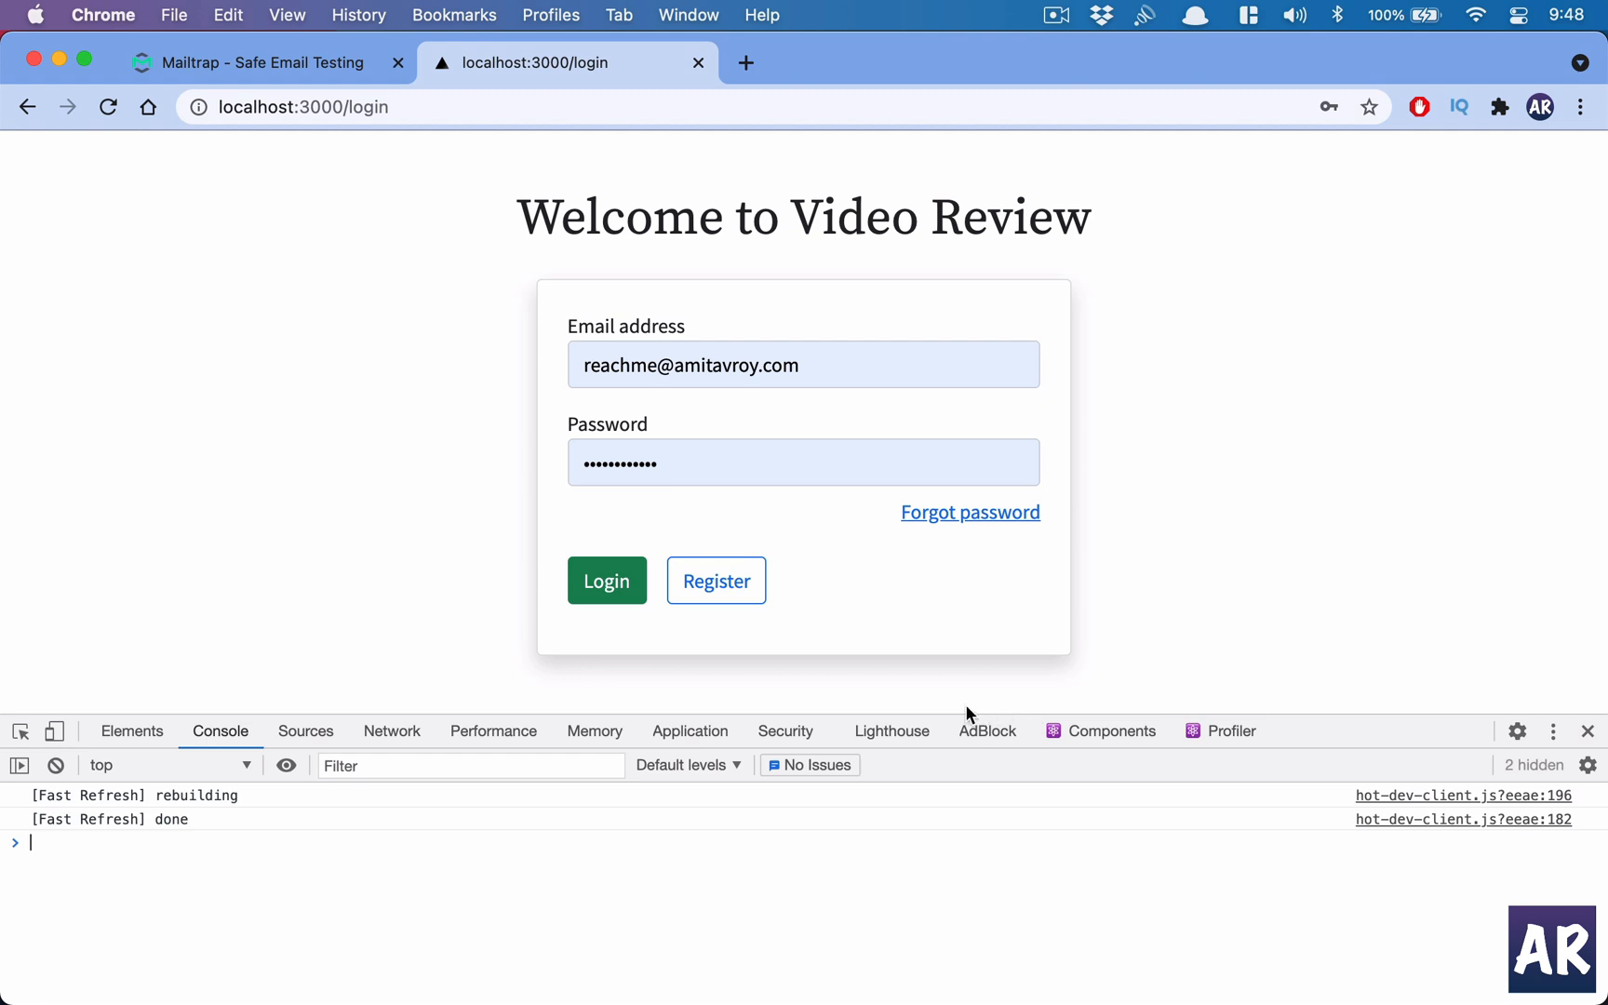
mouse_move(527, 450)
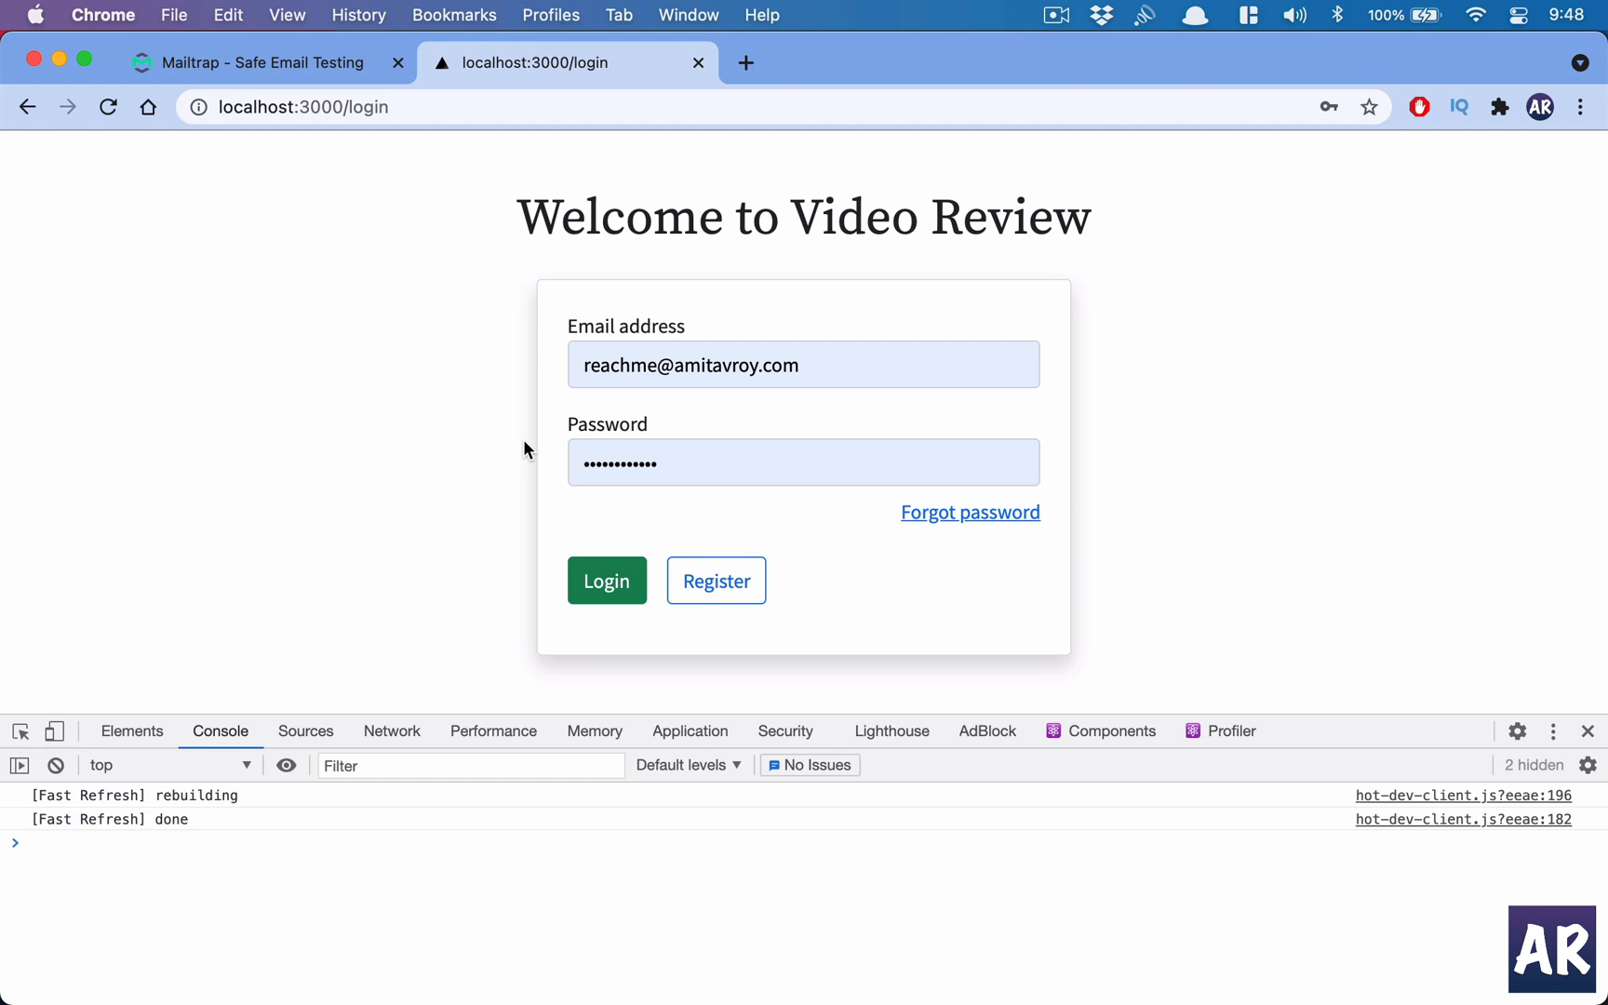
mouse_move(1439, 717)
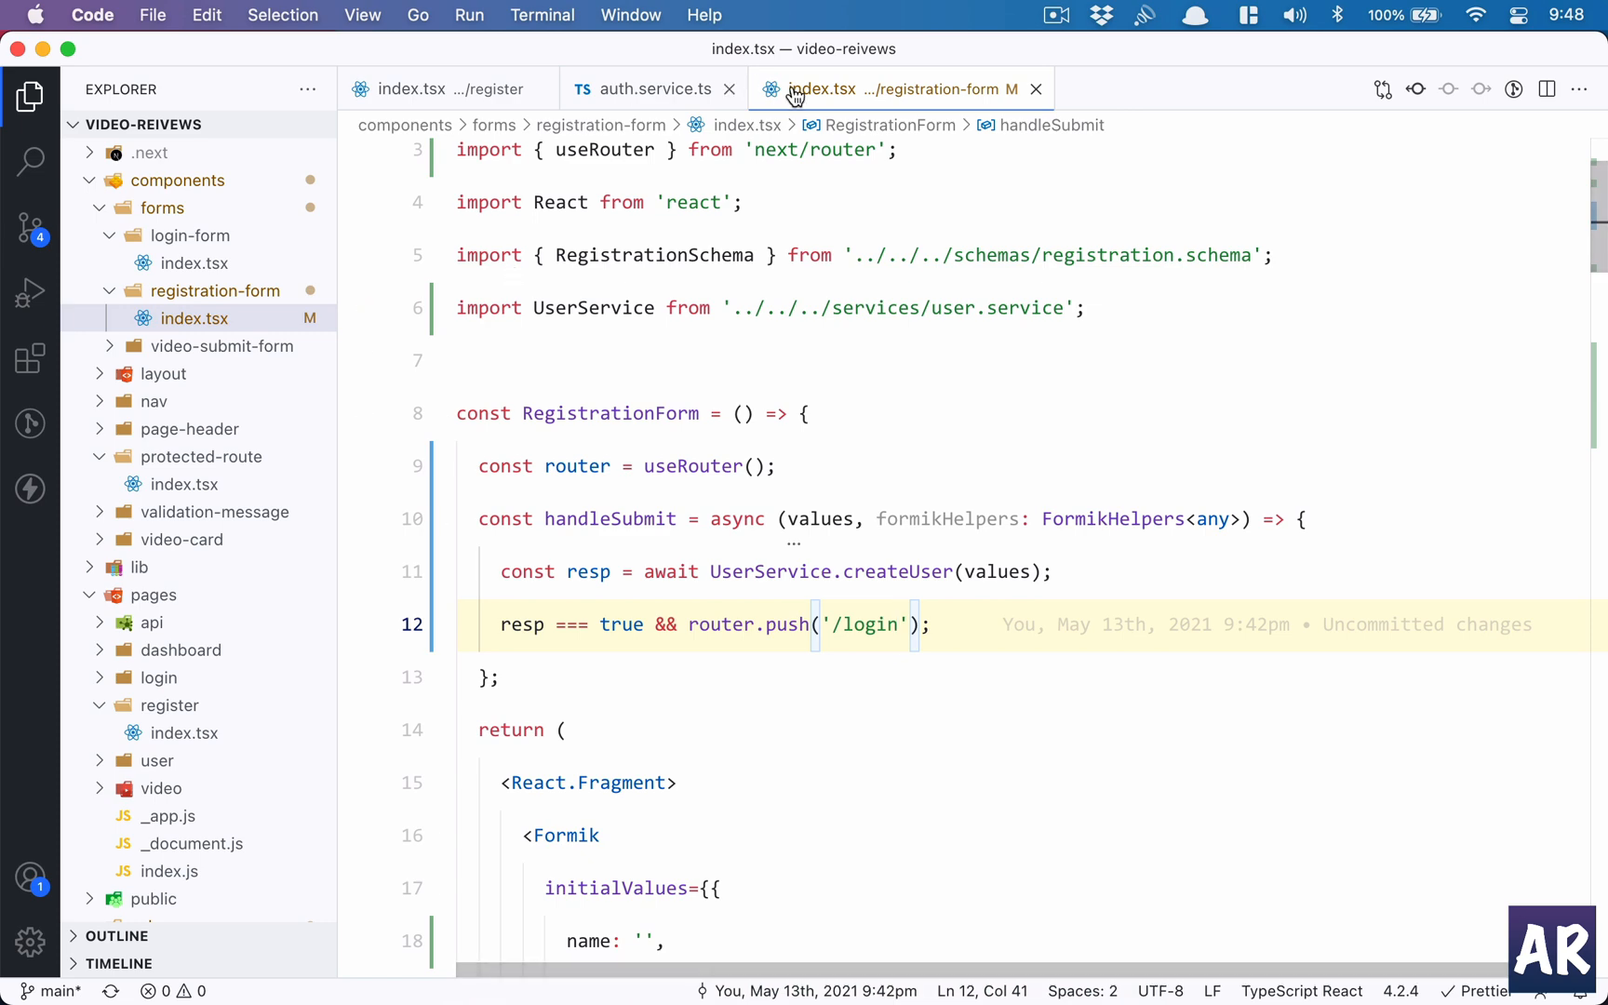
Close all open editor tabs, leaving the video-reviews explorer with no file open.
click(1036, 89)
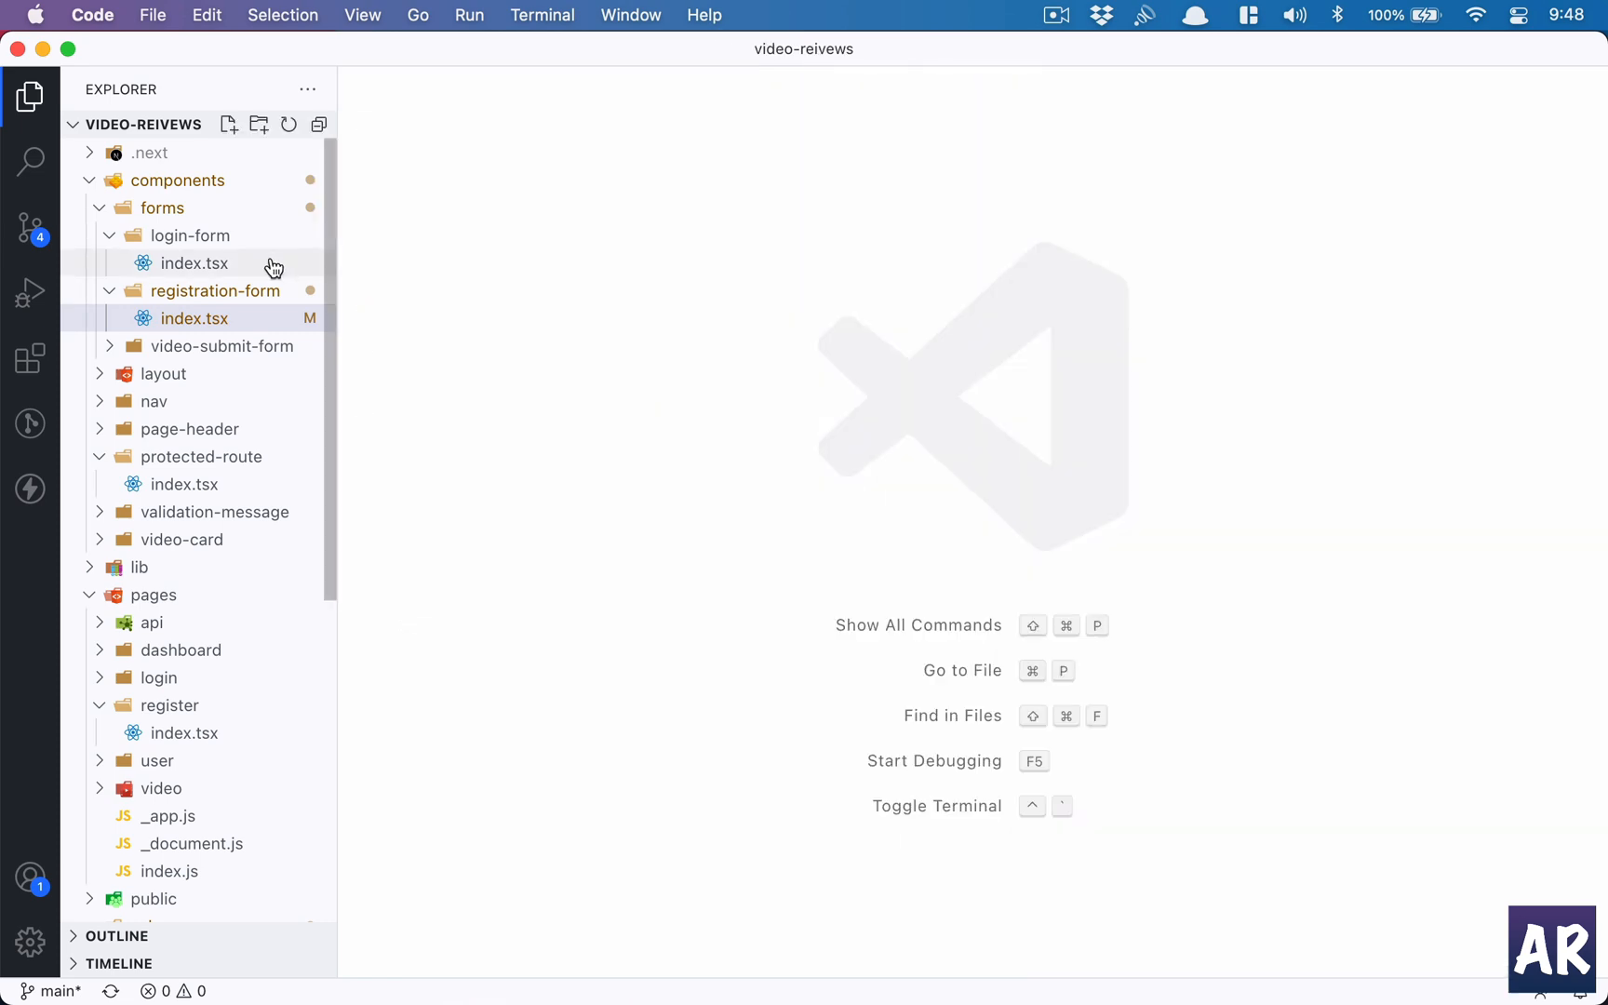
mouse_move(212, 250)
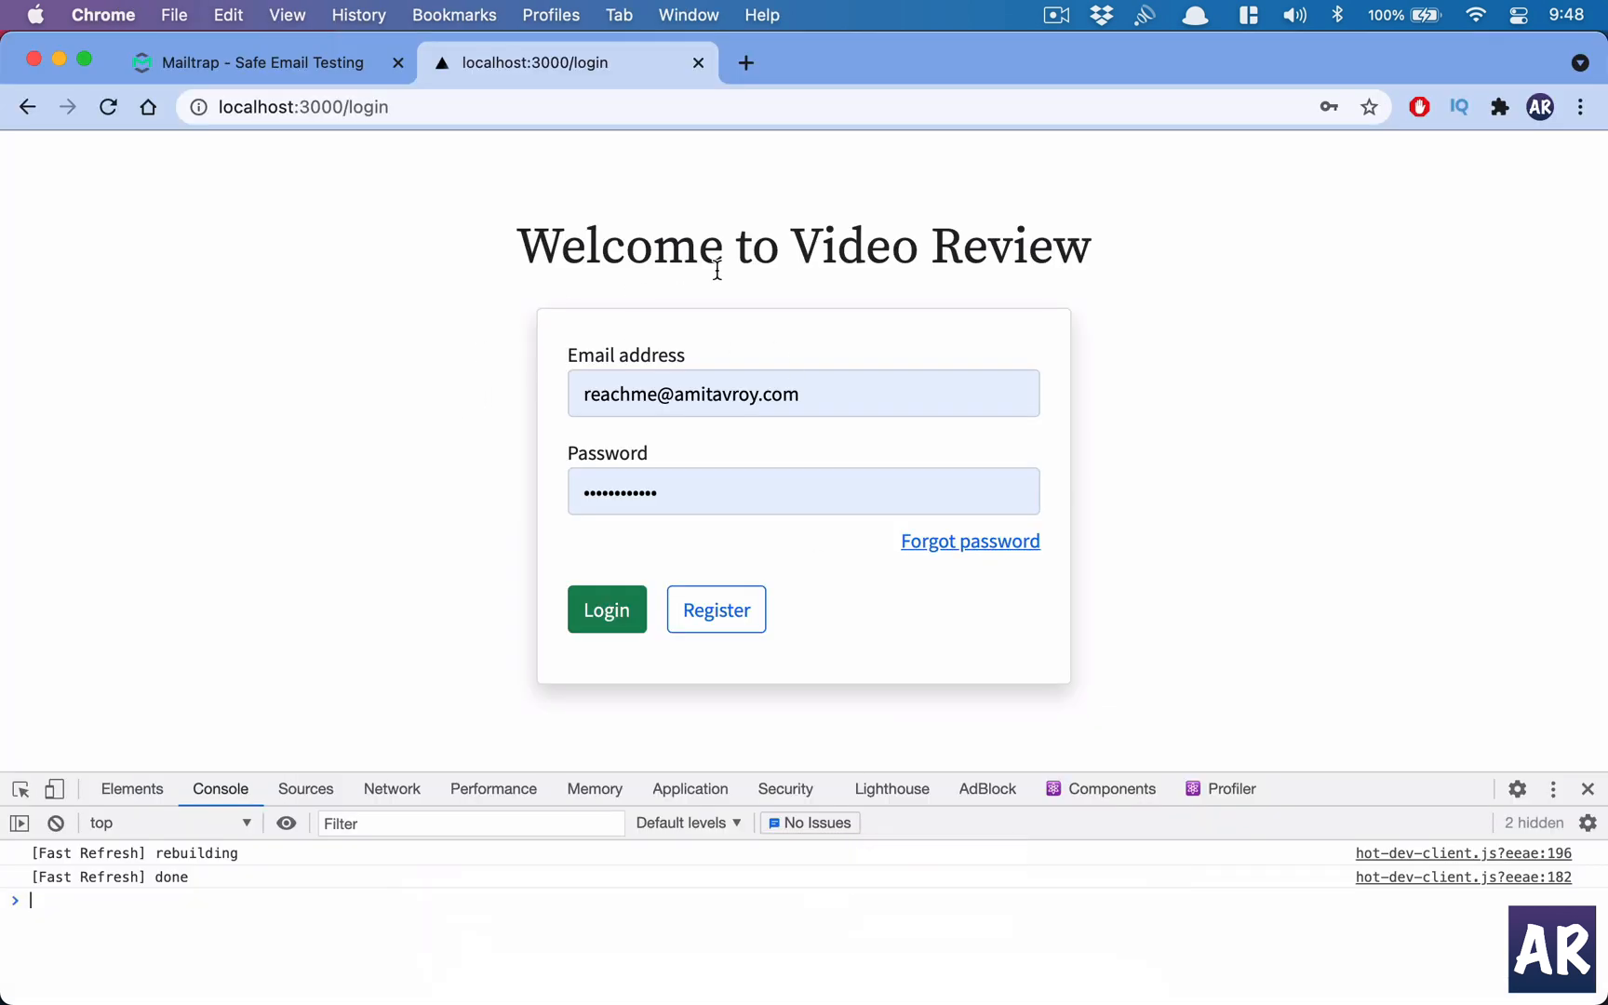
Go to the registration form via the Register button, then switch to the Mailtrap inbox.
click(716, 611)
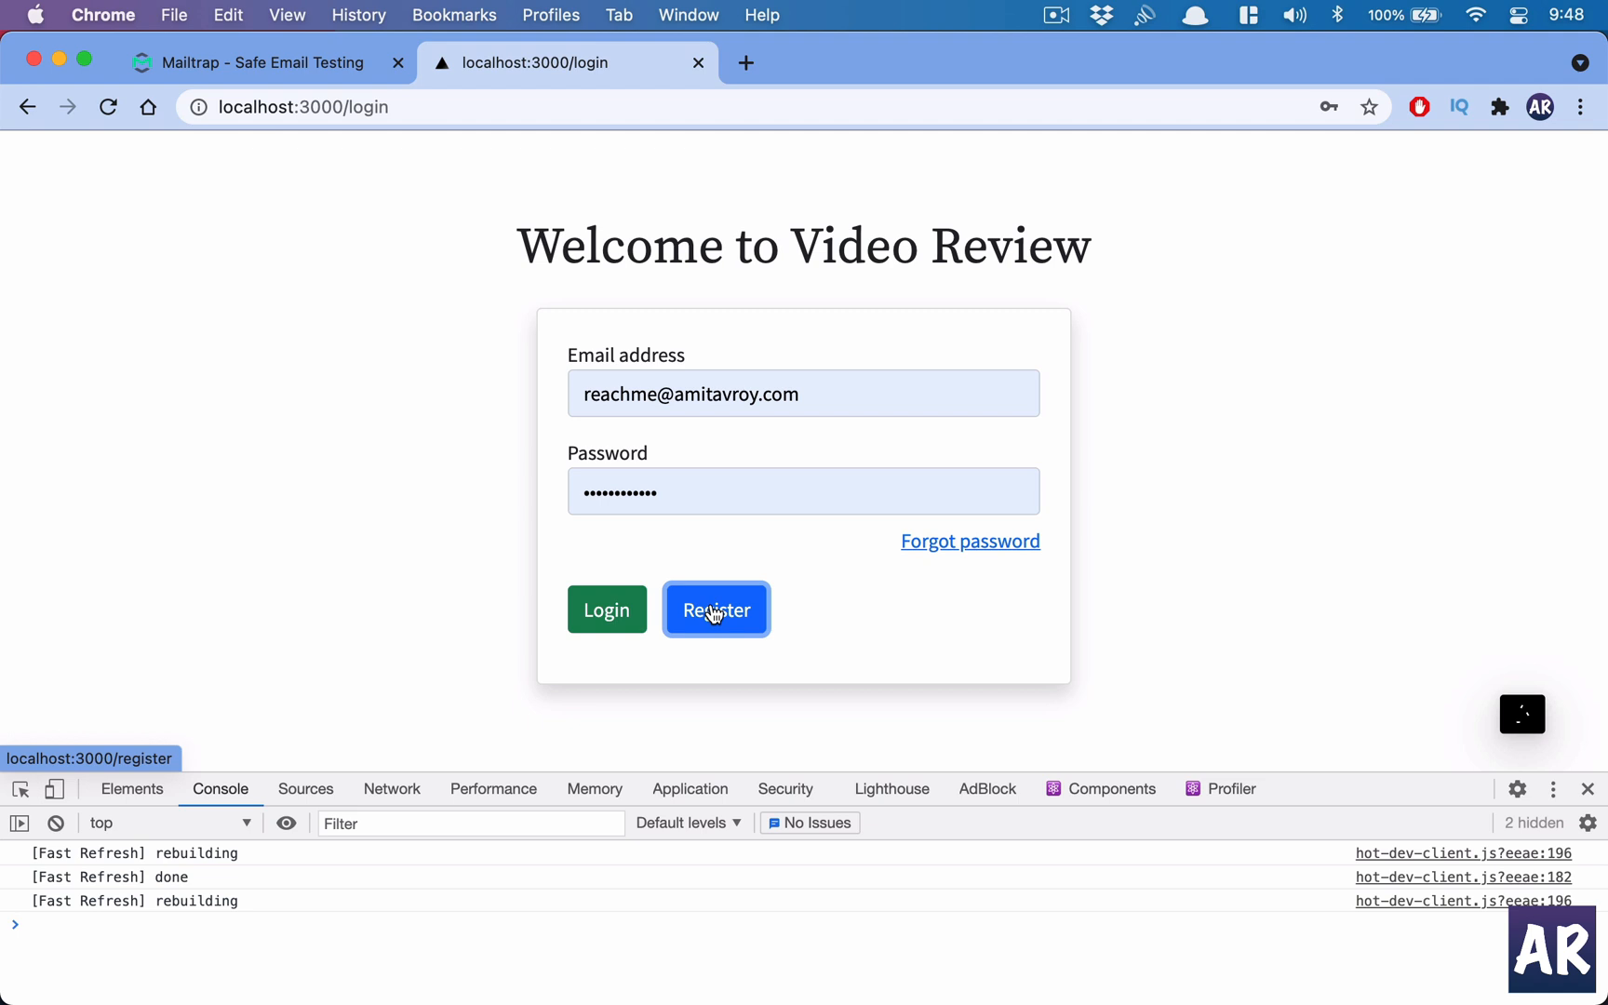
click(717, 611)
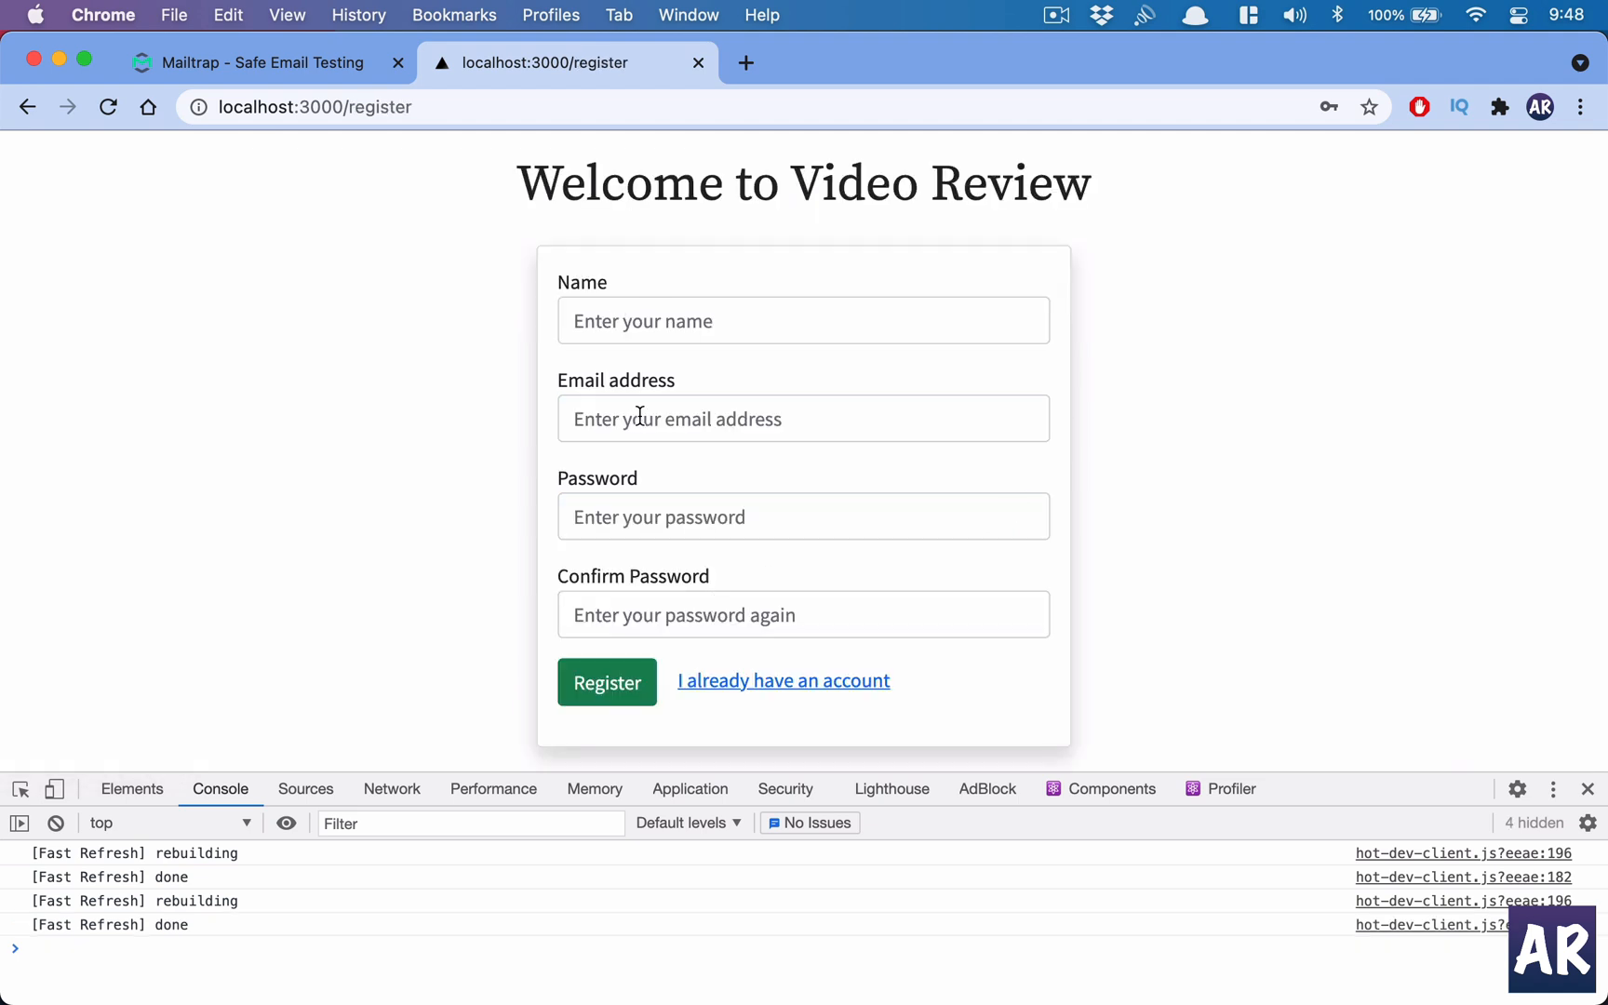
mouse_move(649, 648)
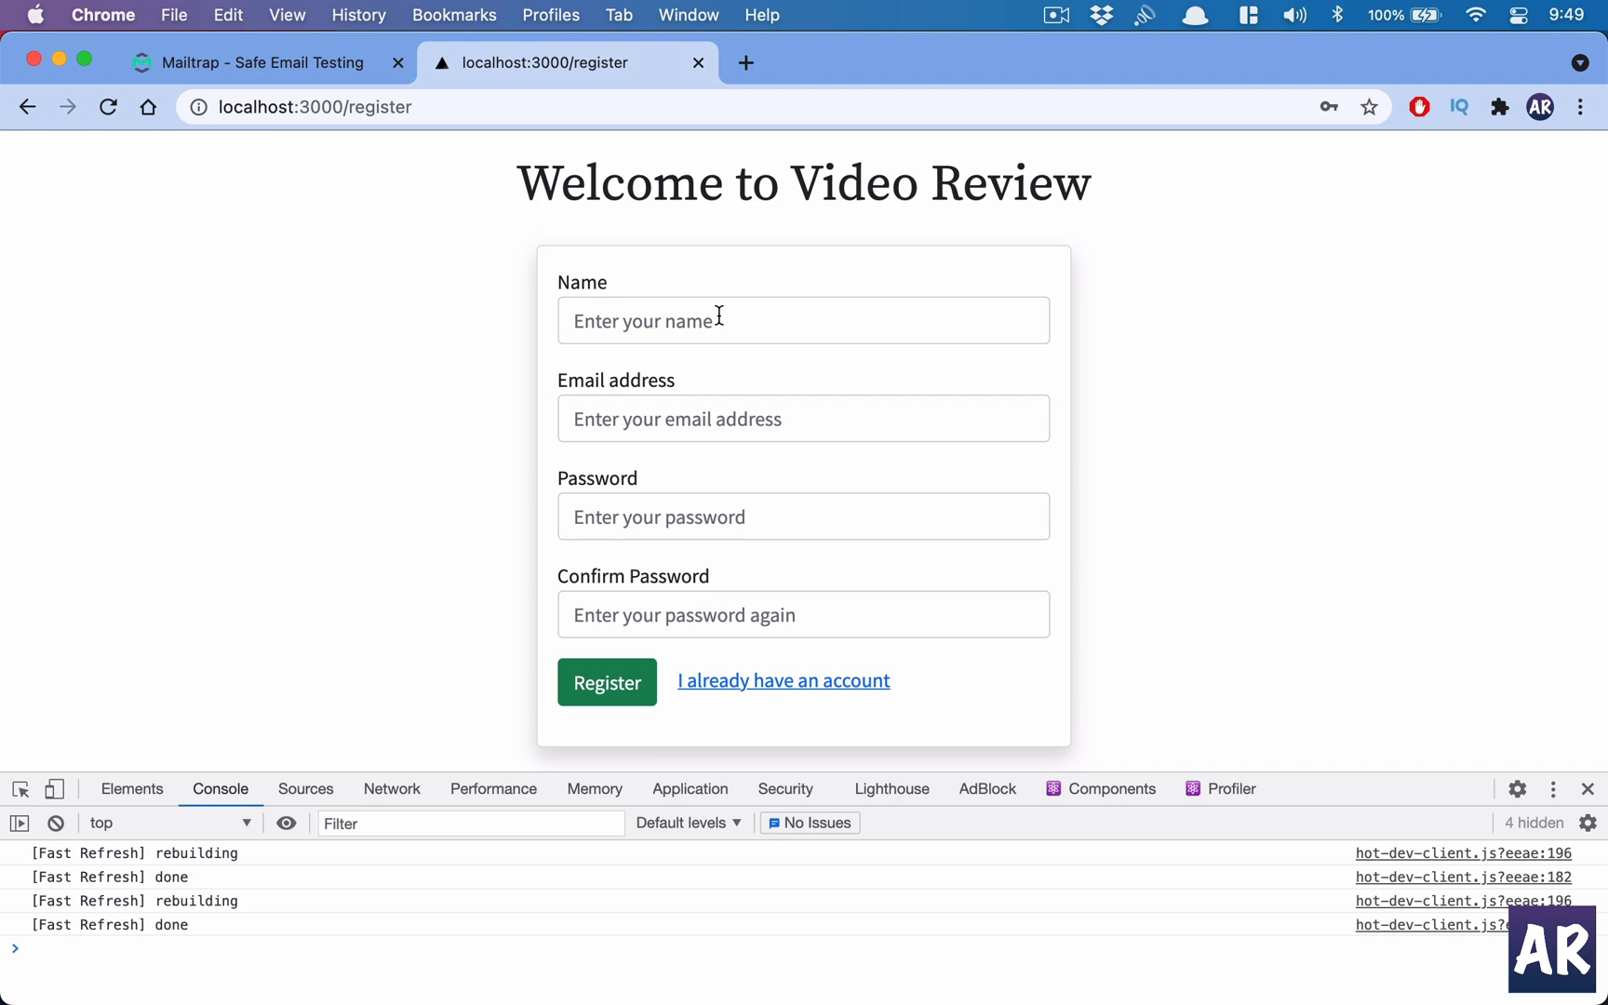
click(266, 64)
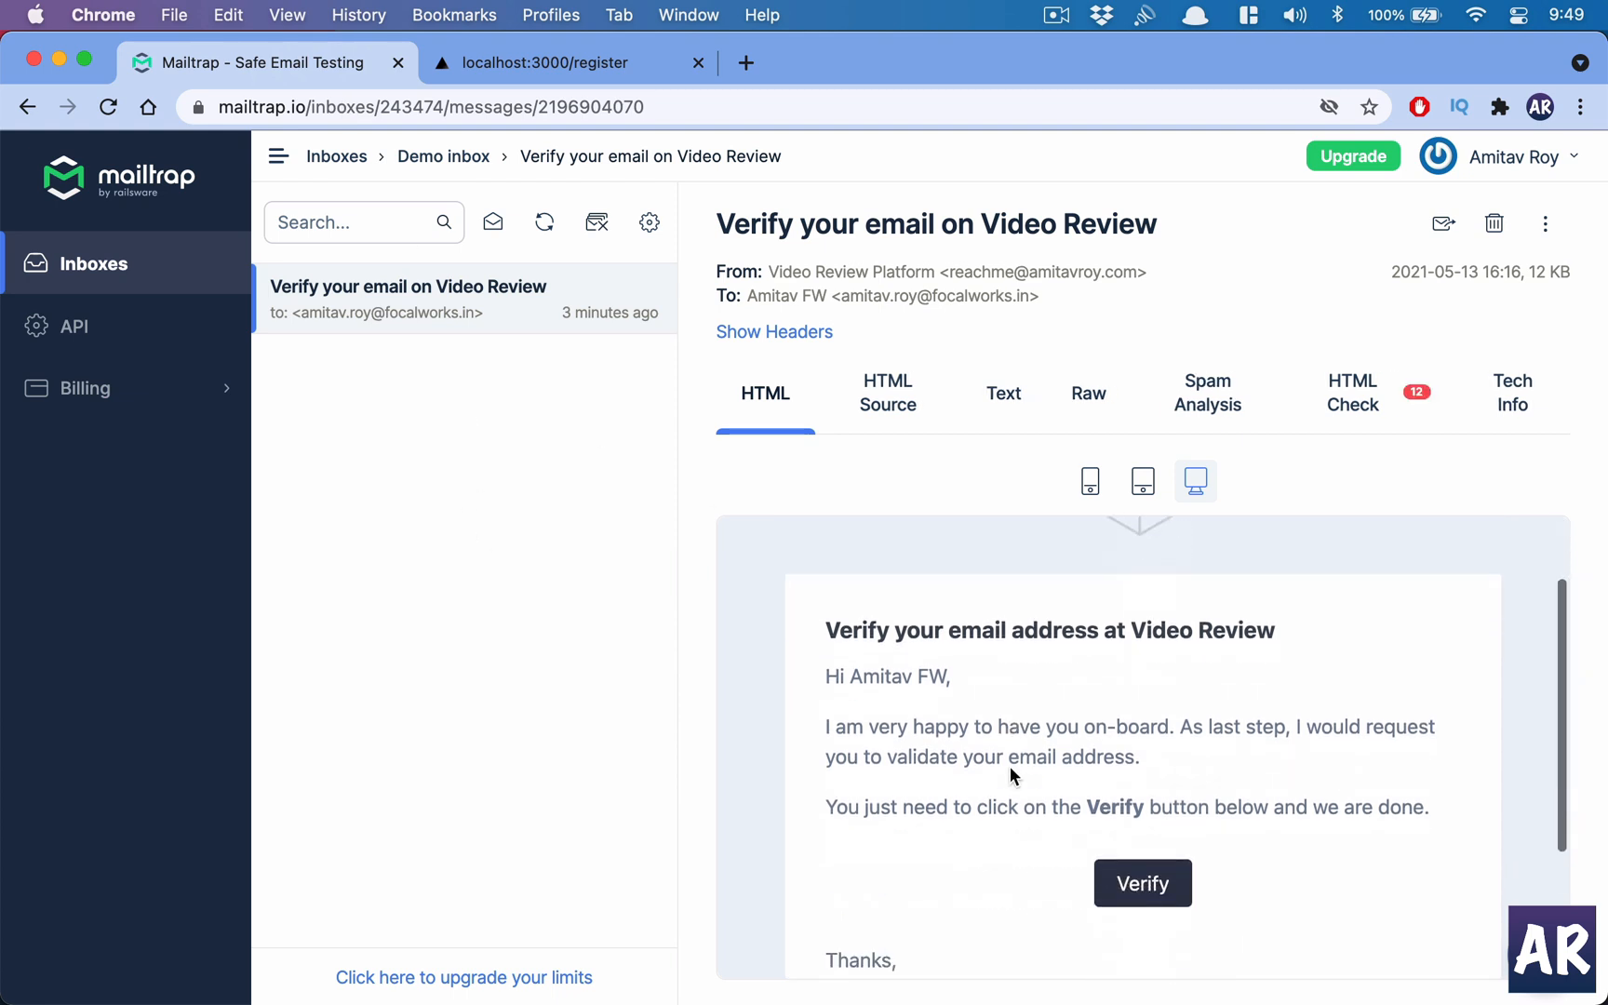
Scroll through the earlier verification email and return to the localhost registration tab.
scroll(down, 3)
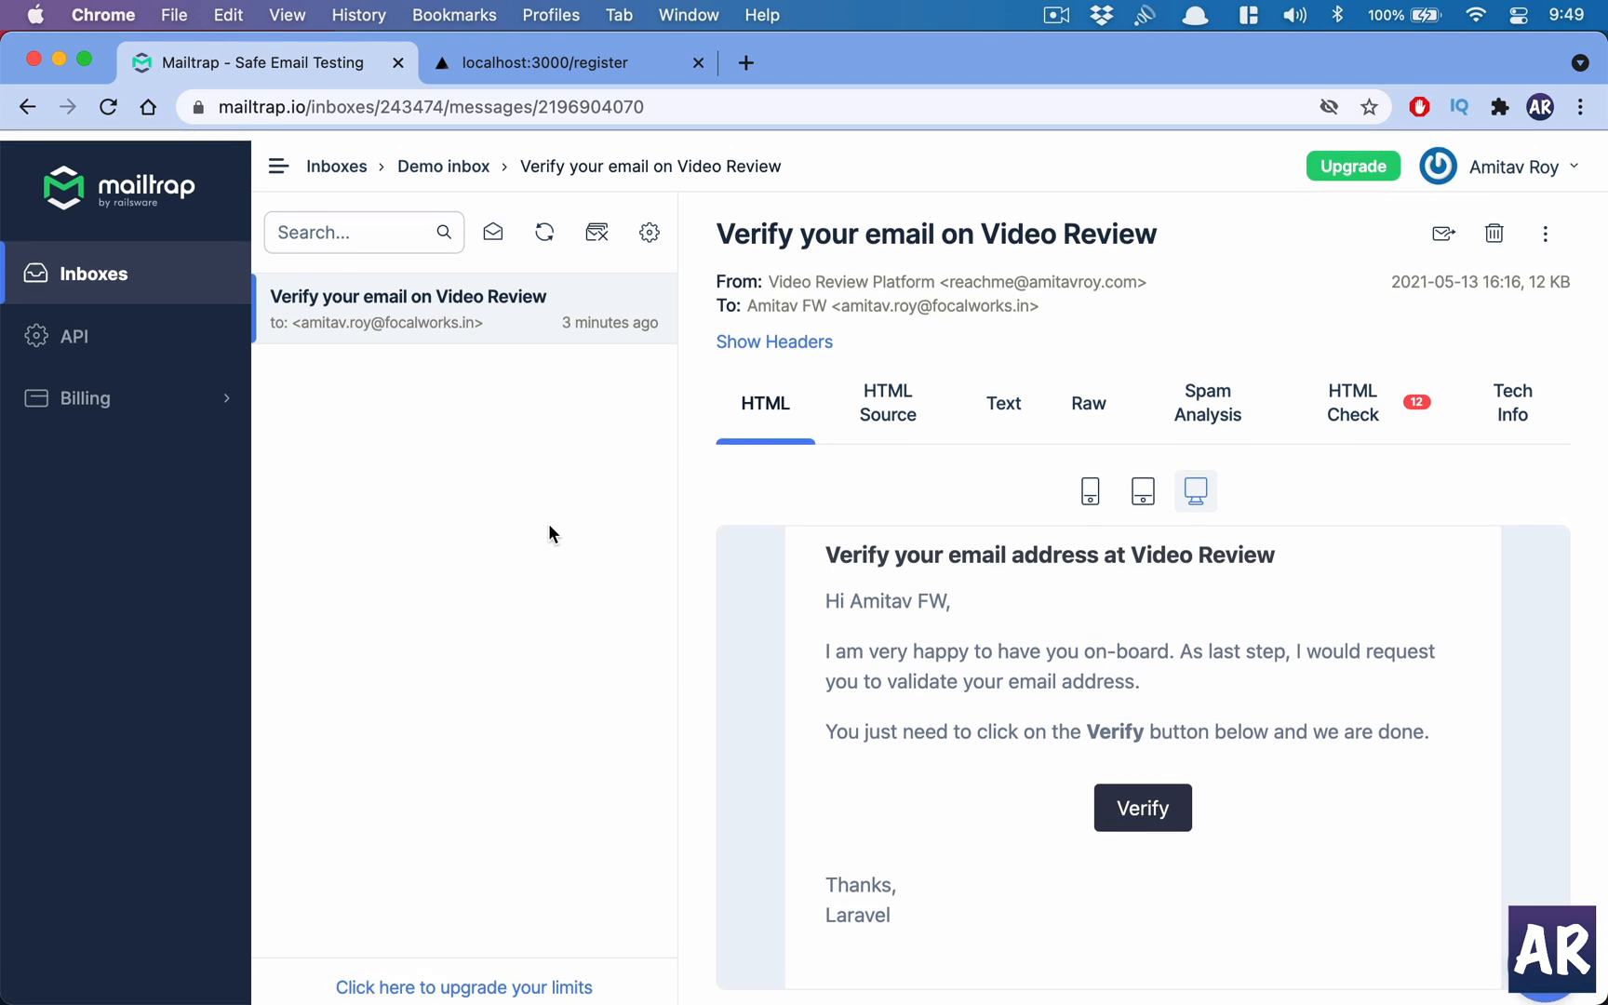
click(543, 63)
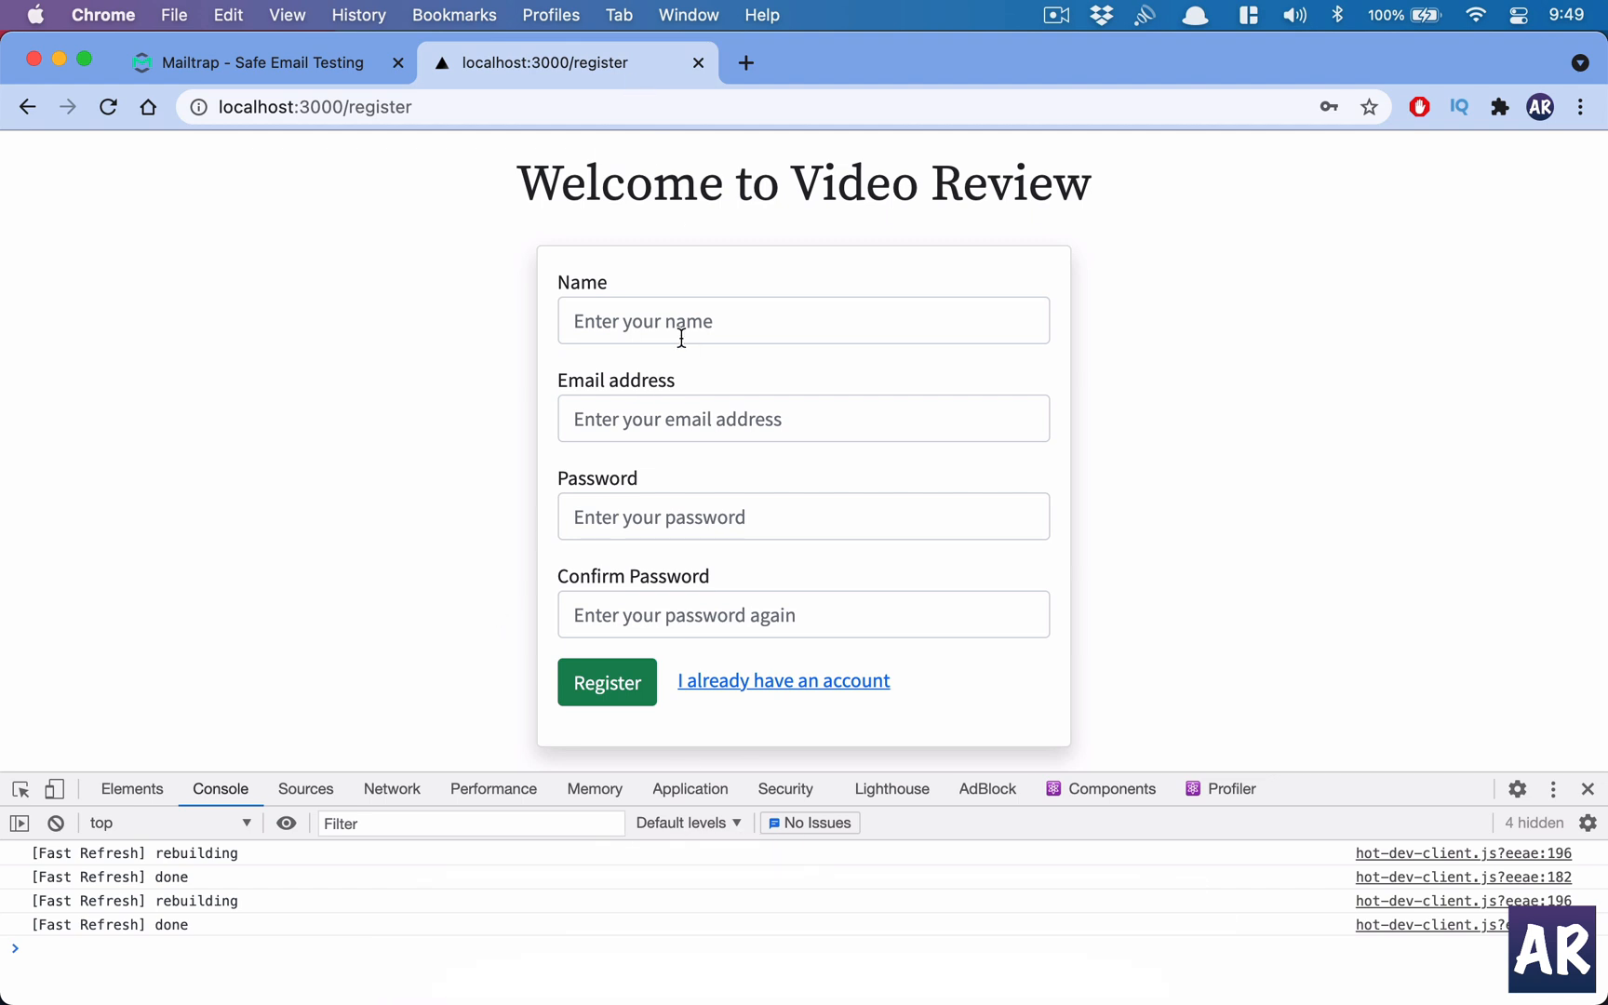
Fill name and email from saved suggestions, enter both passwords, and submit the registration.
click(804, 322)
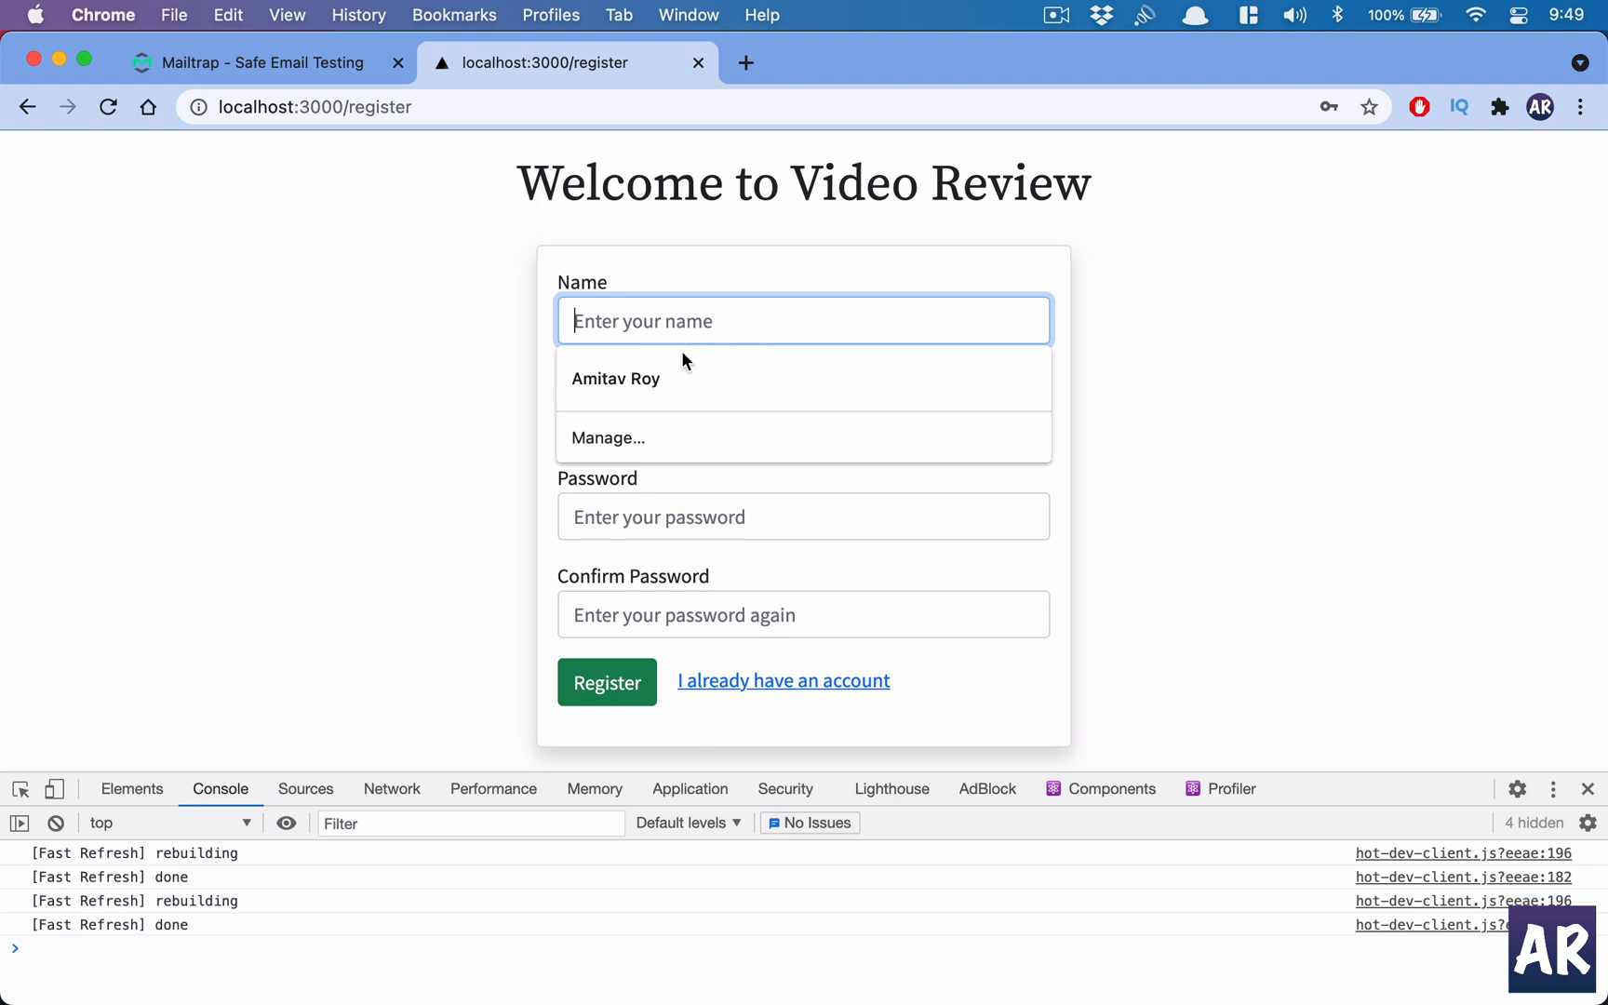
click(616, 380)
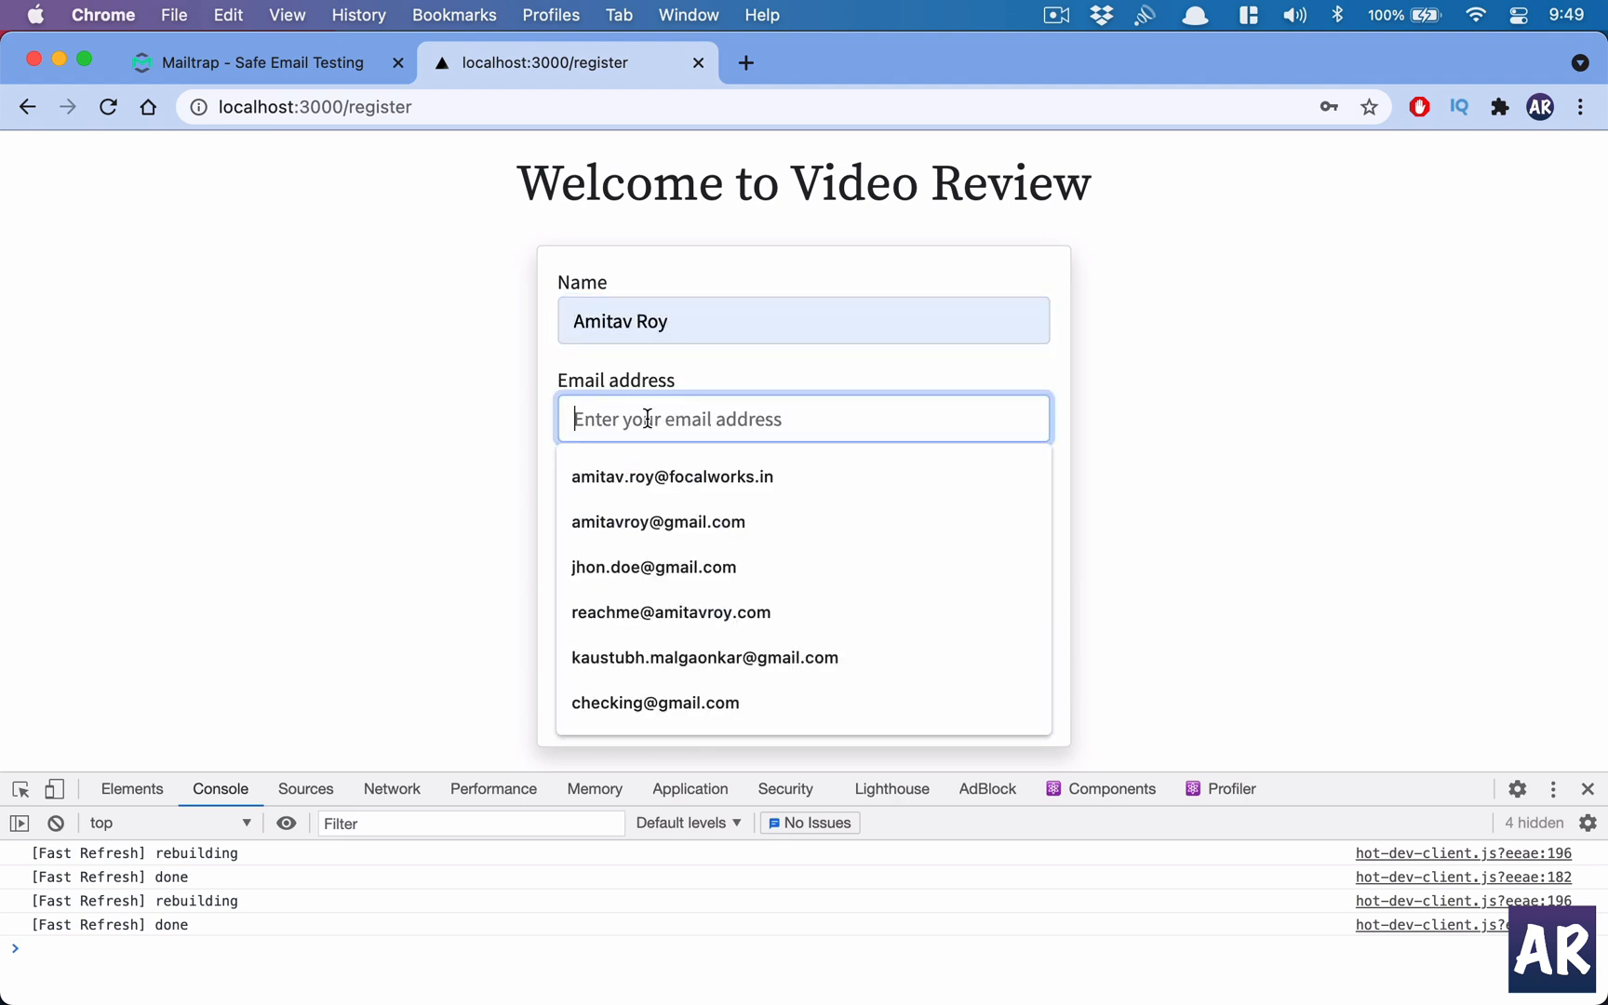
click(670, 612)
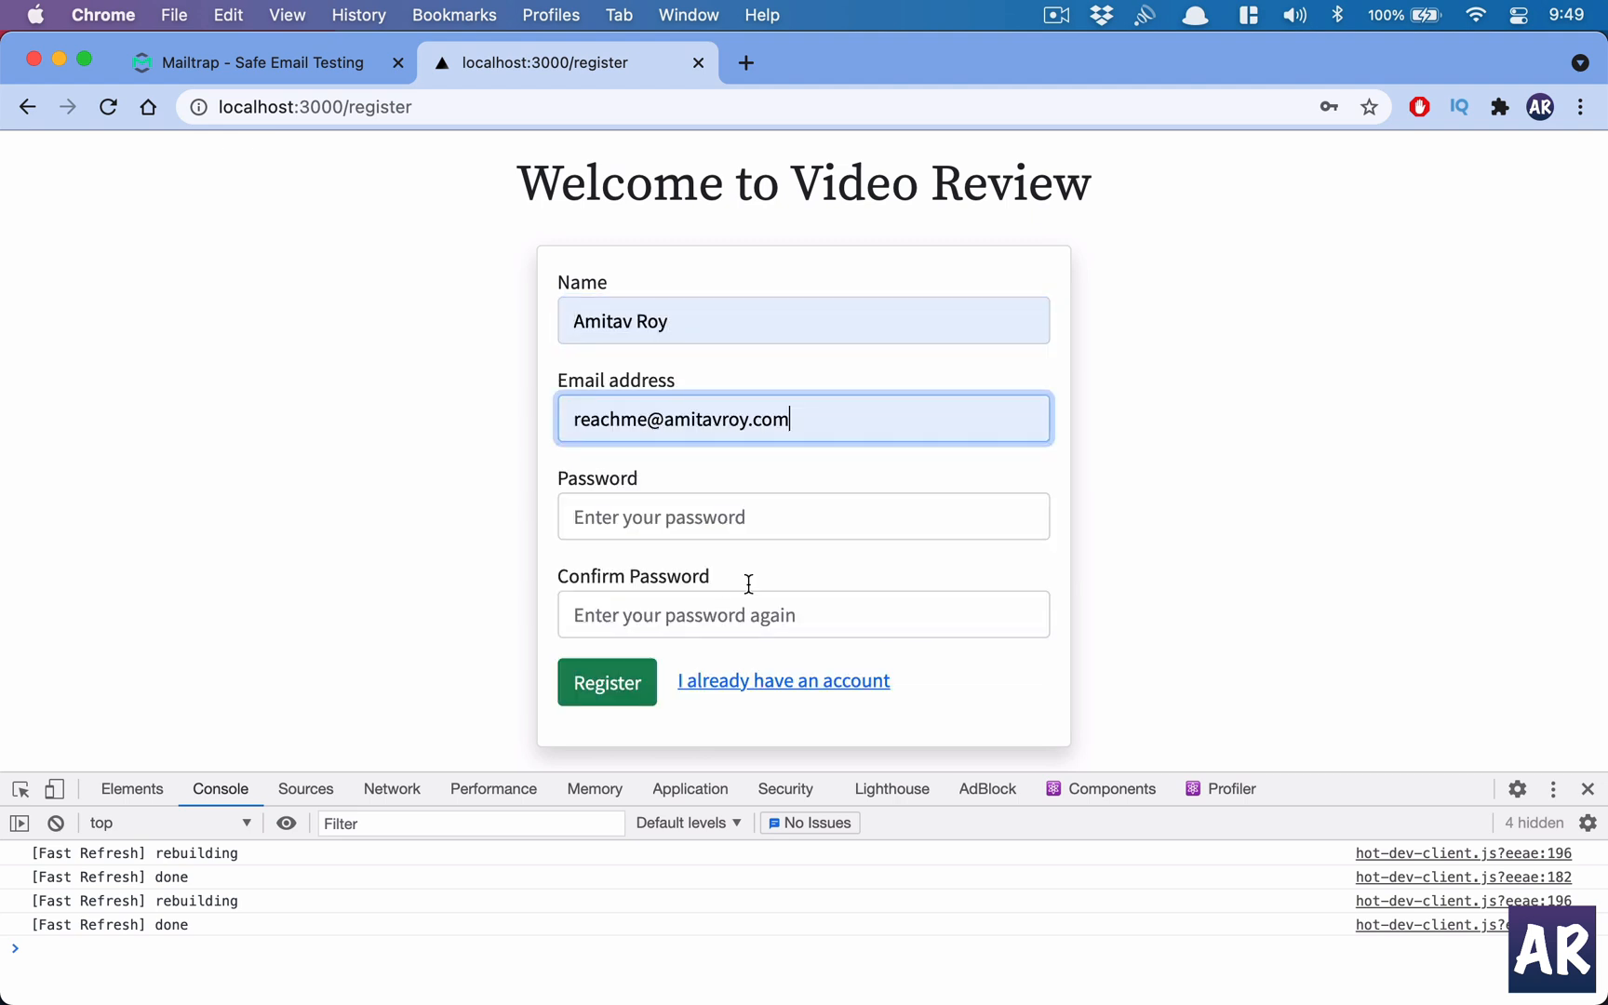
click(804, 518)
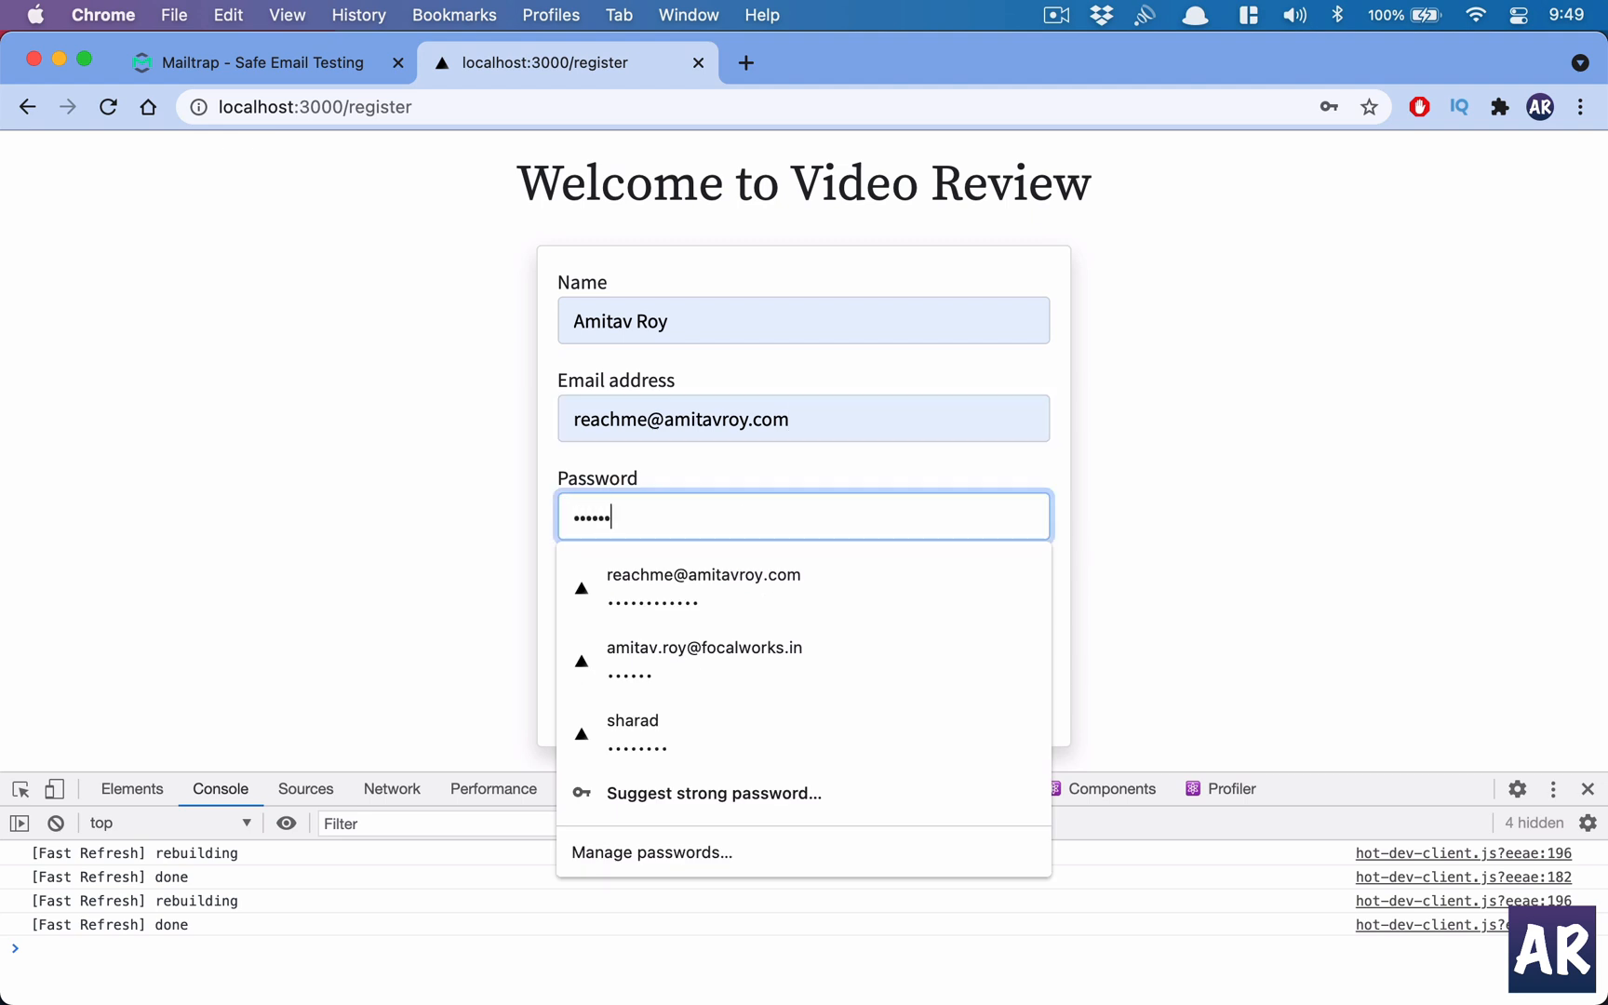
click(804, 614)
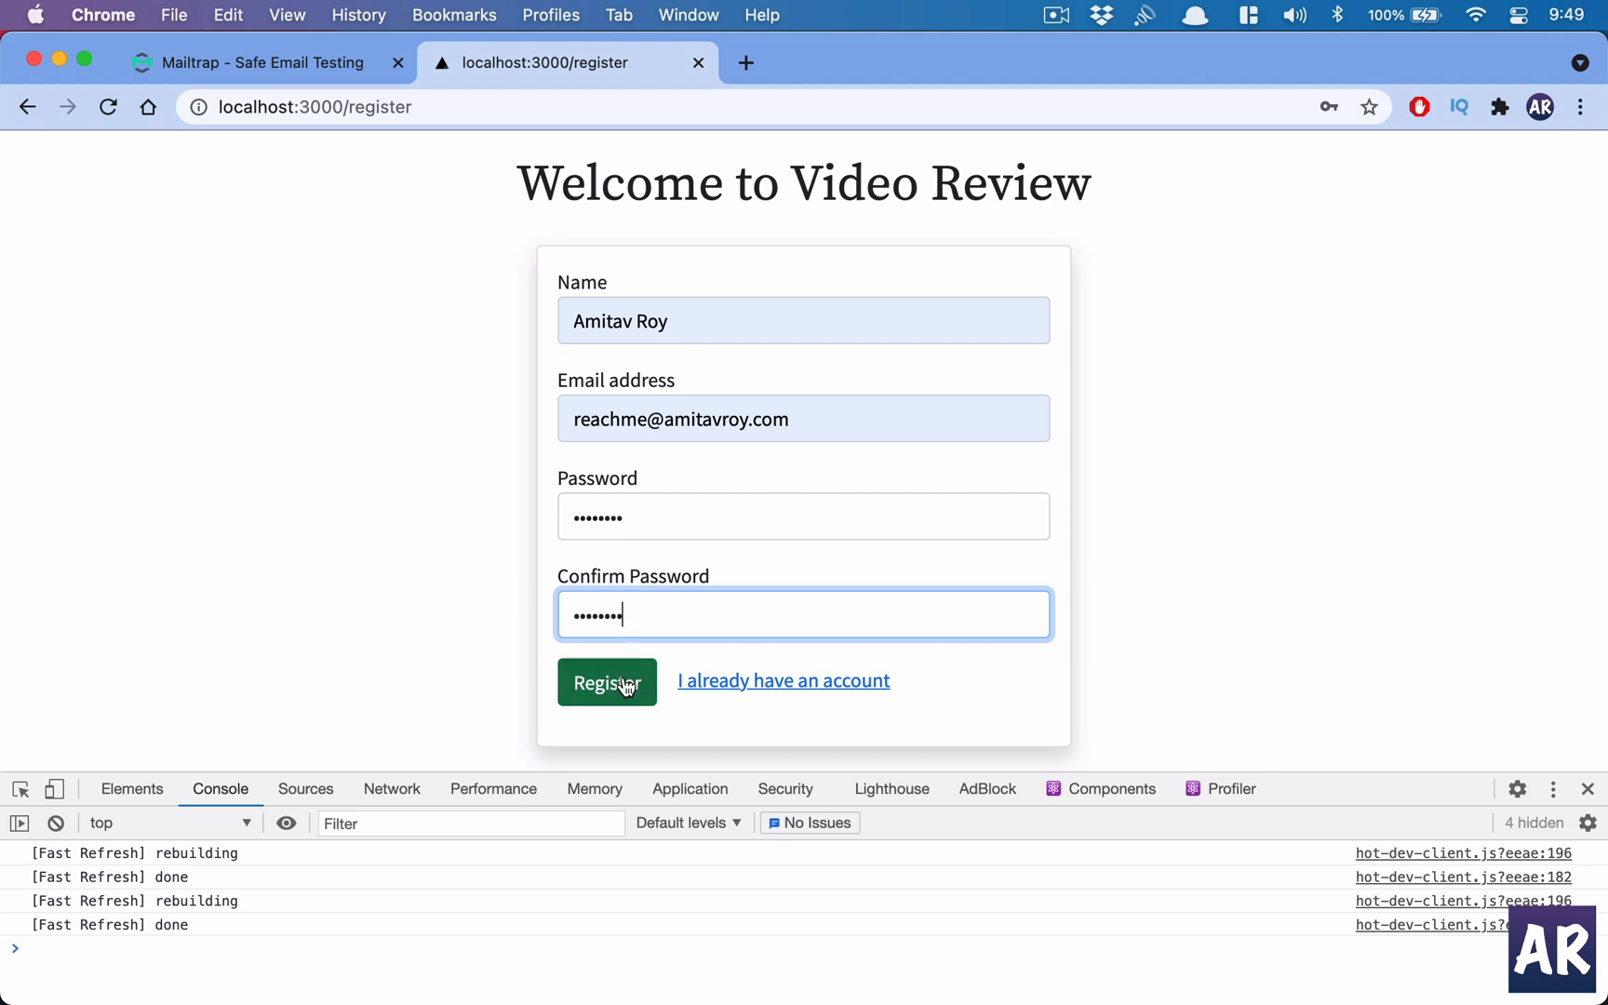
click(607, 681)
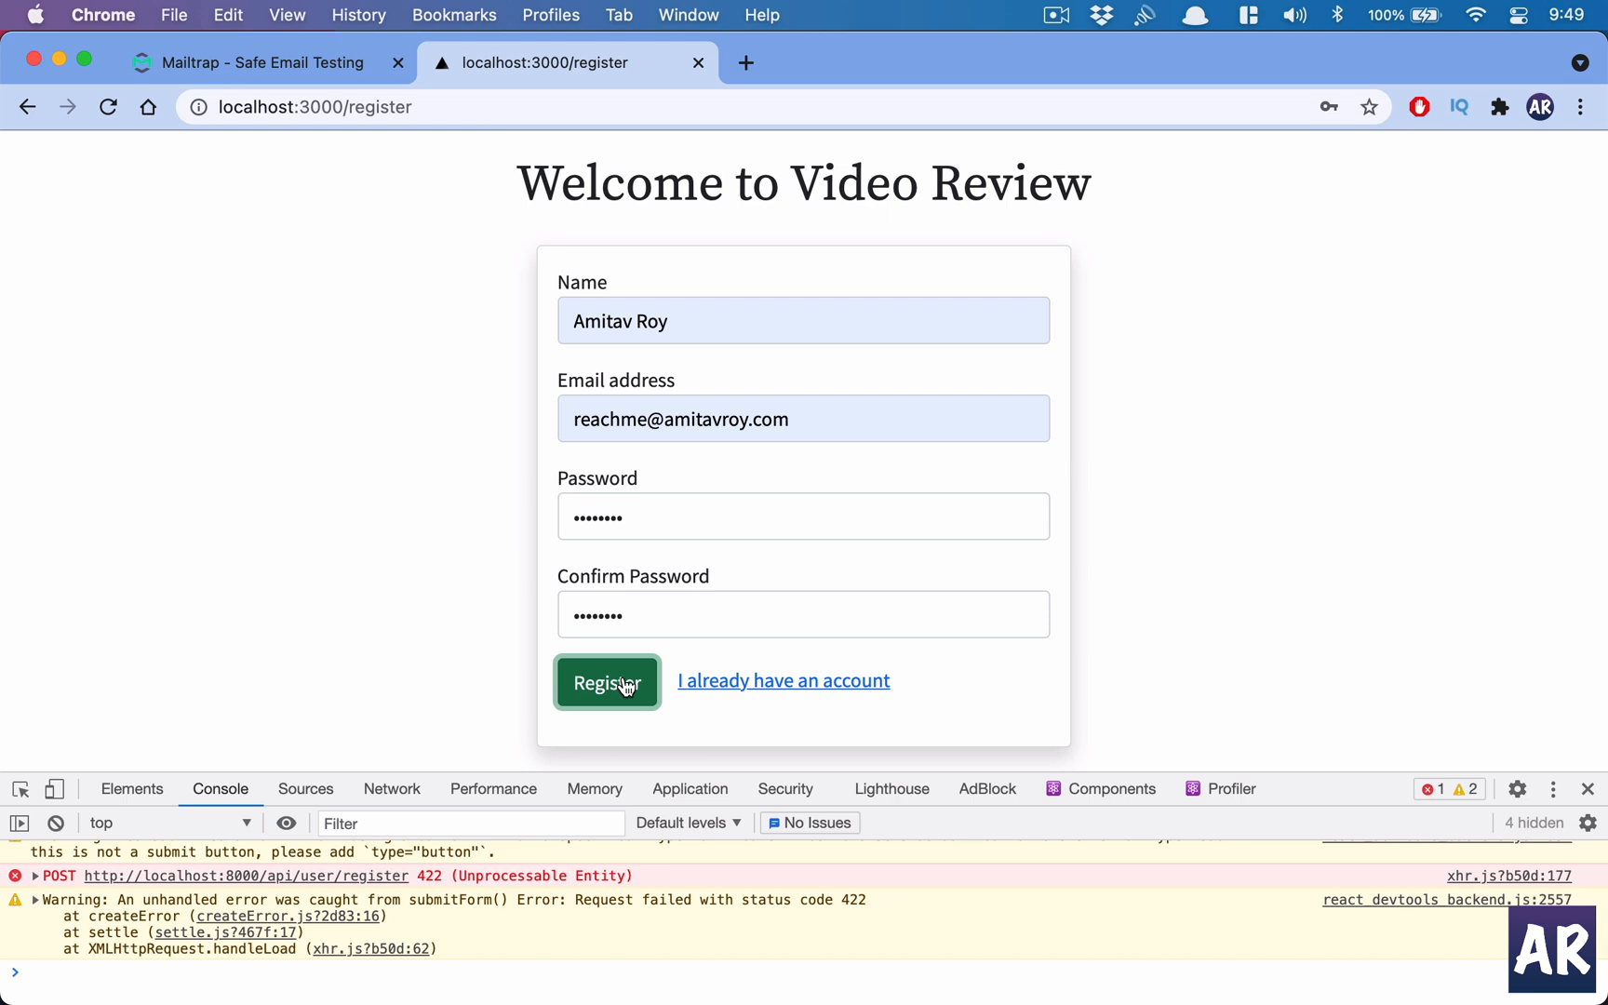
mouse_move(621, 697)
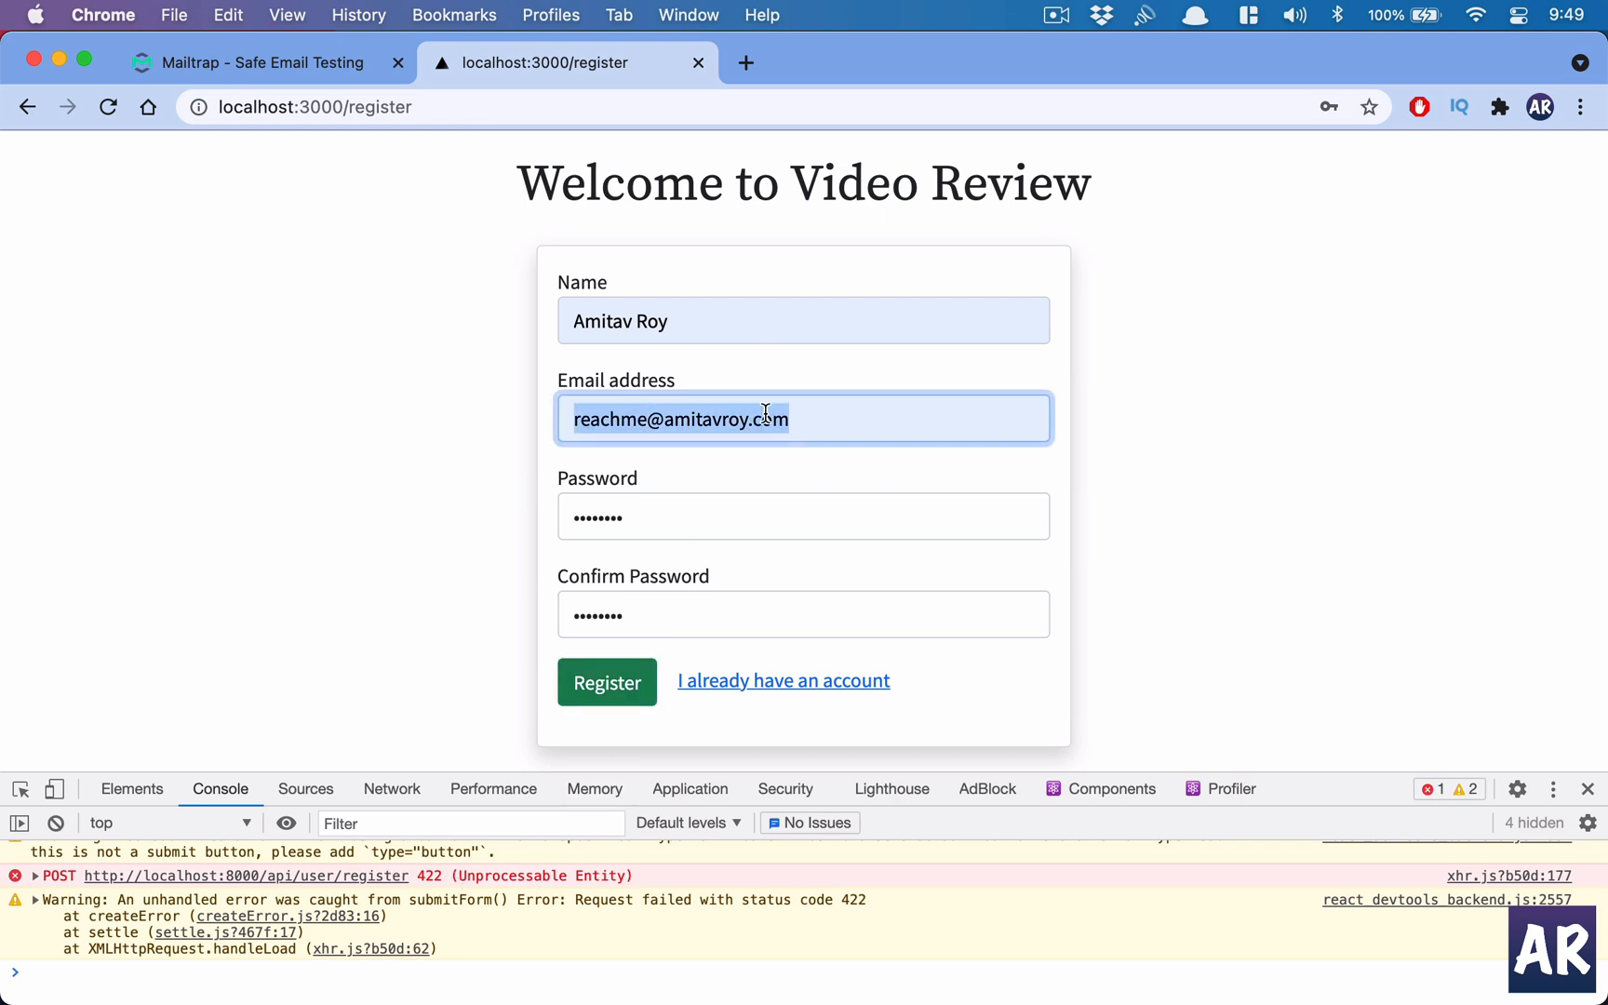
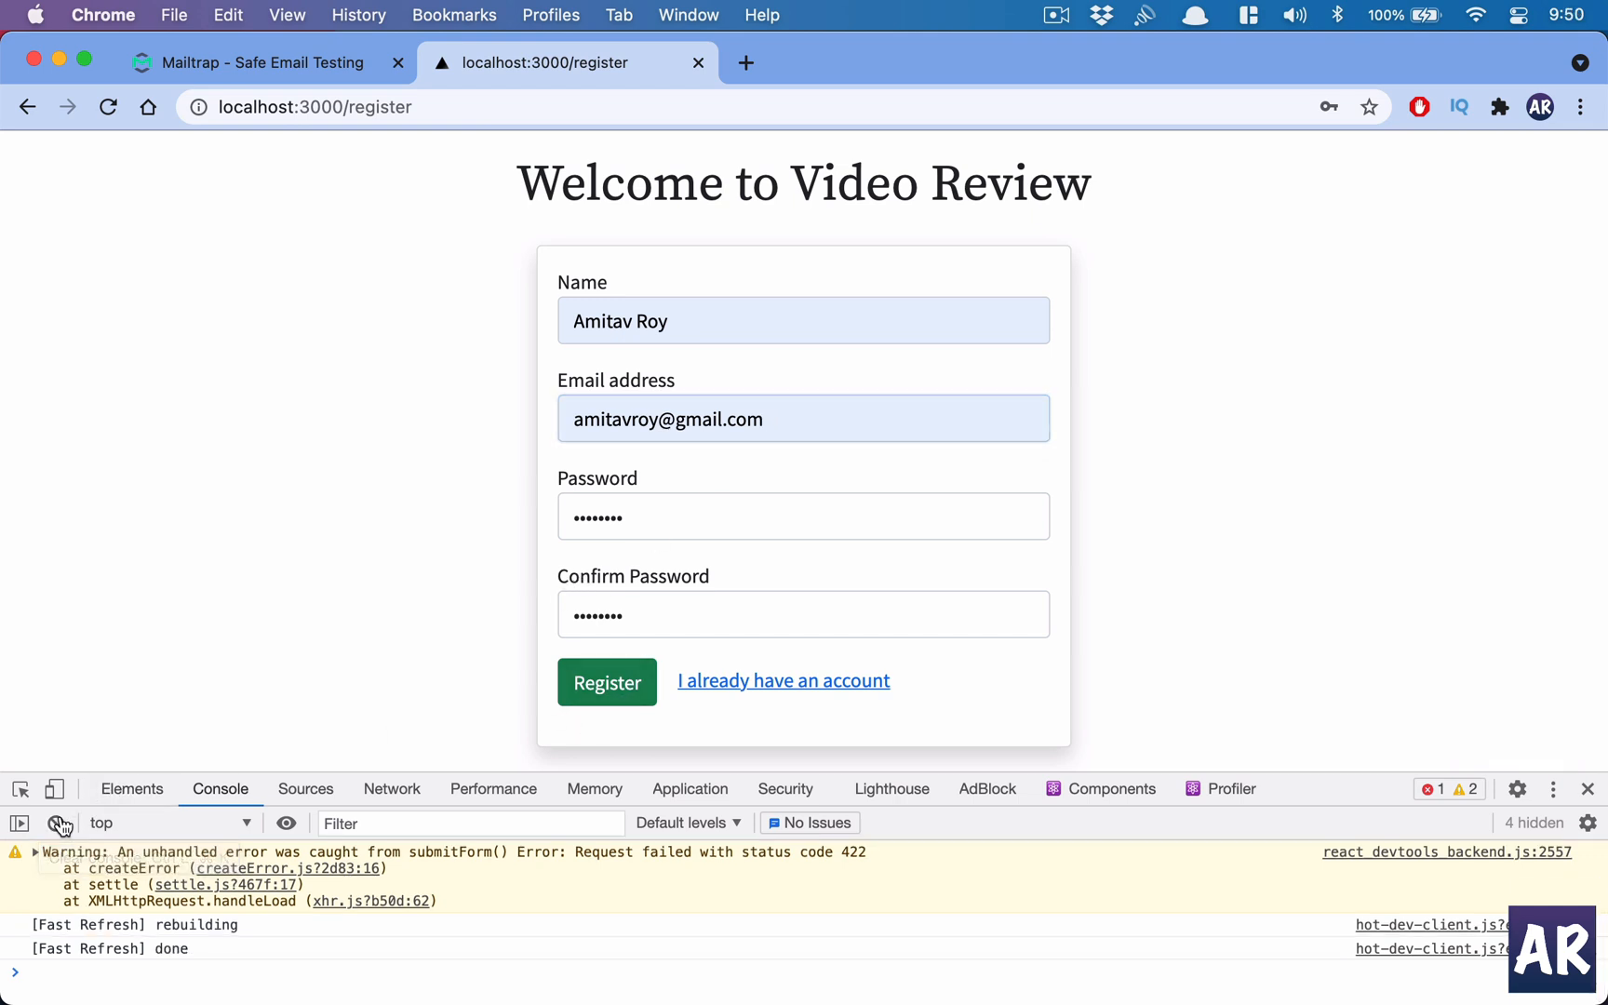
Clear the console, register with the new email, and dismiss Chrome's password breach warning.
click(607, 681)
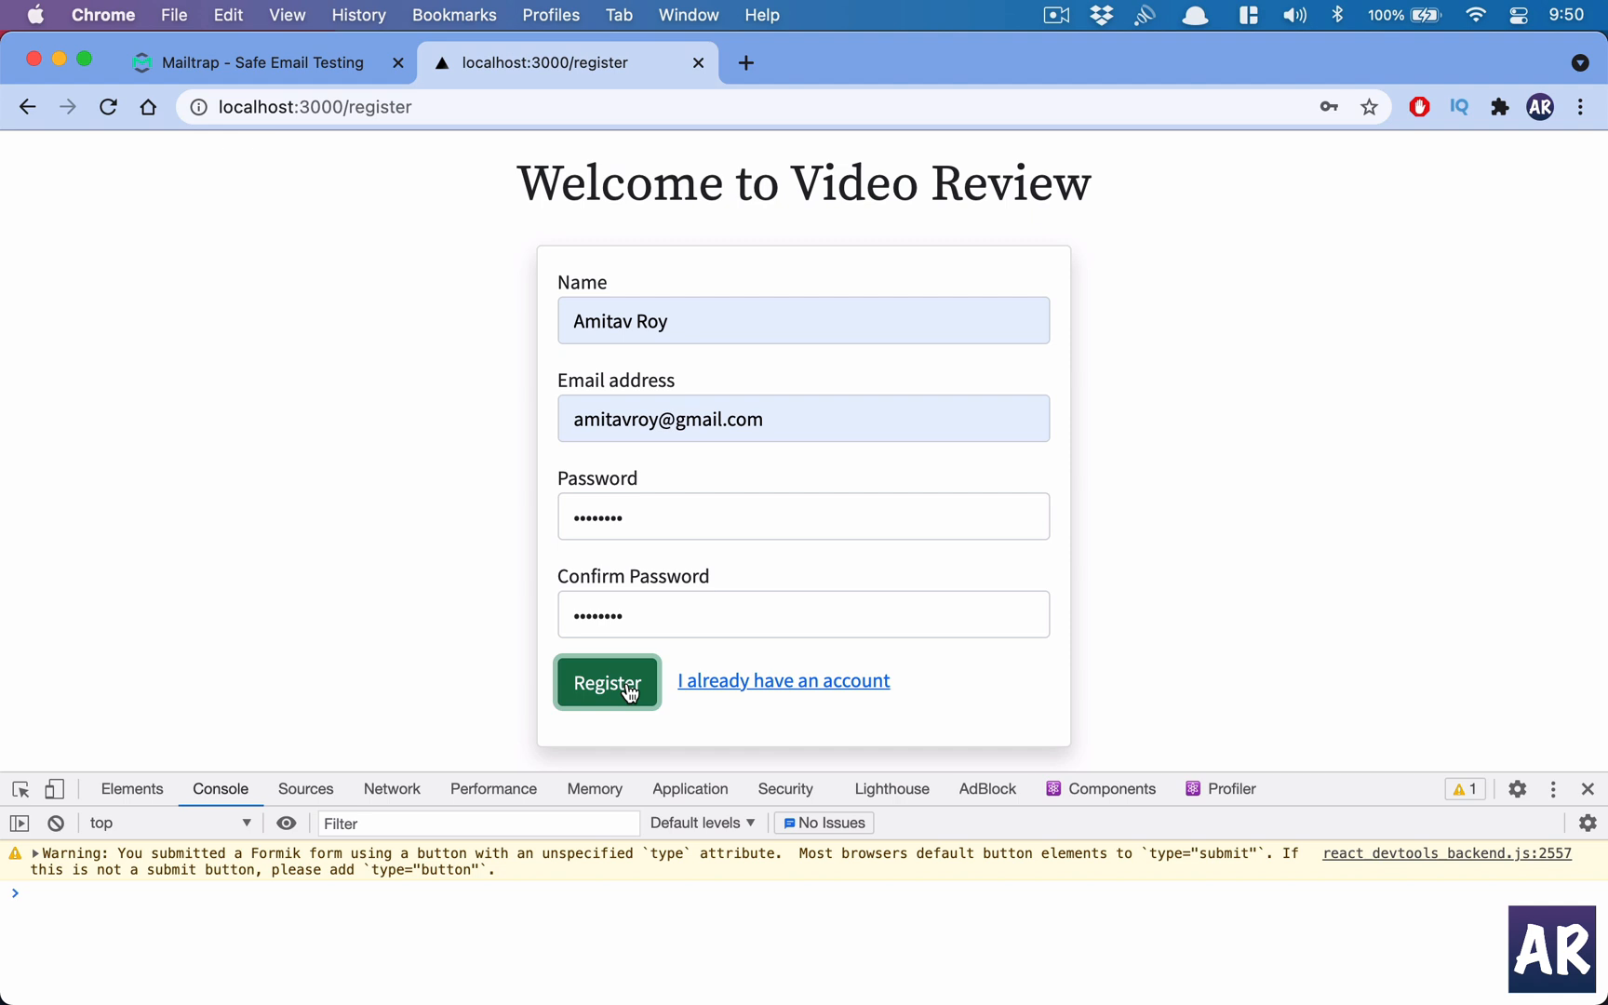
click(607, 681)
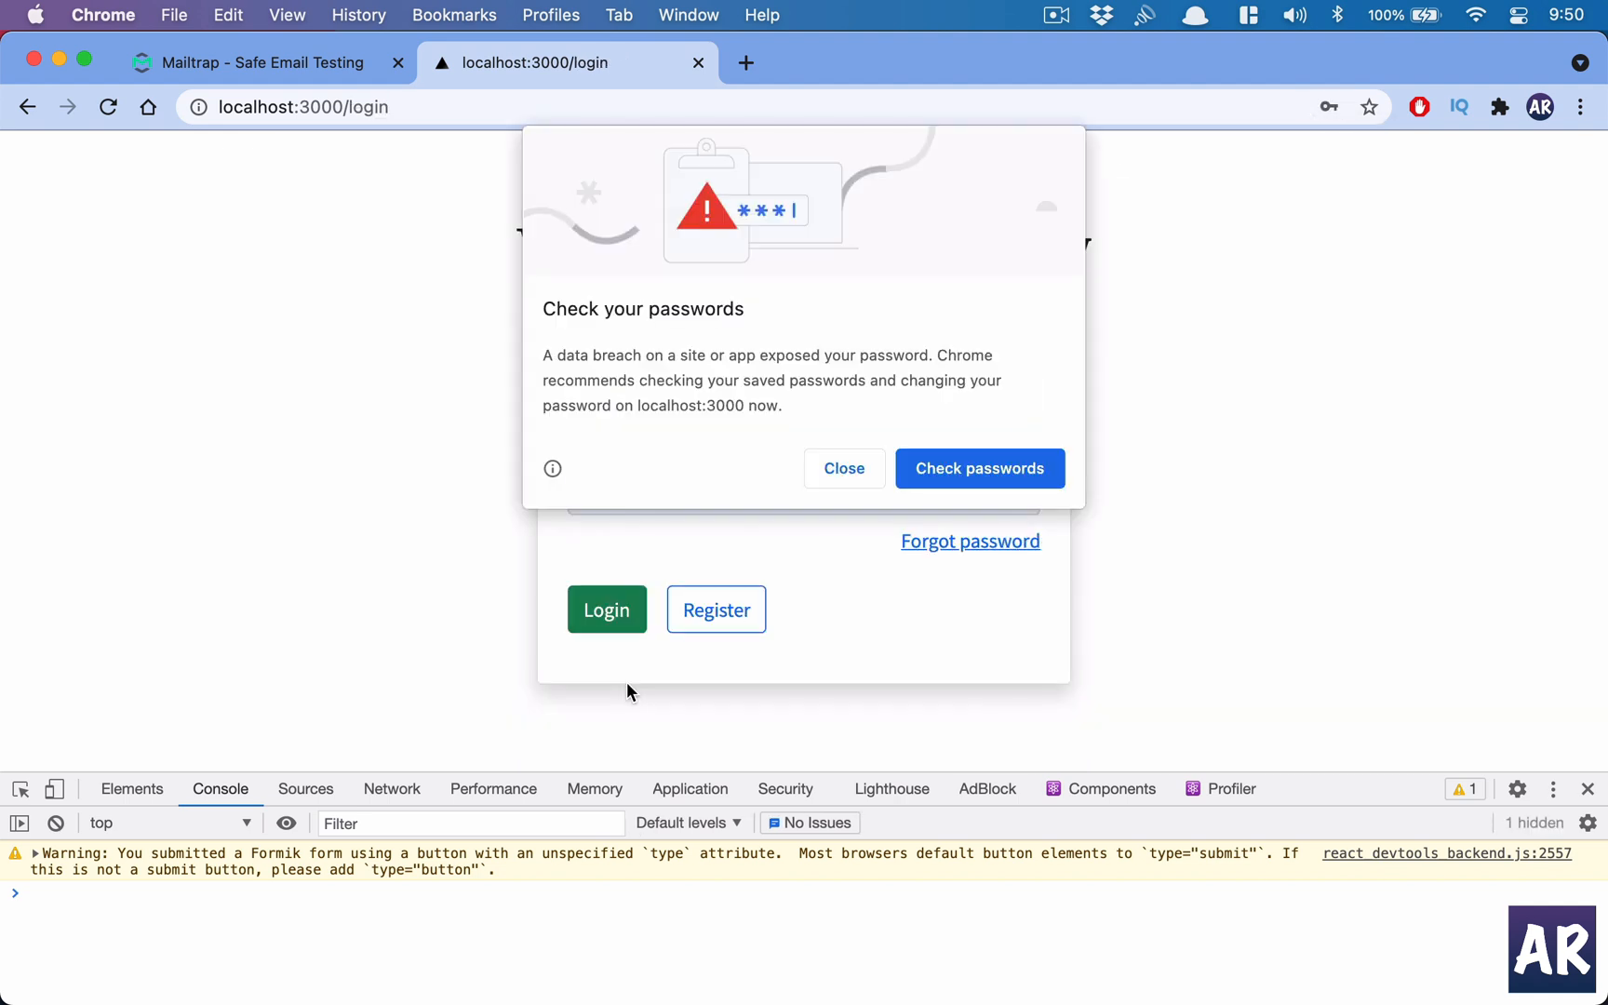
click(845, 469)
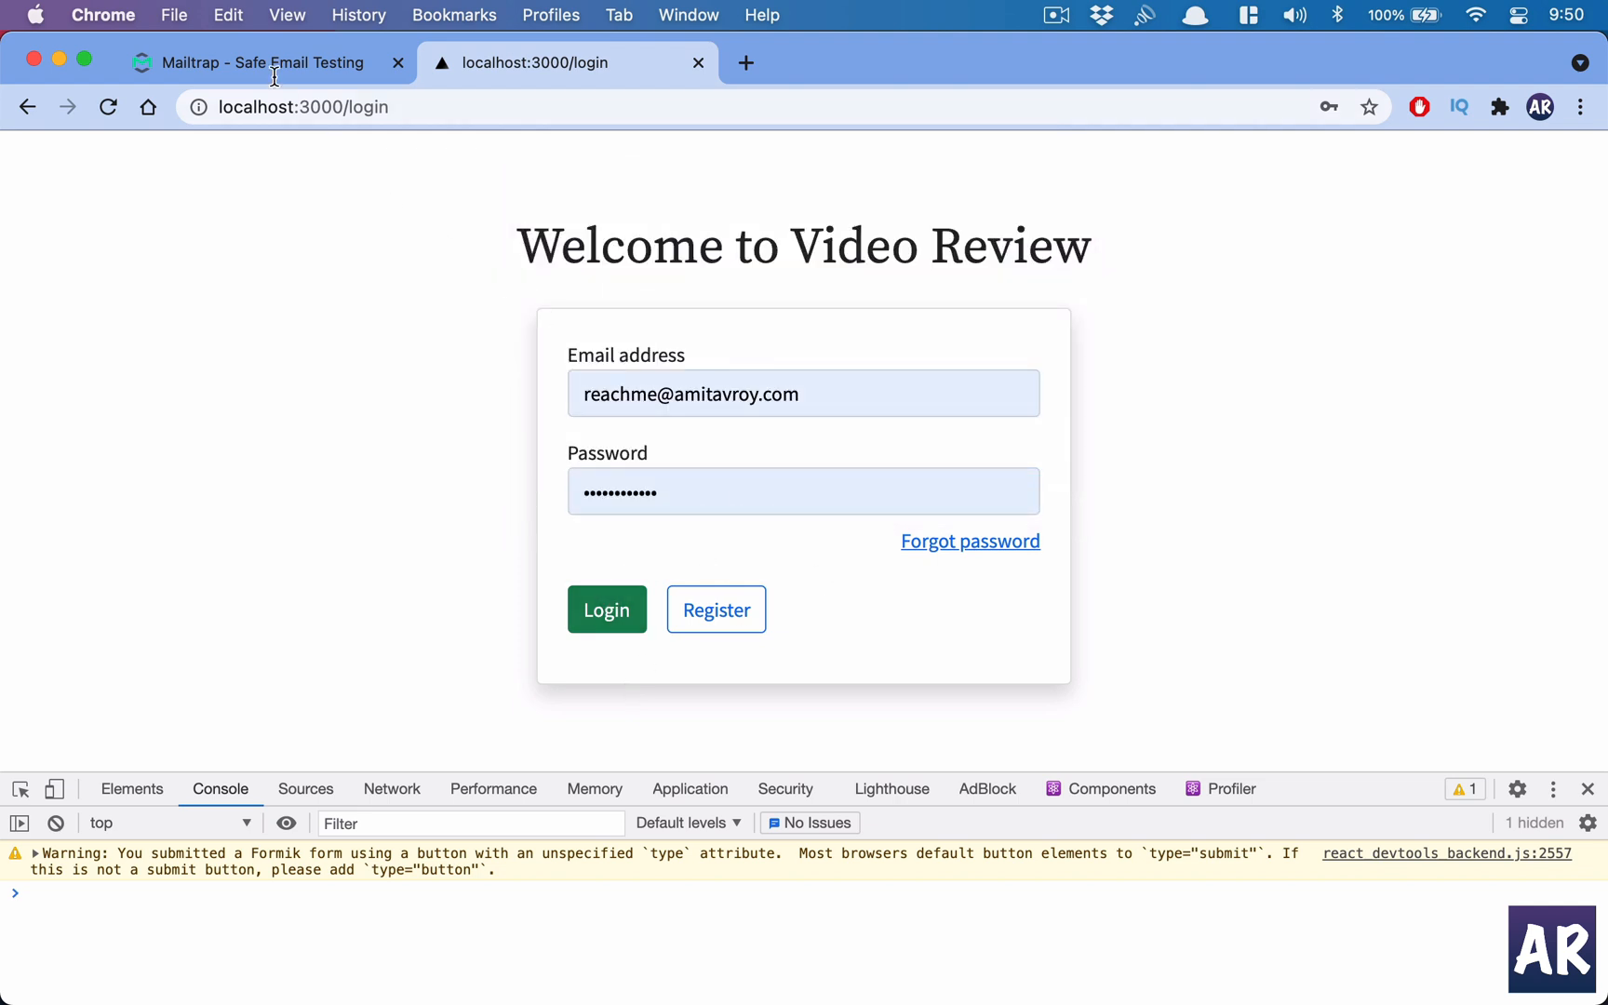
Read the newest 'Verify your email' message in Mailtrap down to its Verify button, then return to the login page.
click(261, 64)
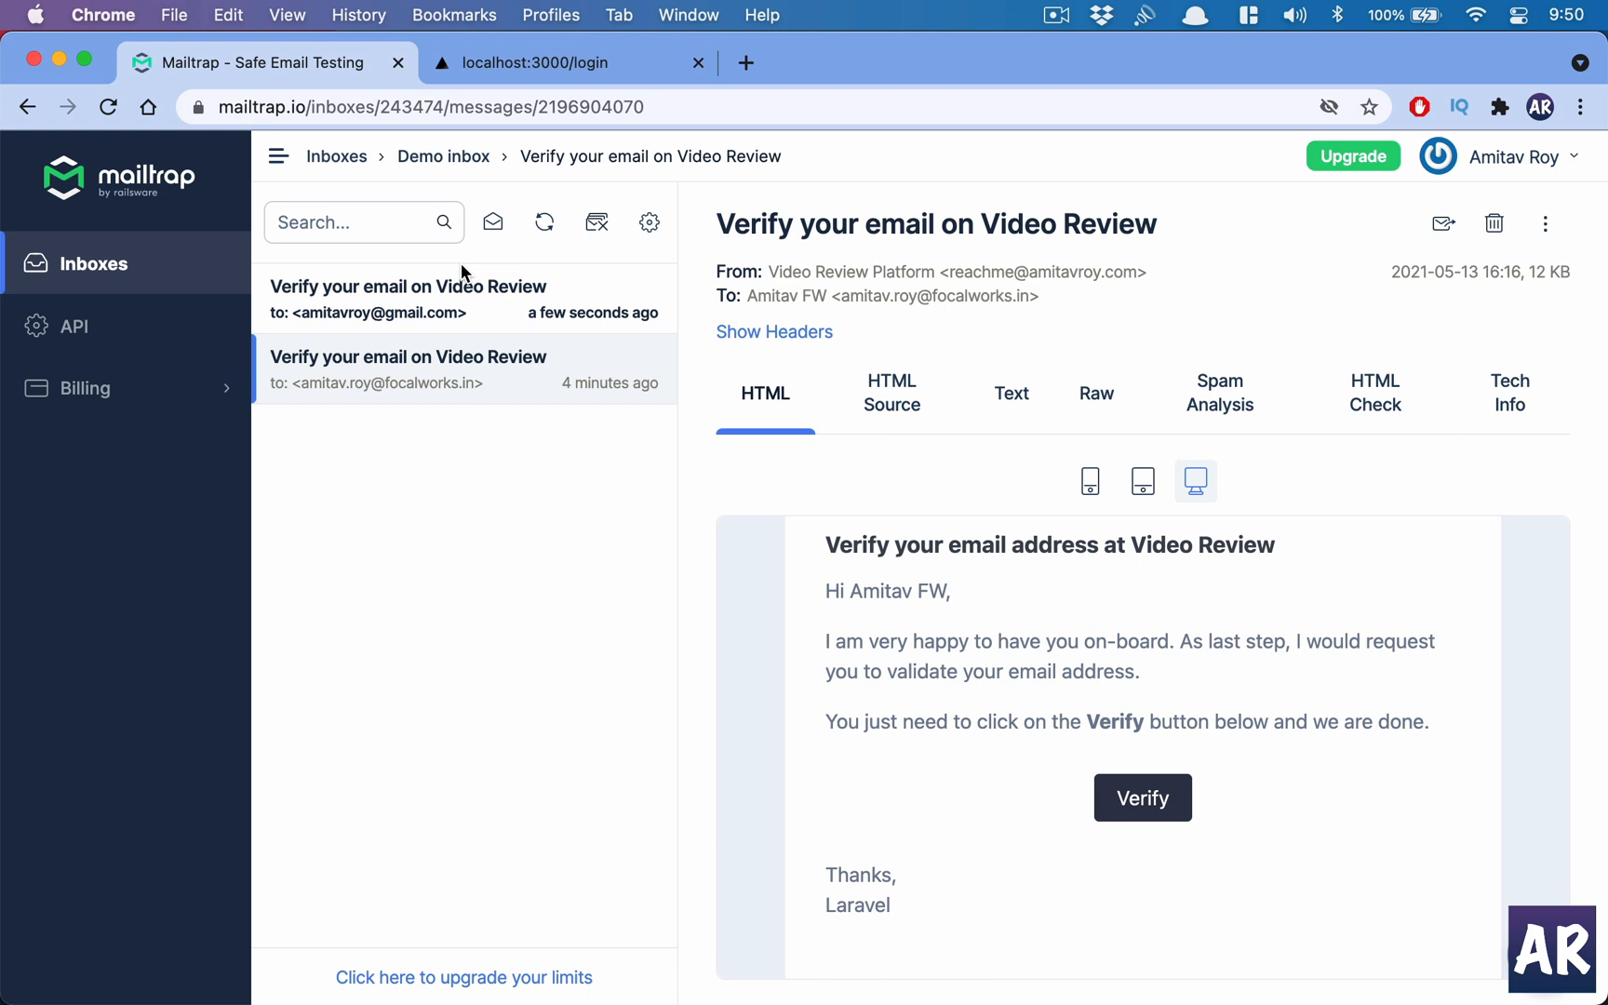
click(445, 300)
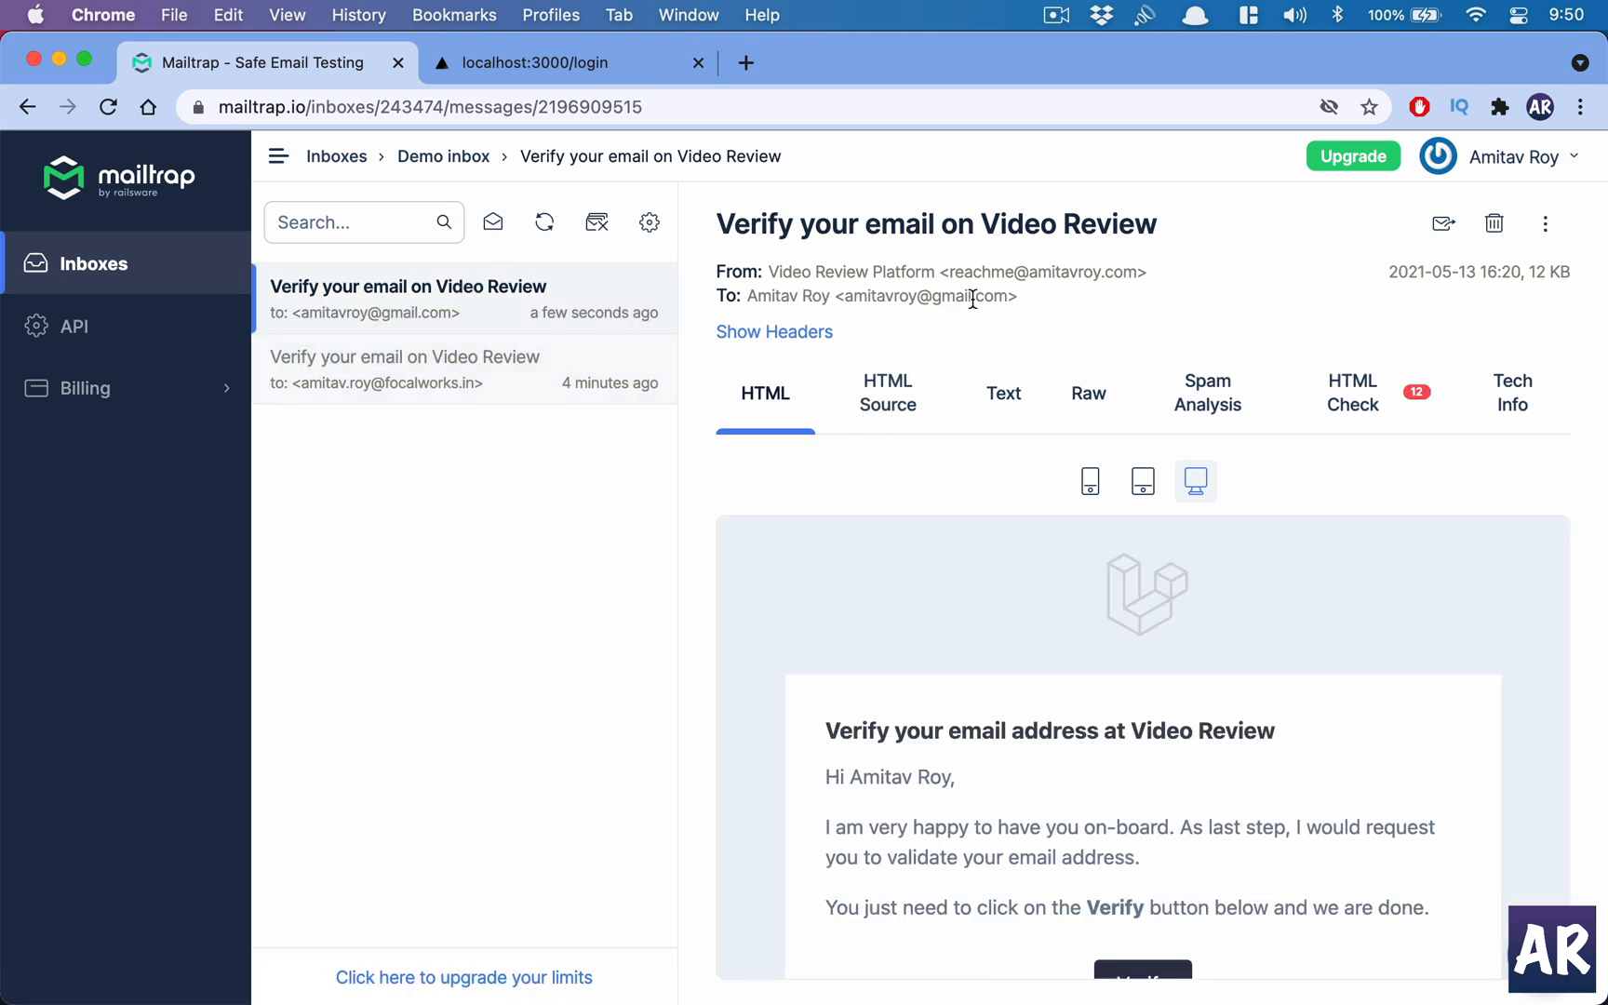
scroll(down, 3)
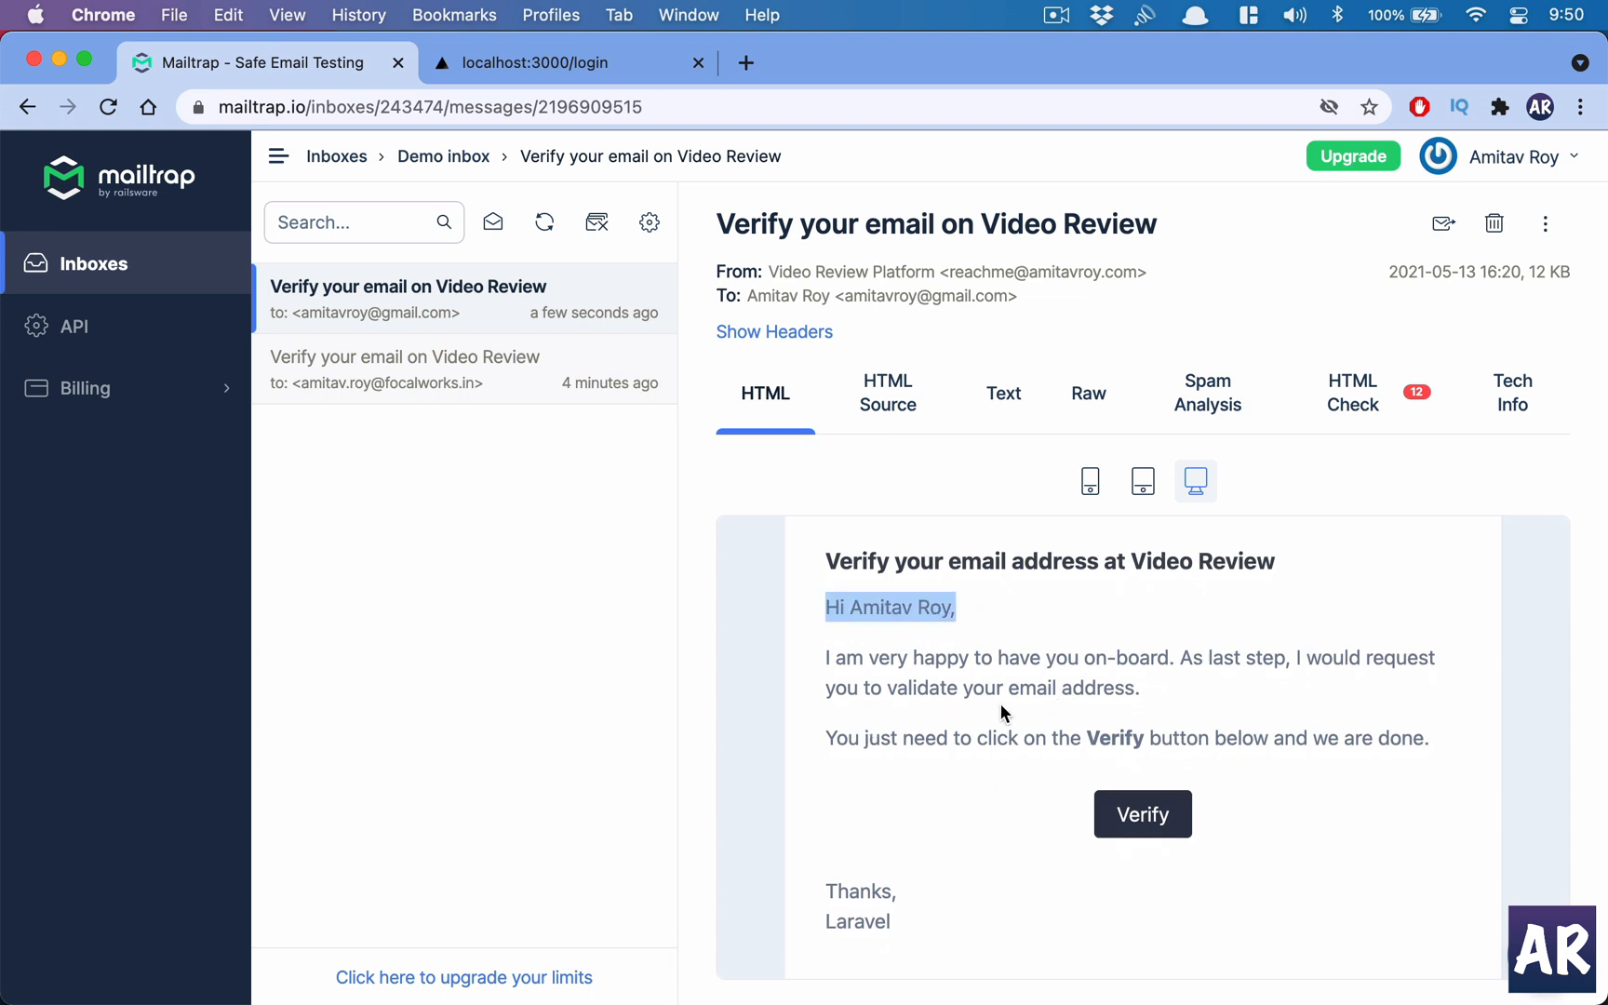
mouse_move(538, 26)
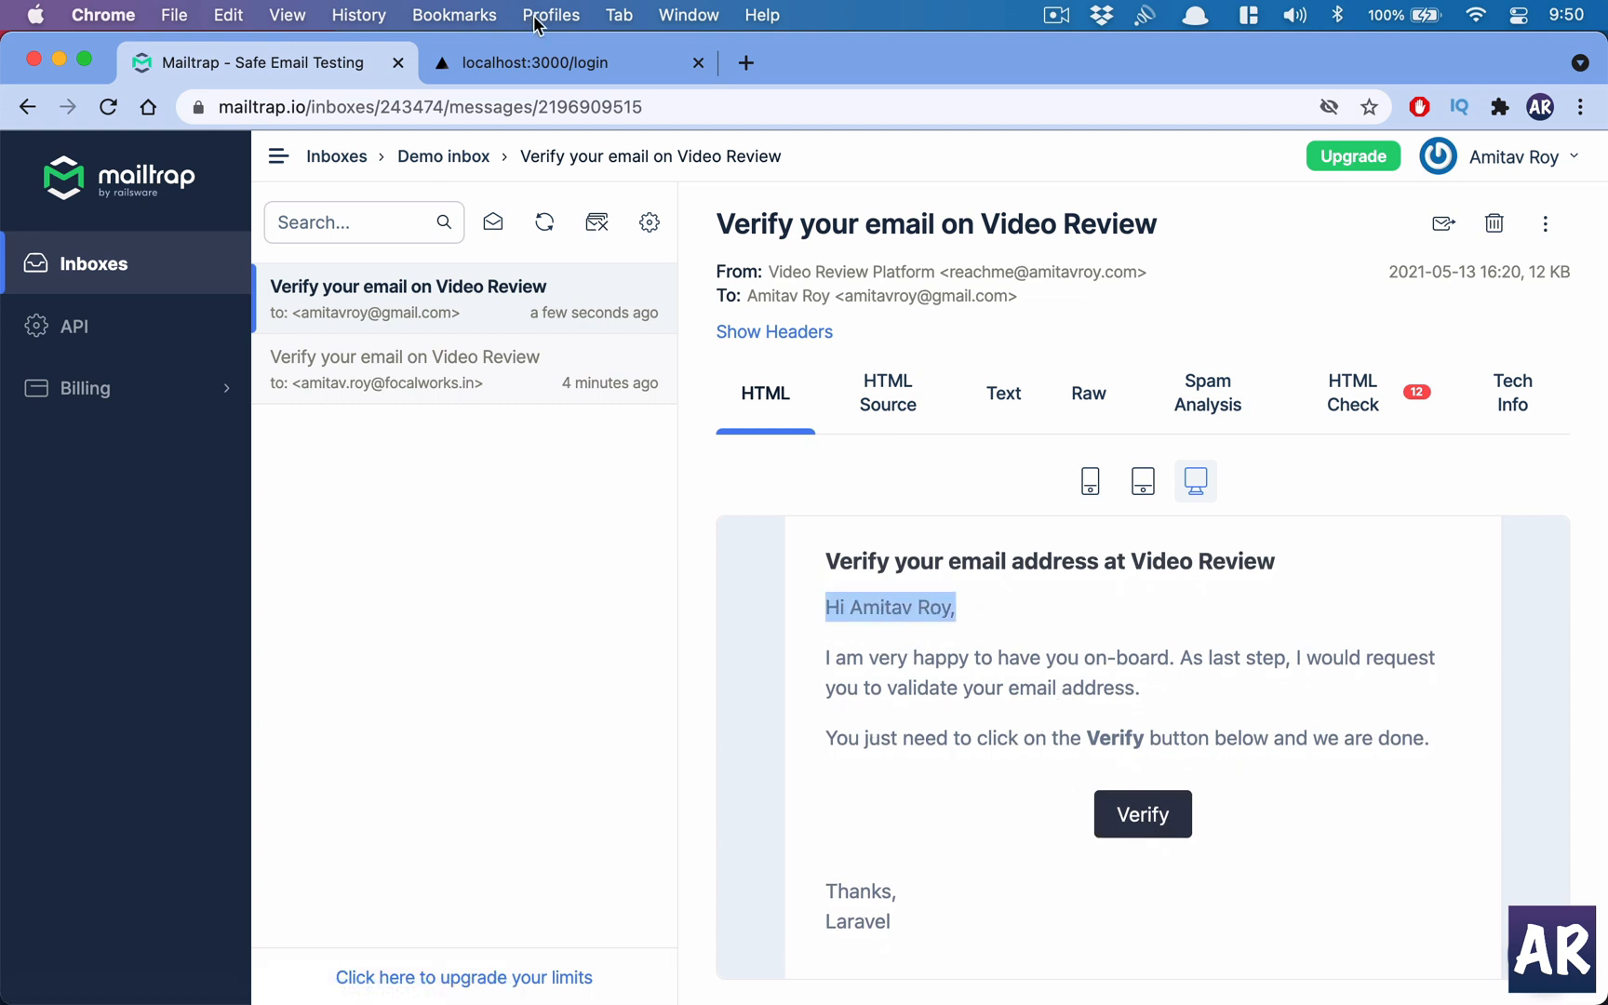
click(551, 63)
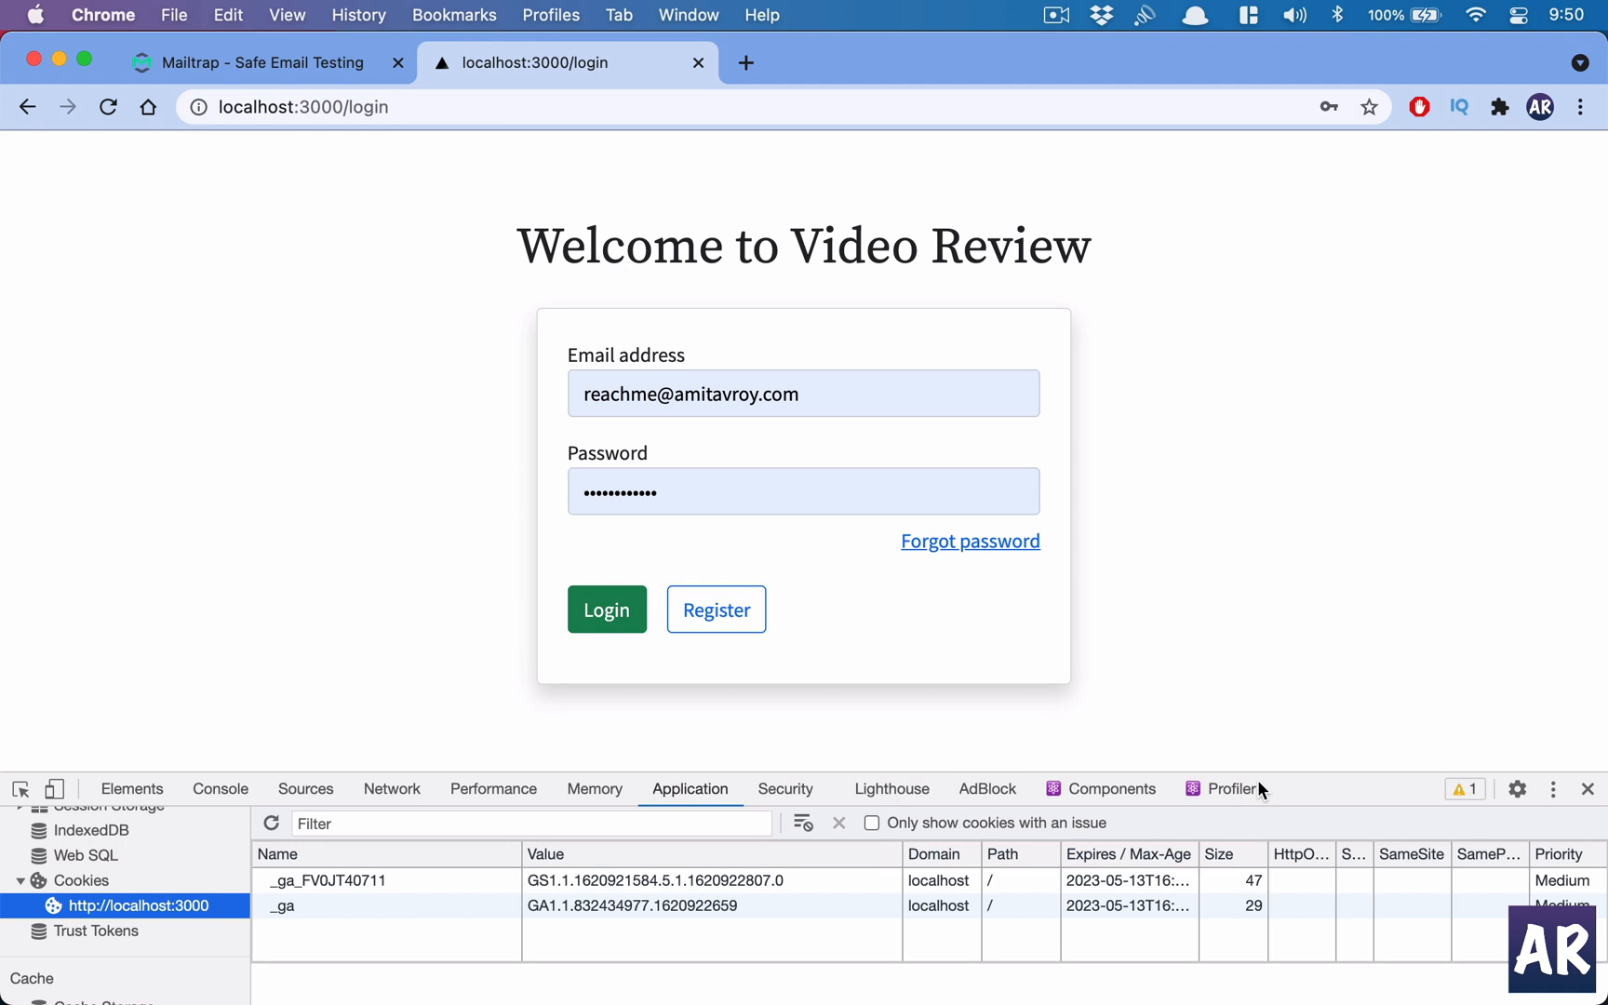
mouse_move(471, 929)
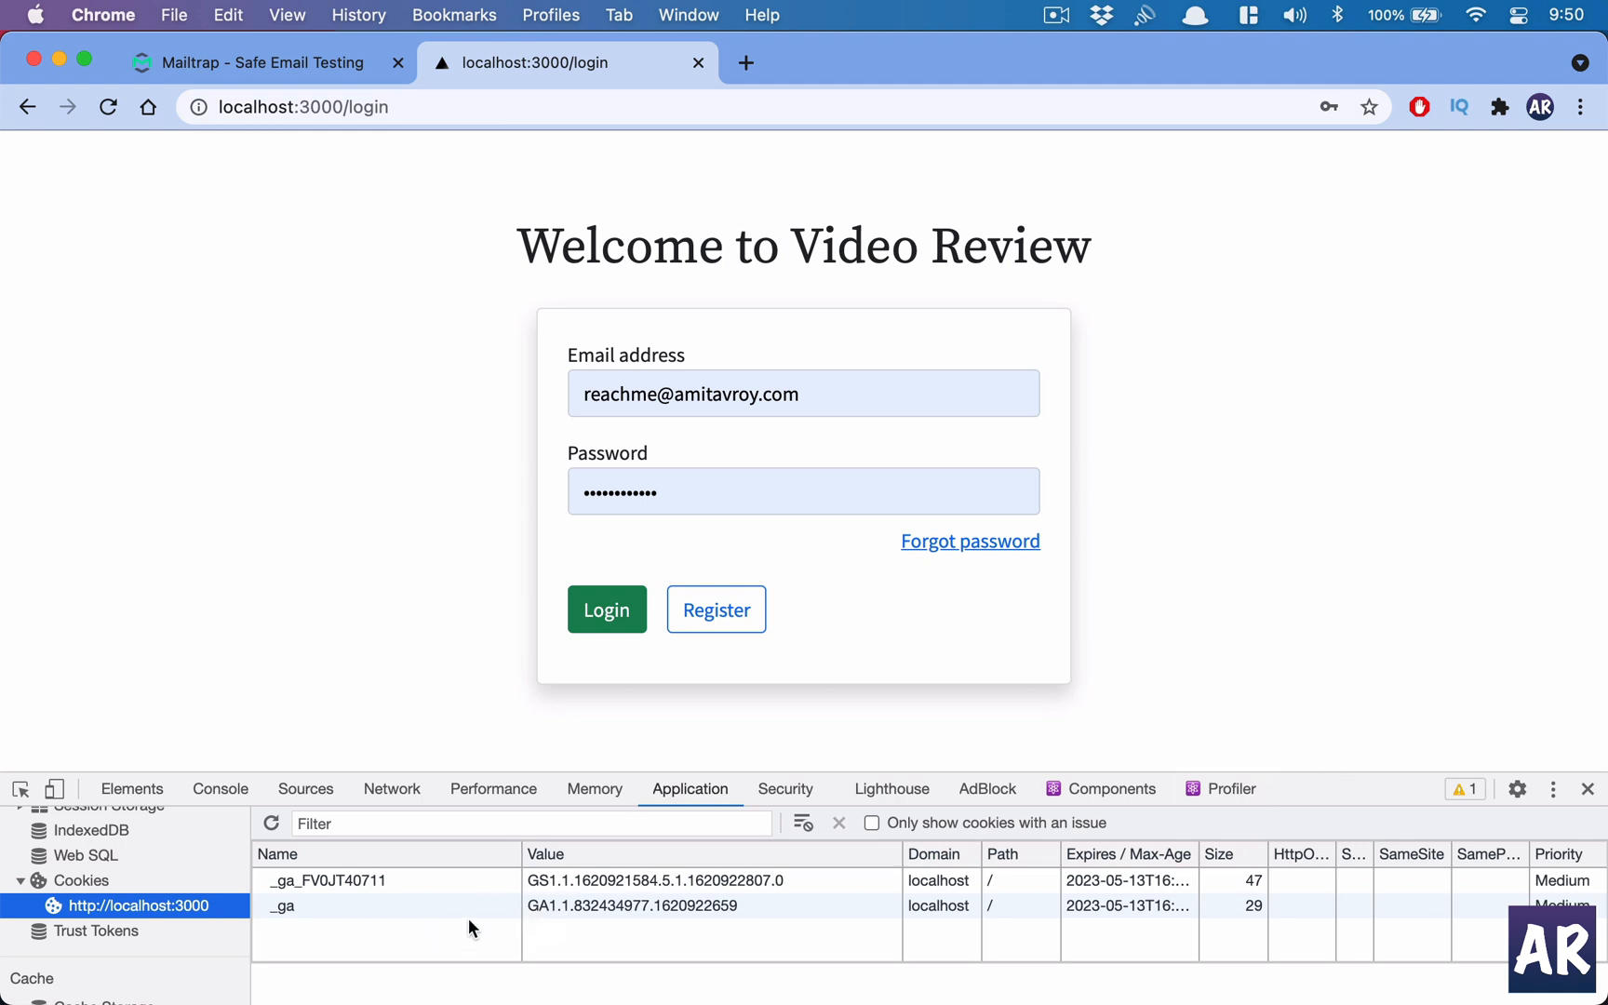
mouse_move(801, 823)
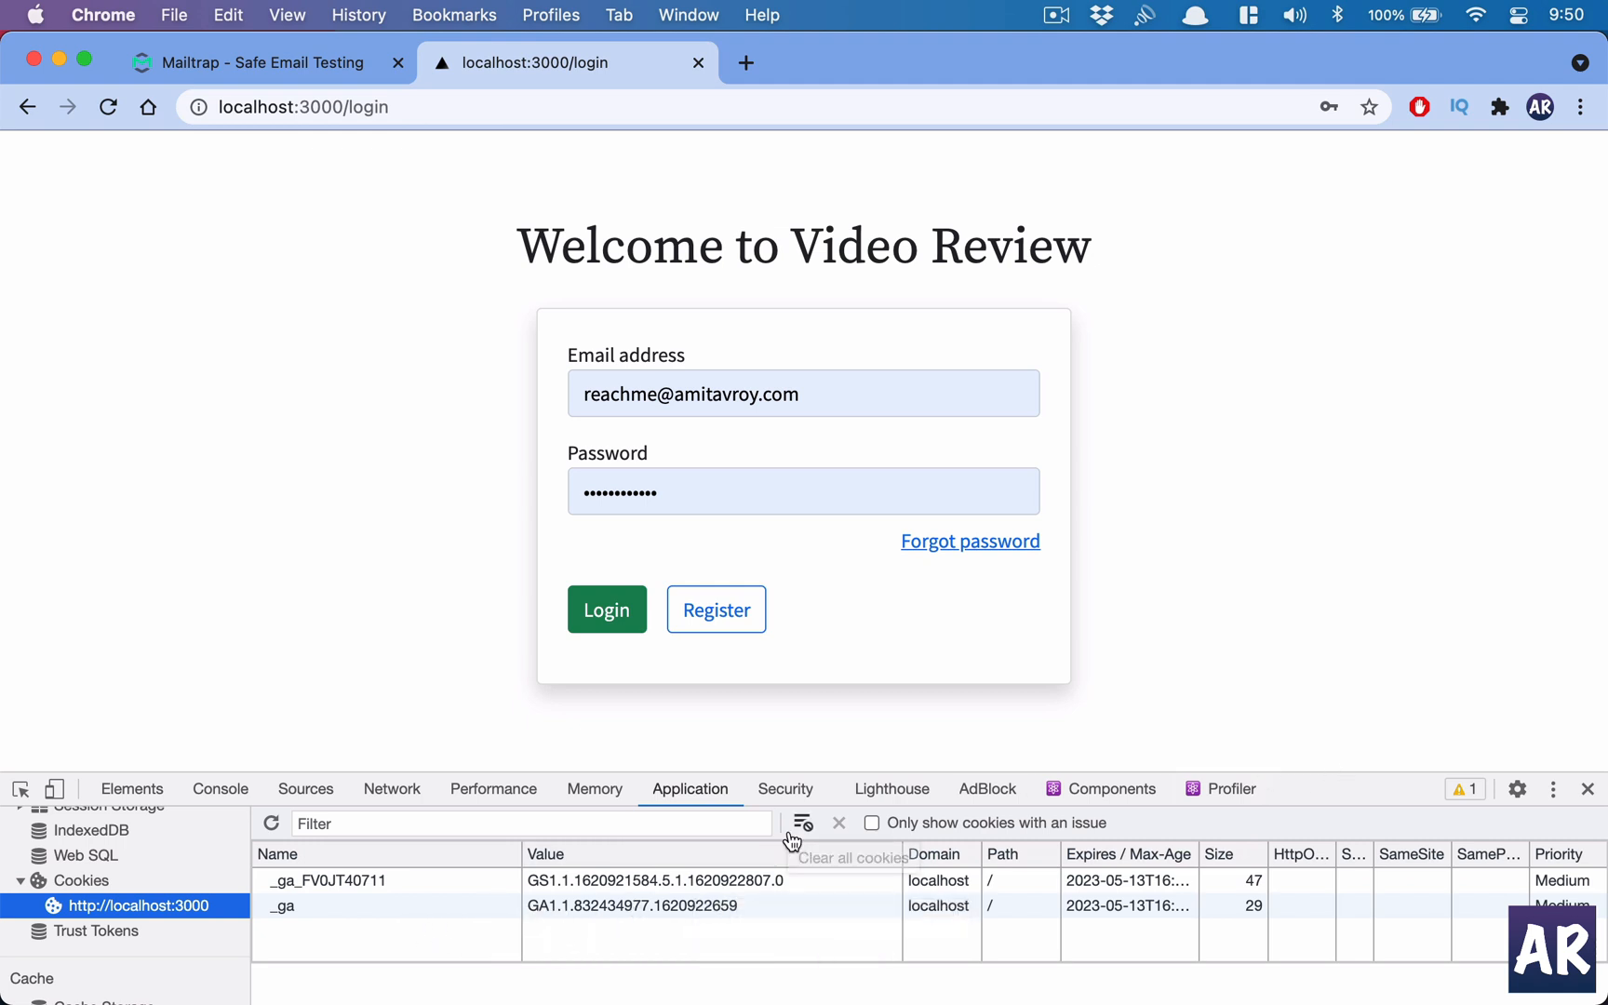
click(800, 823)
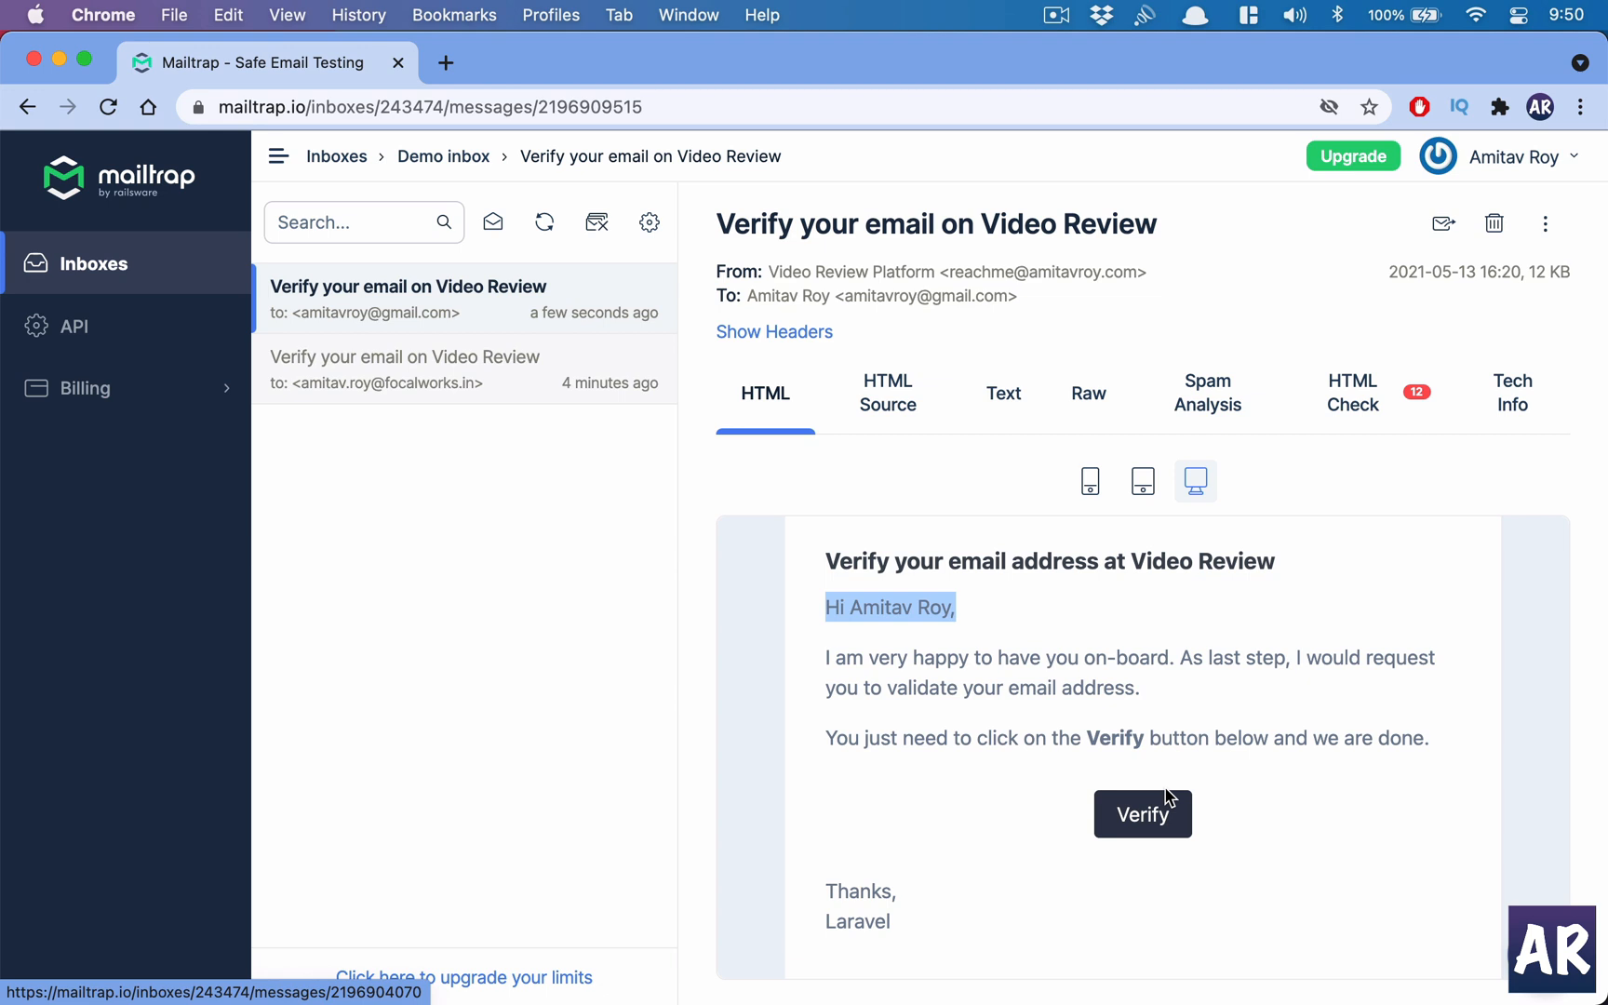
Follow the email's Verify button to land on the Video Review dashboard of latest videos.
click(1143, 813)
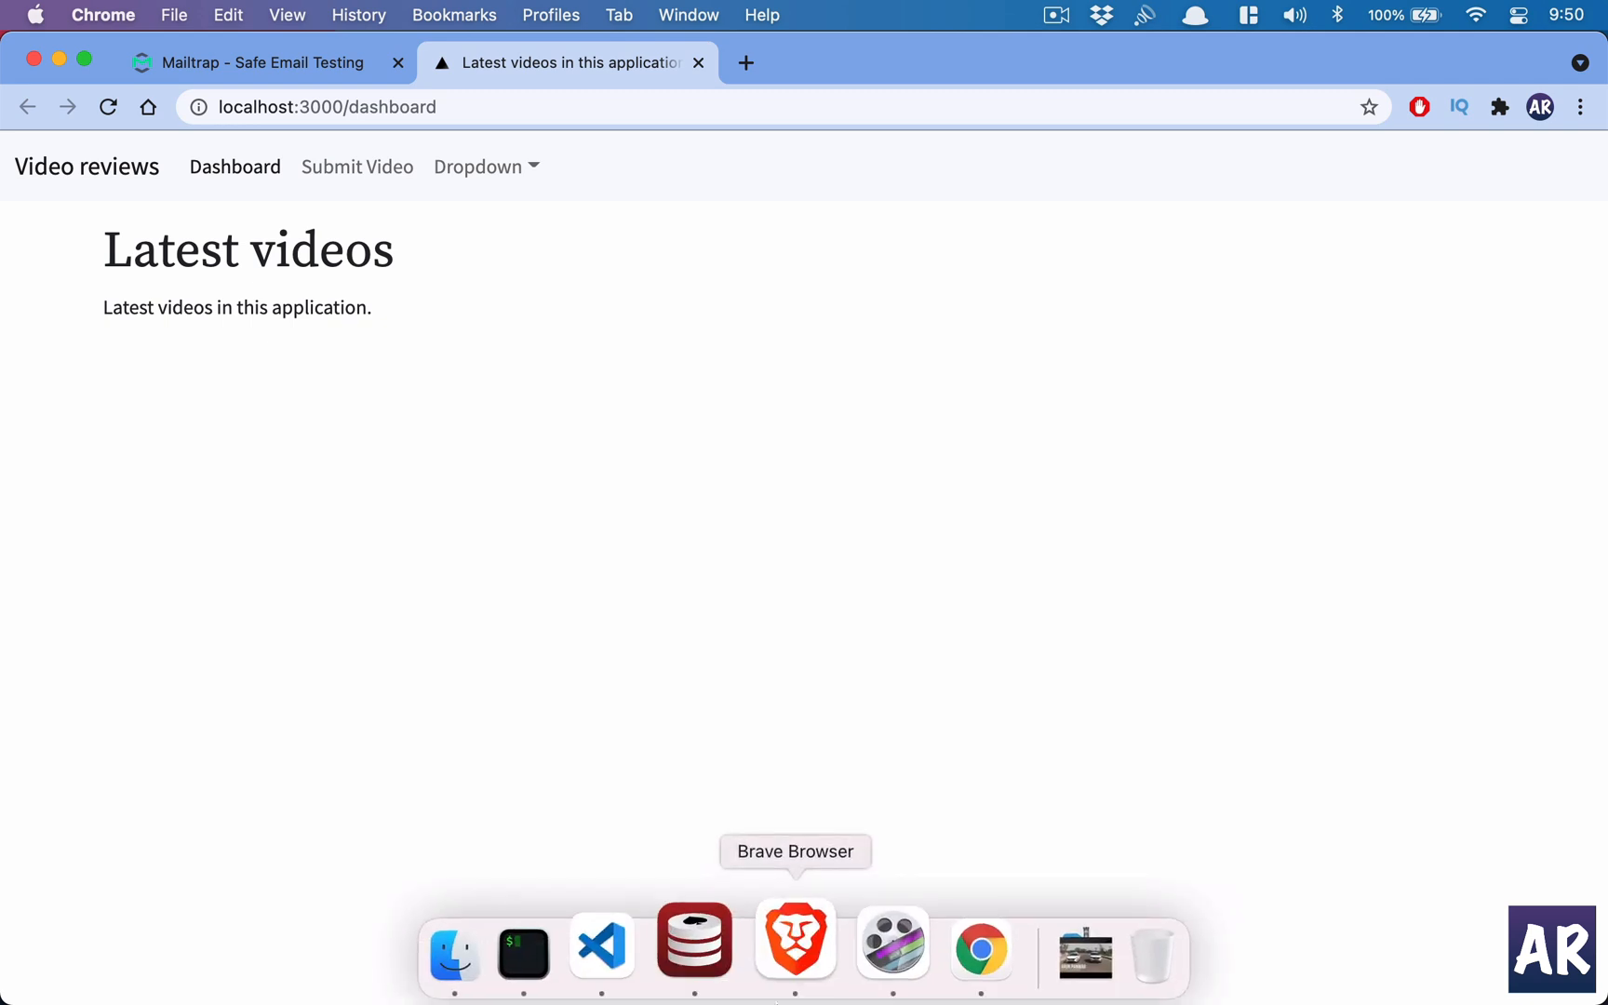
Open pages/register/index.tsx and select the card markup wrapping RegistrationForm.
click(600, 946)
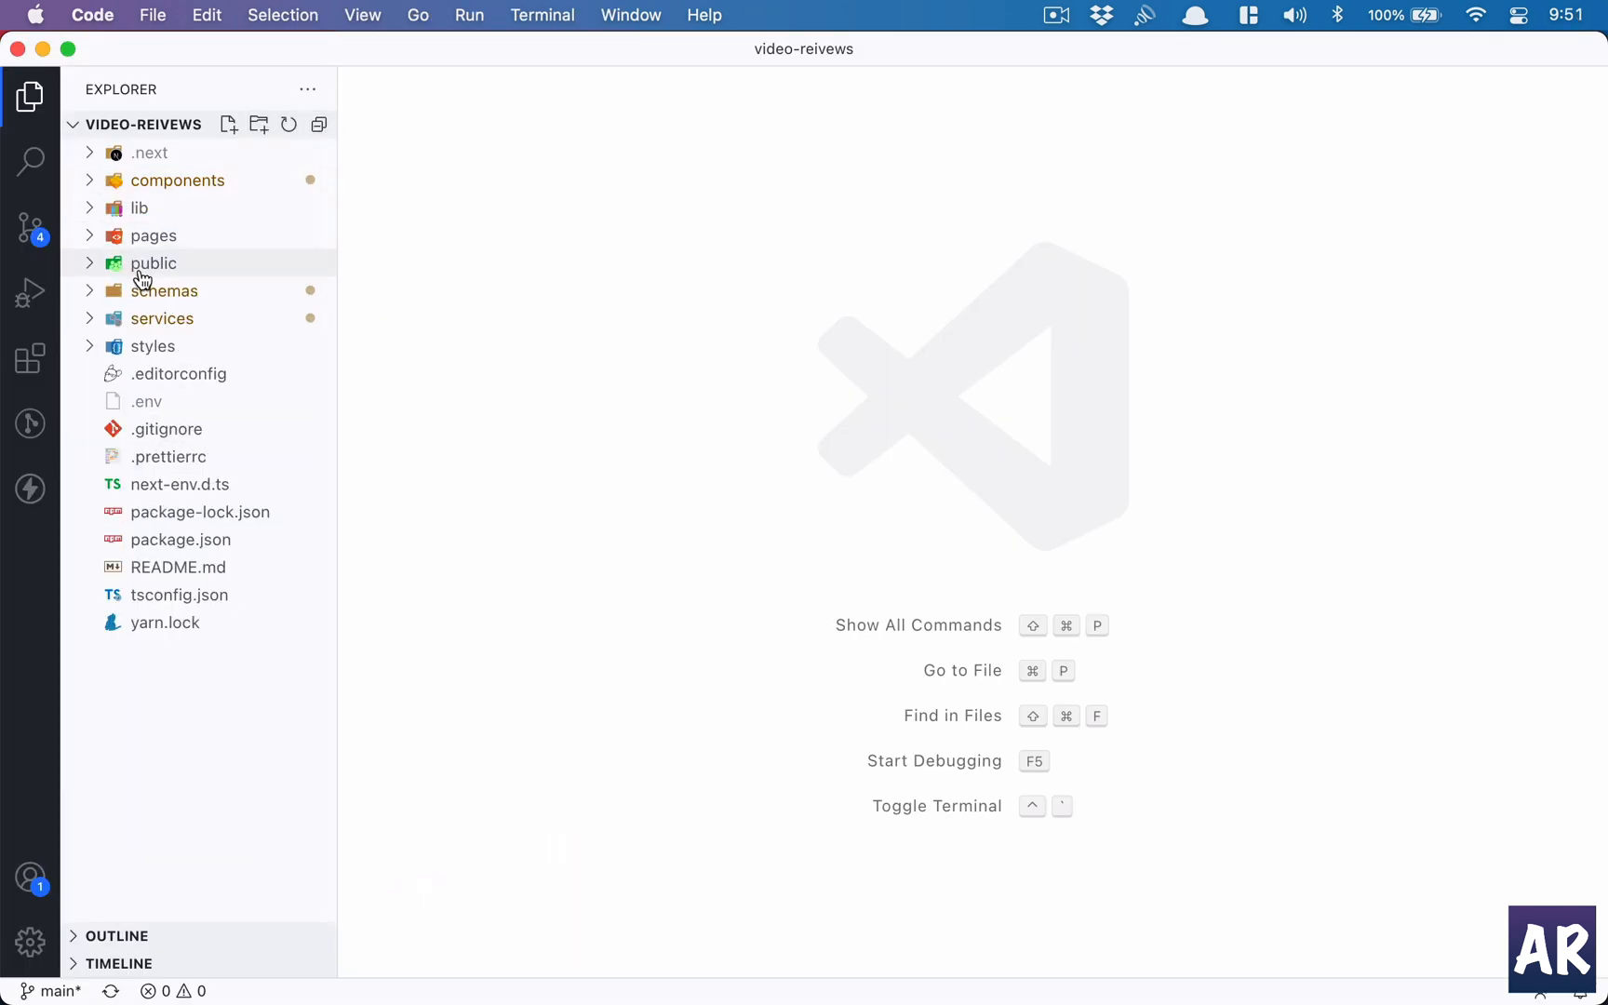
click(155, 236)
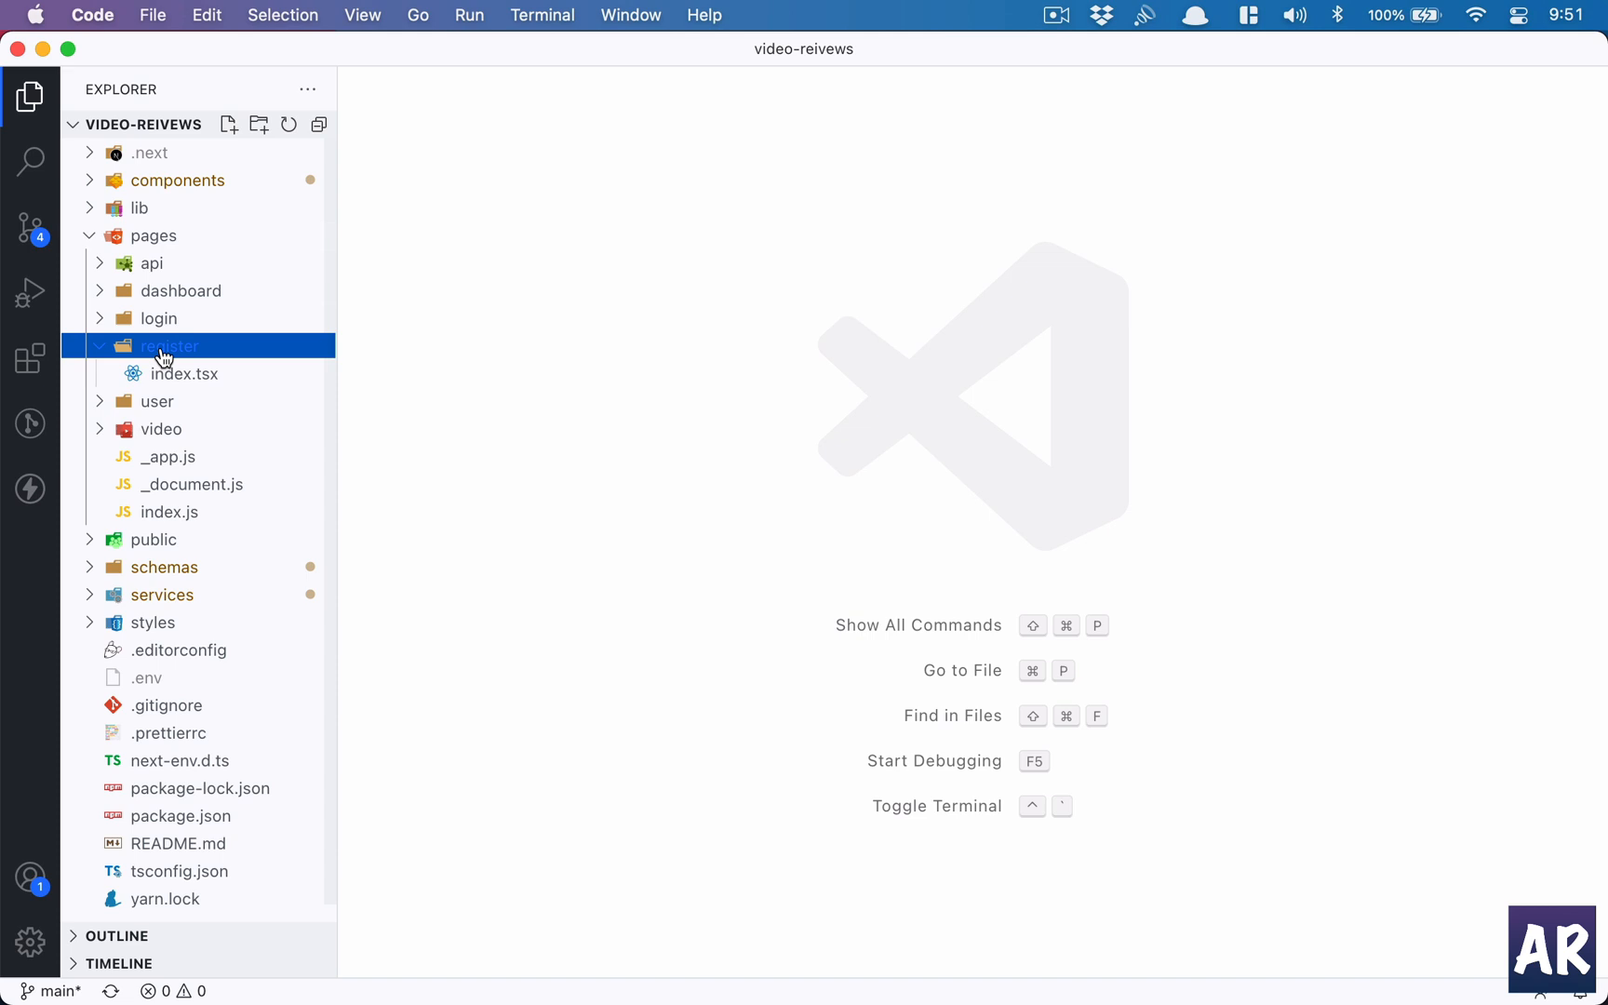
click(185, 373)
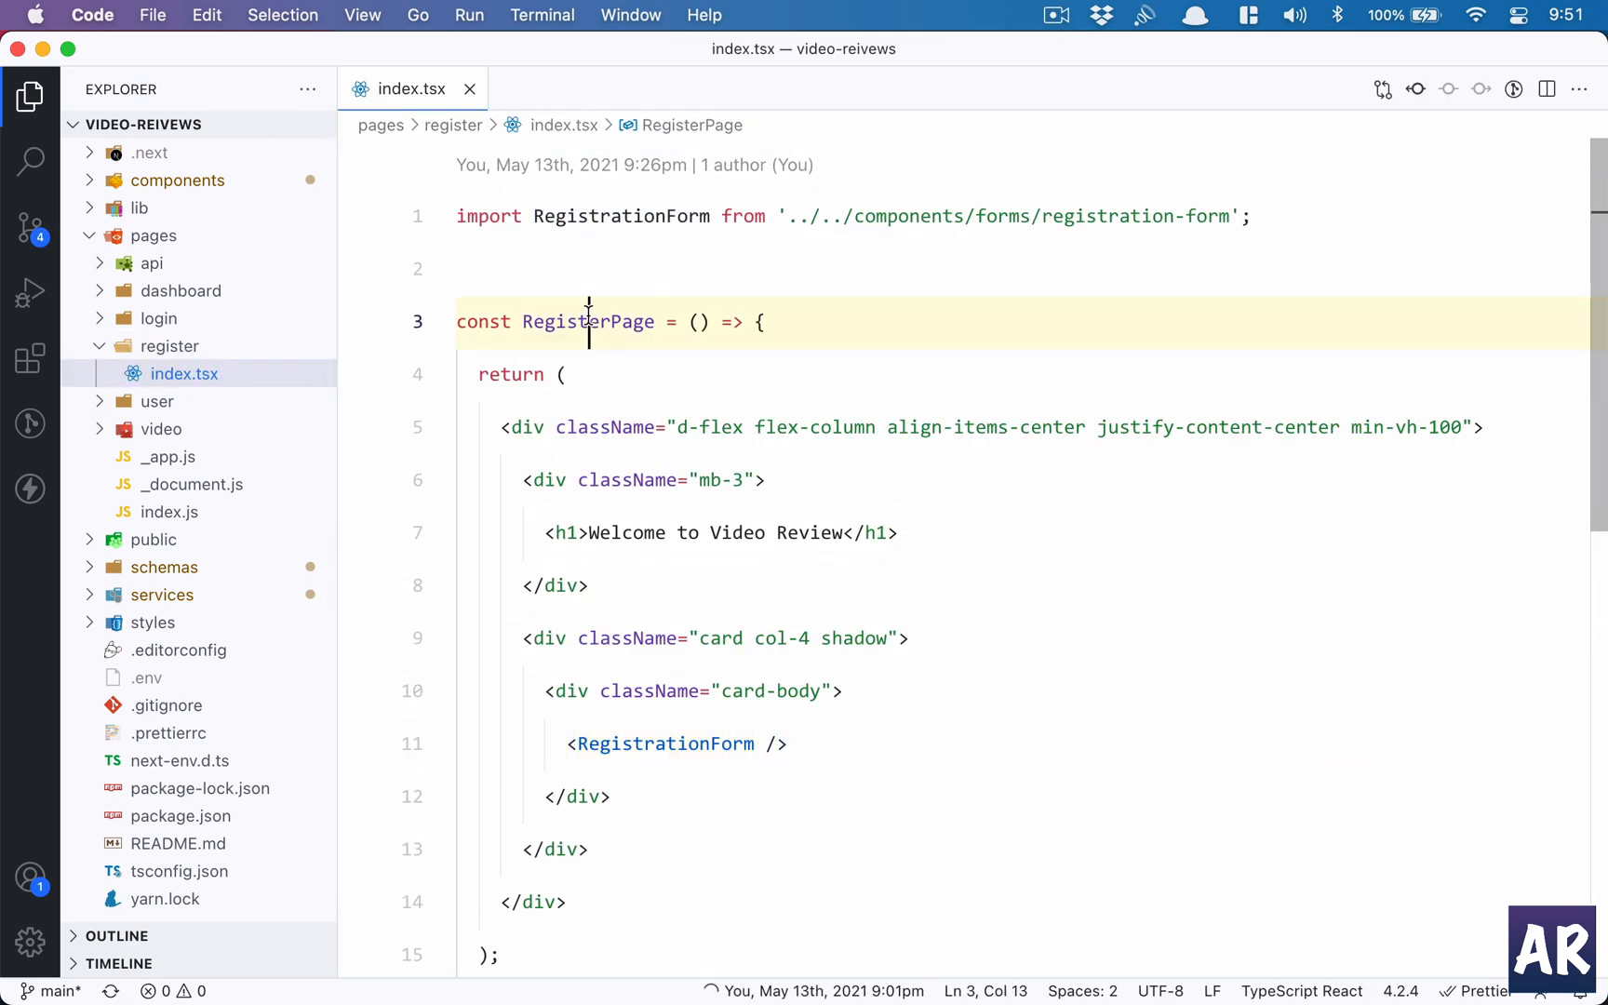
double_click(588, 322)
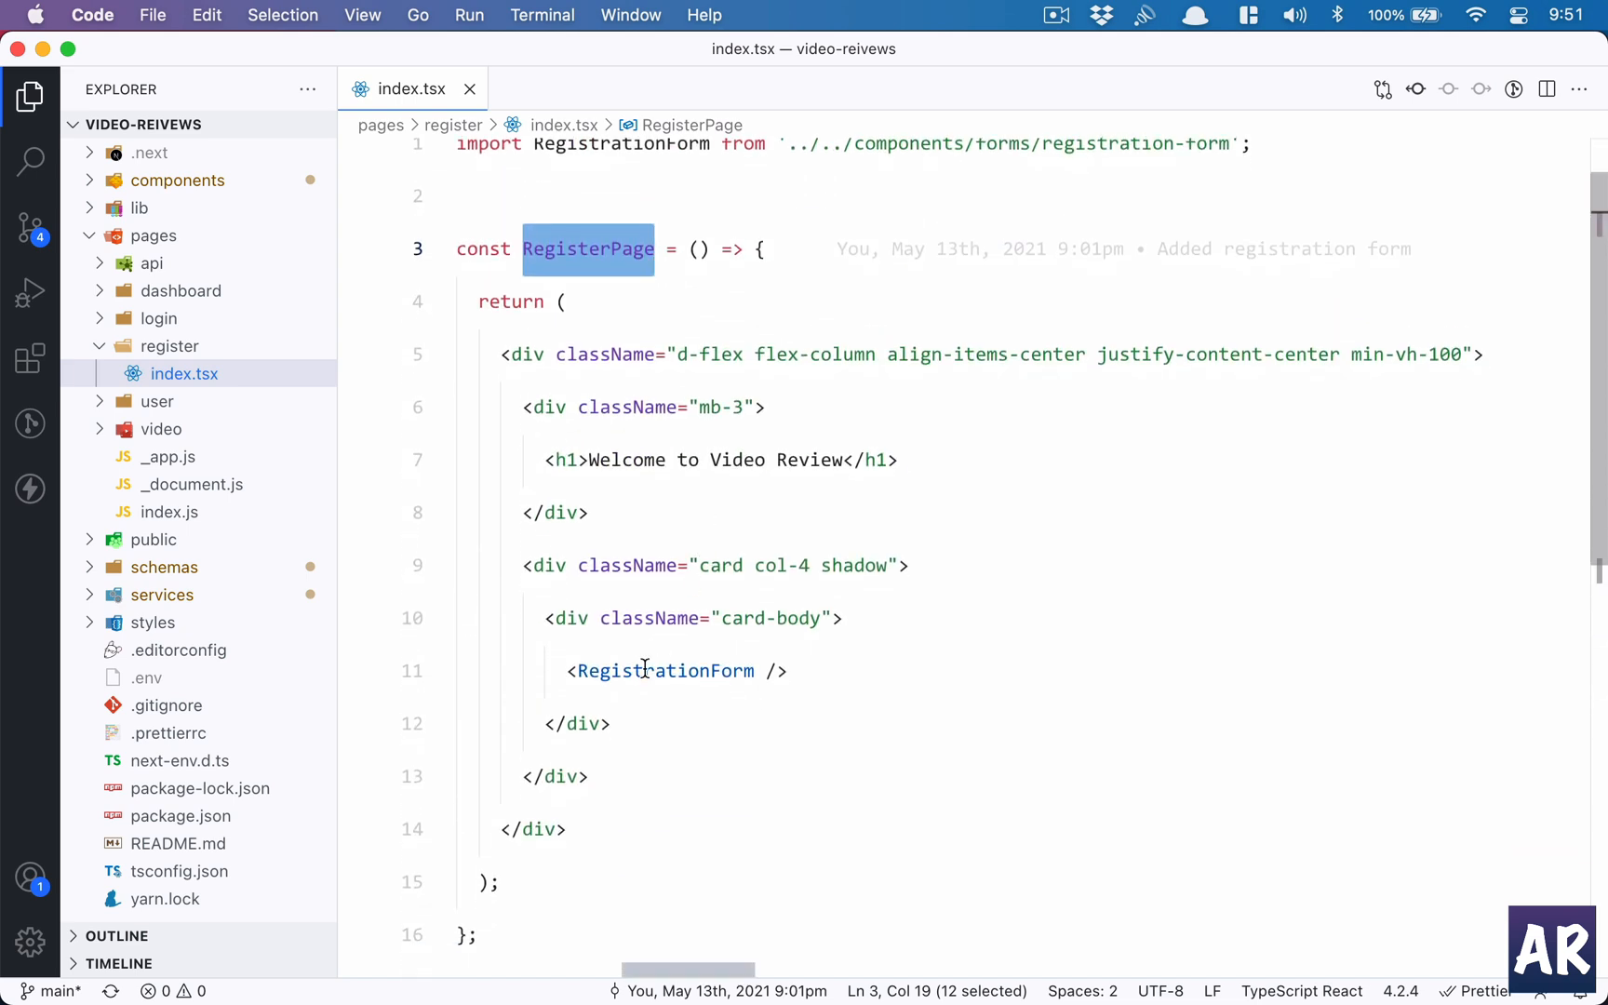
drag(525, 566, 567, 723)
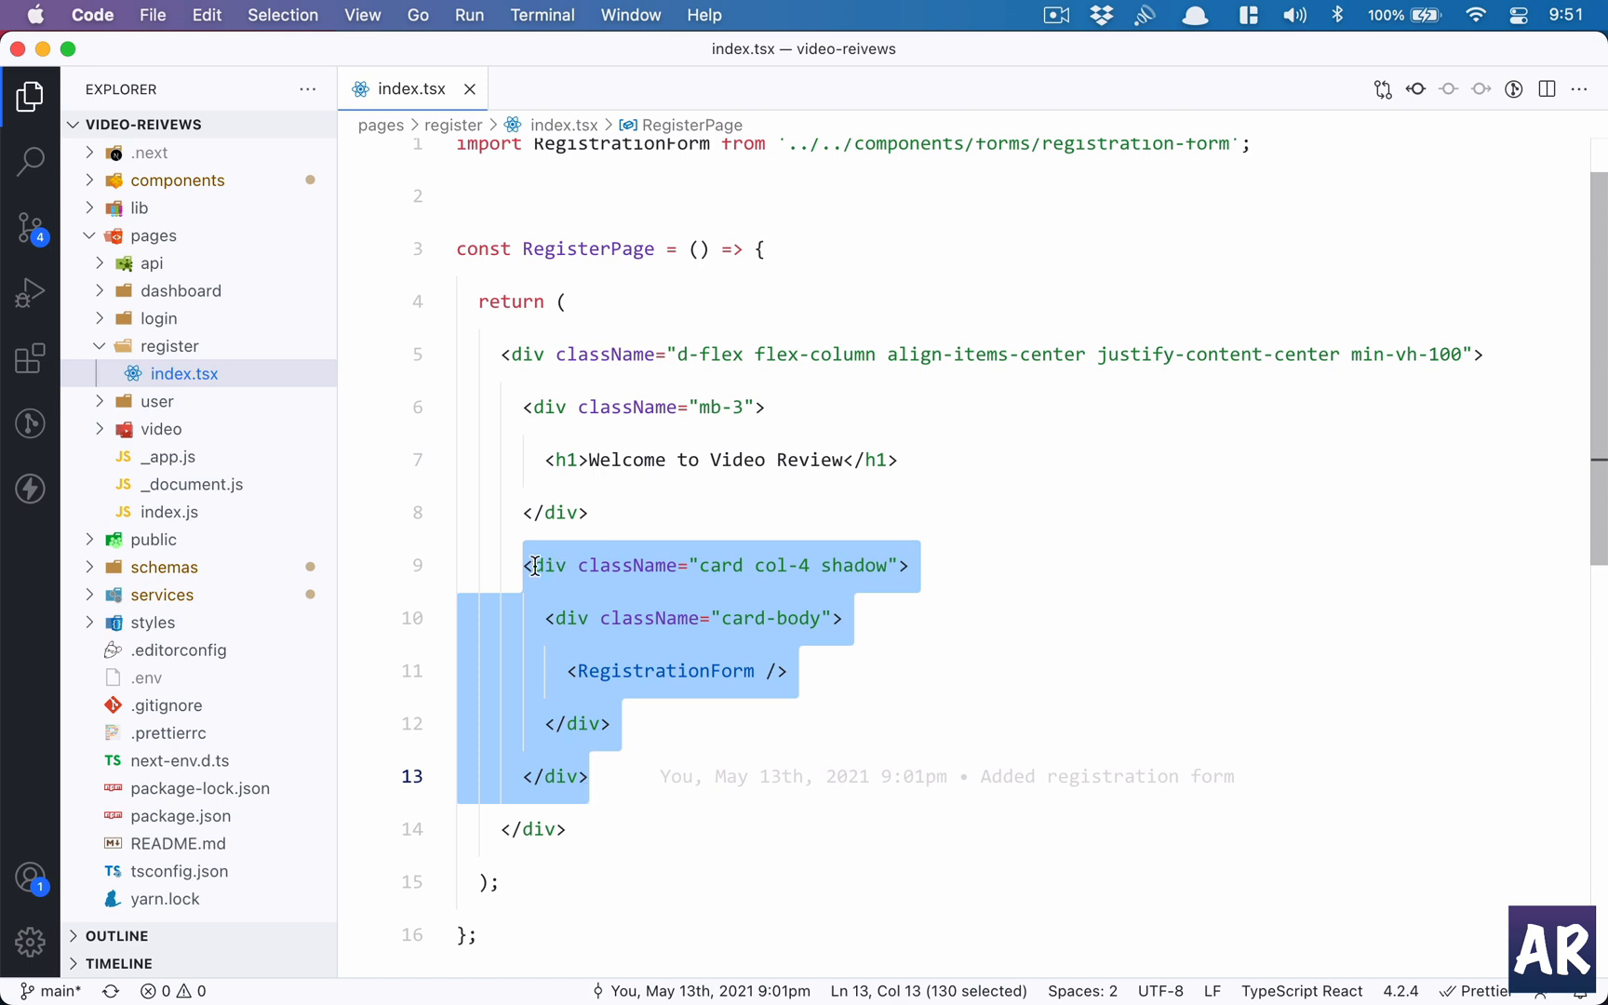
mouse_move(529, 566)
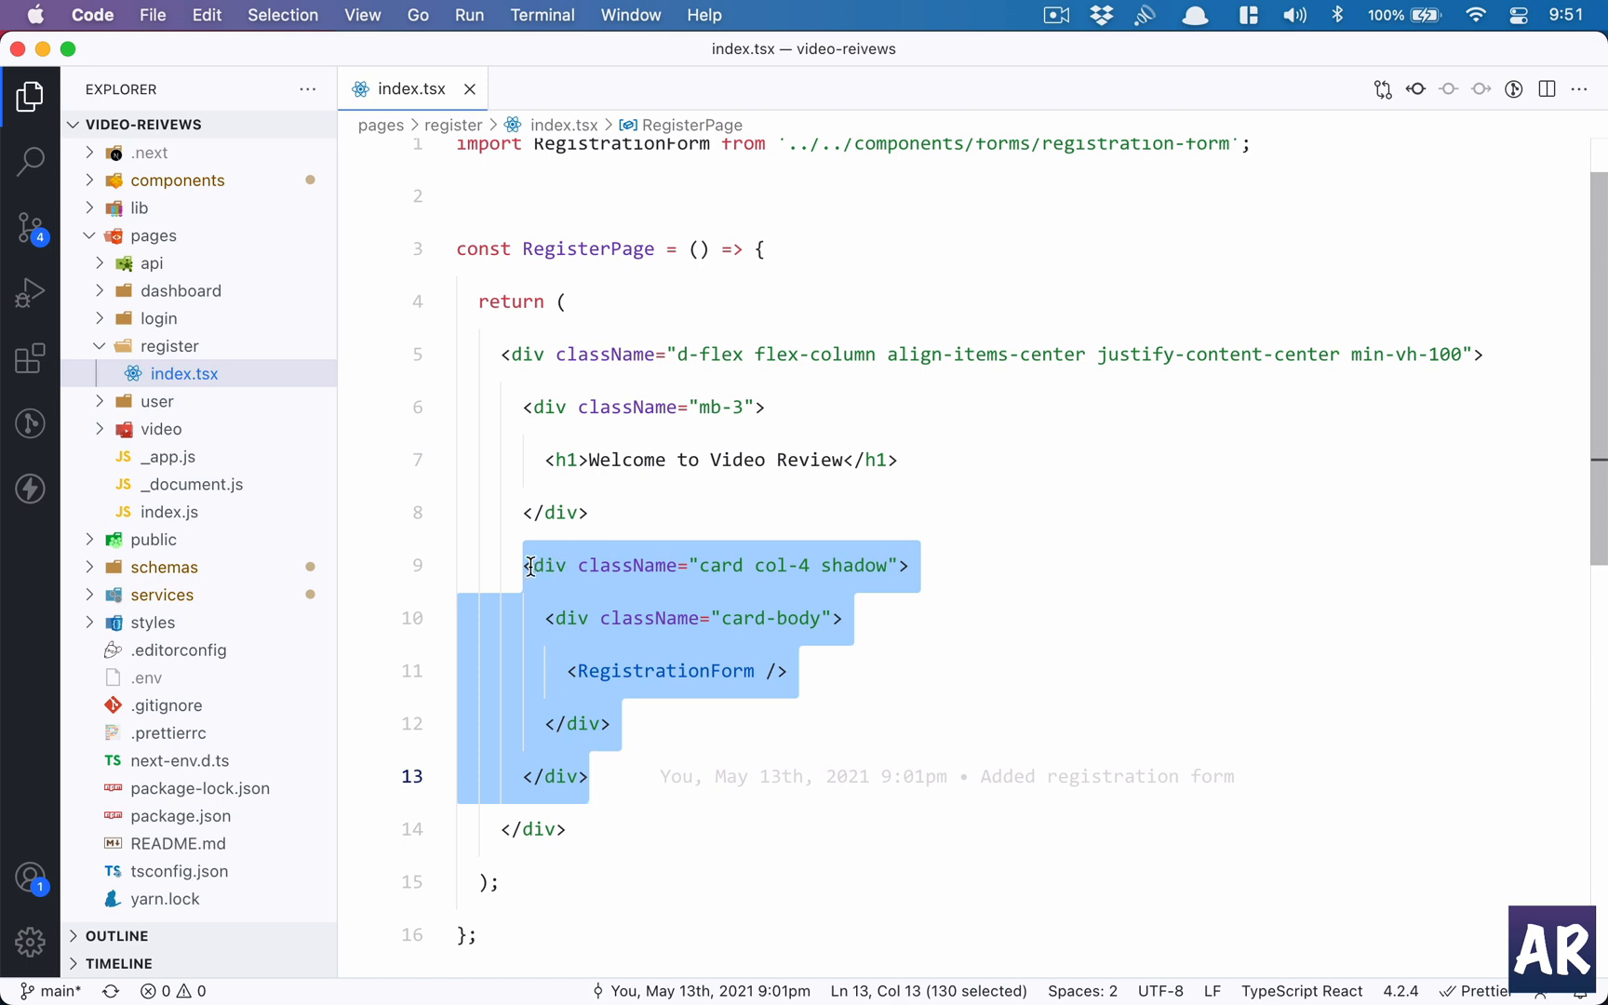
mouse_move(577, 724)
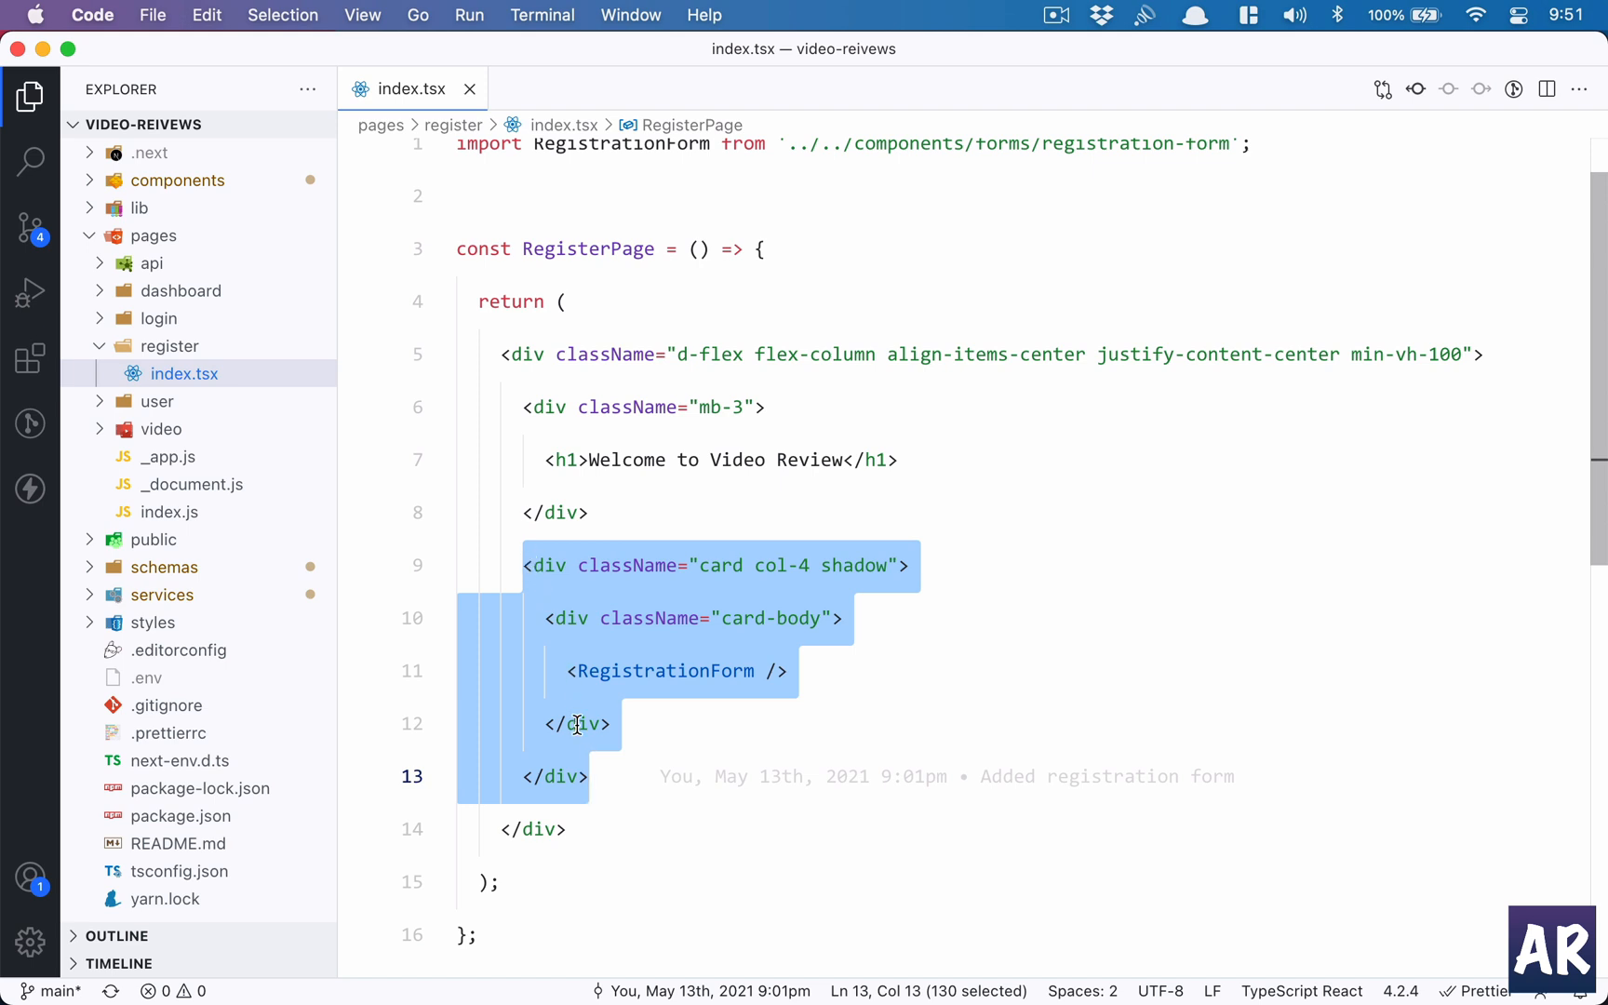
mouse_move(880, 681)
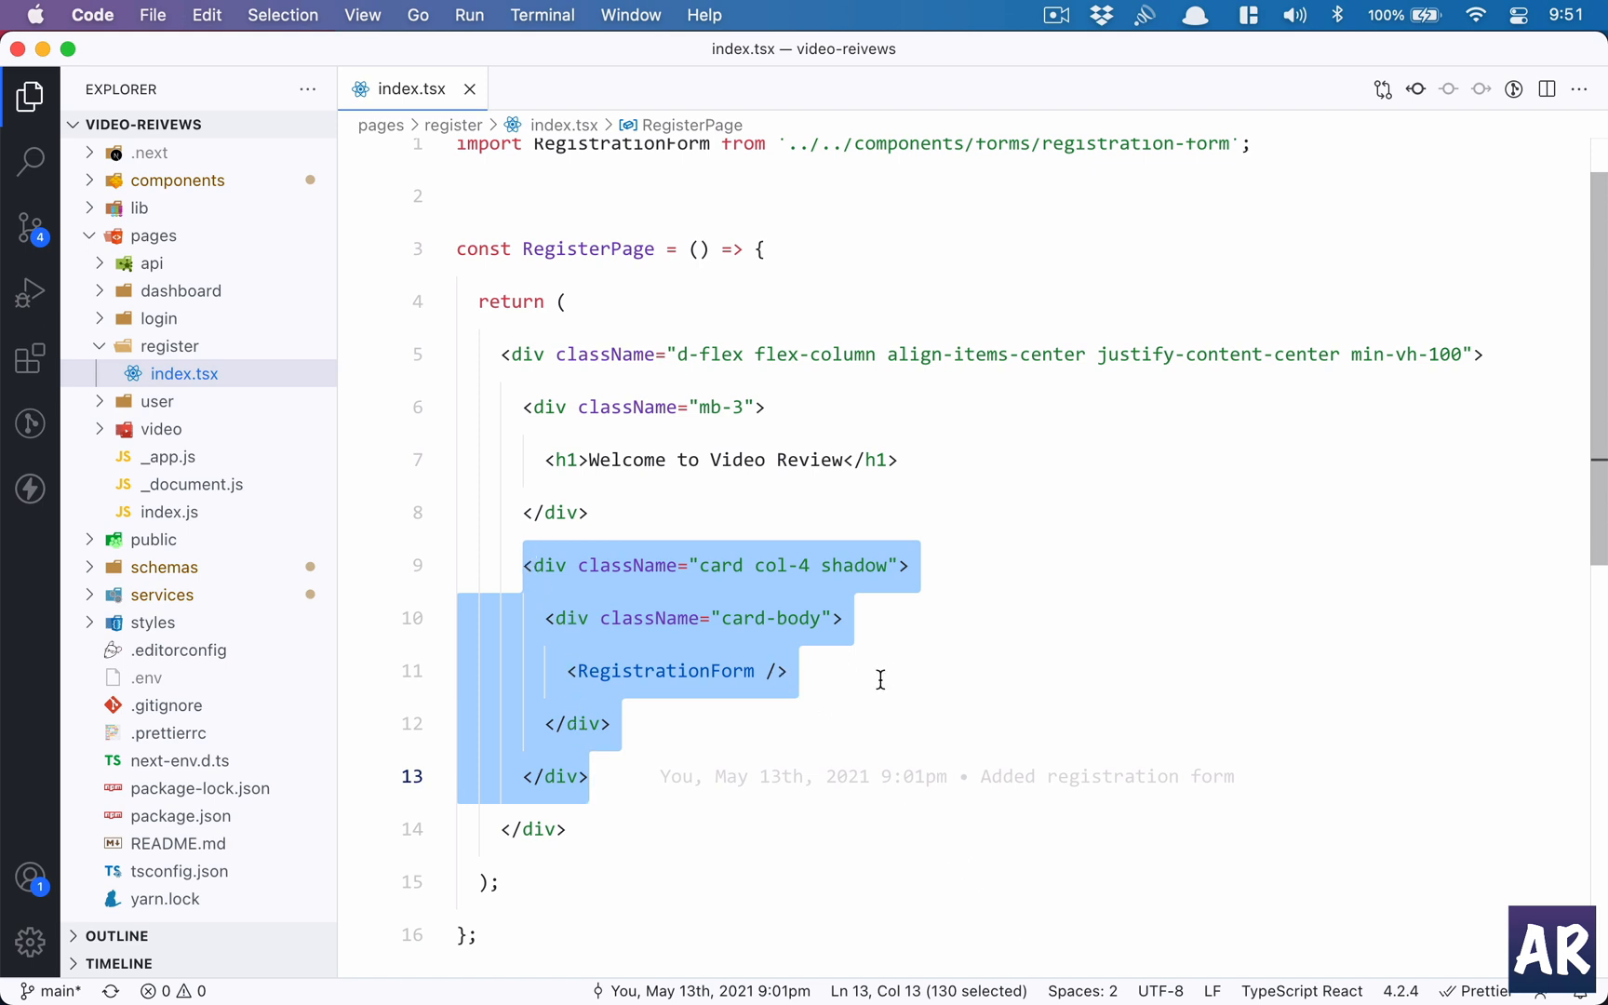
mouse_move(646, 645)
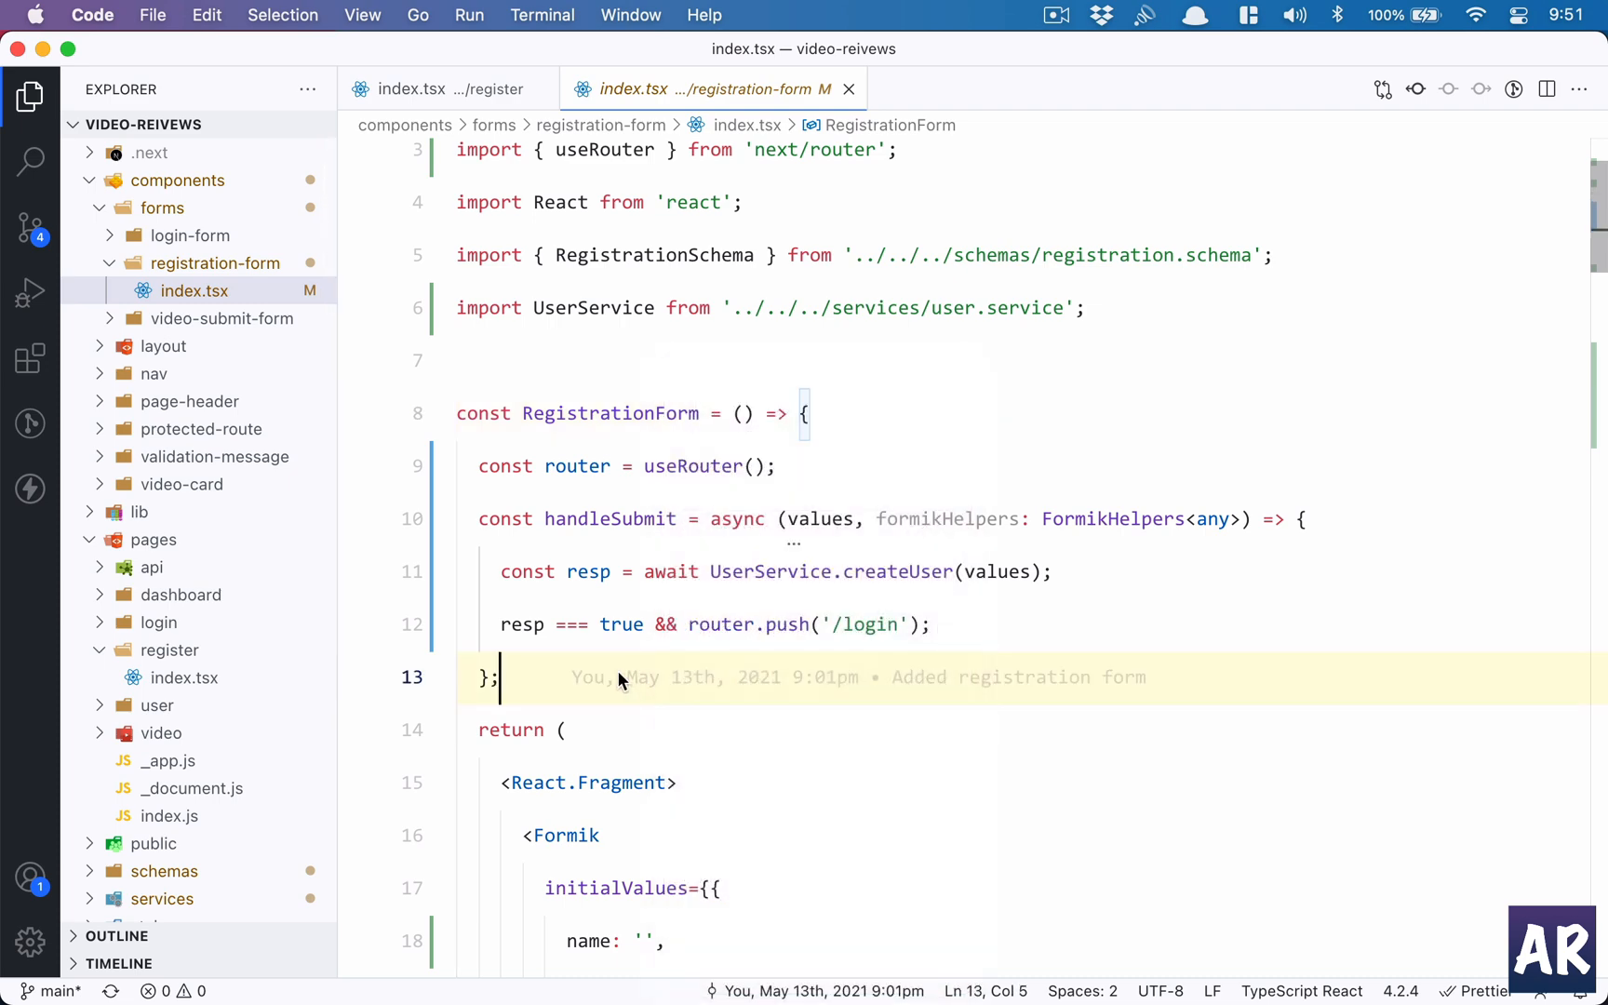
Scroll through the RegistrationForm's Formik initial values, submit handler and validation schema.
scroll(down, 3)
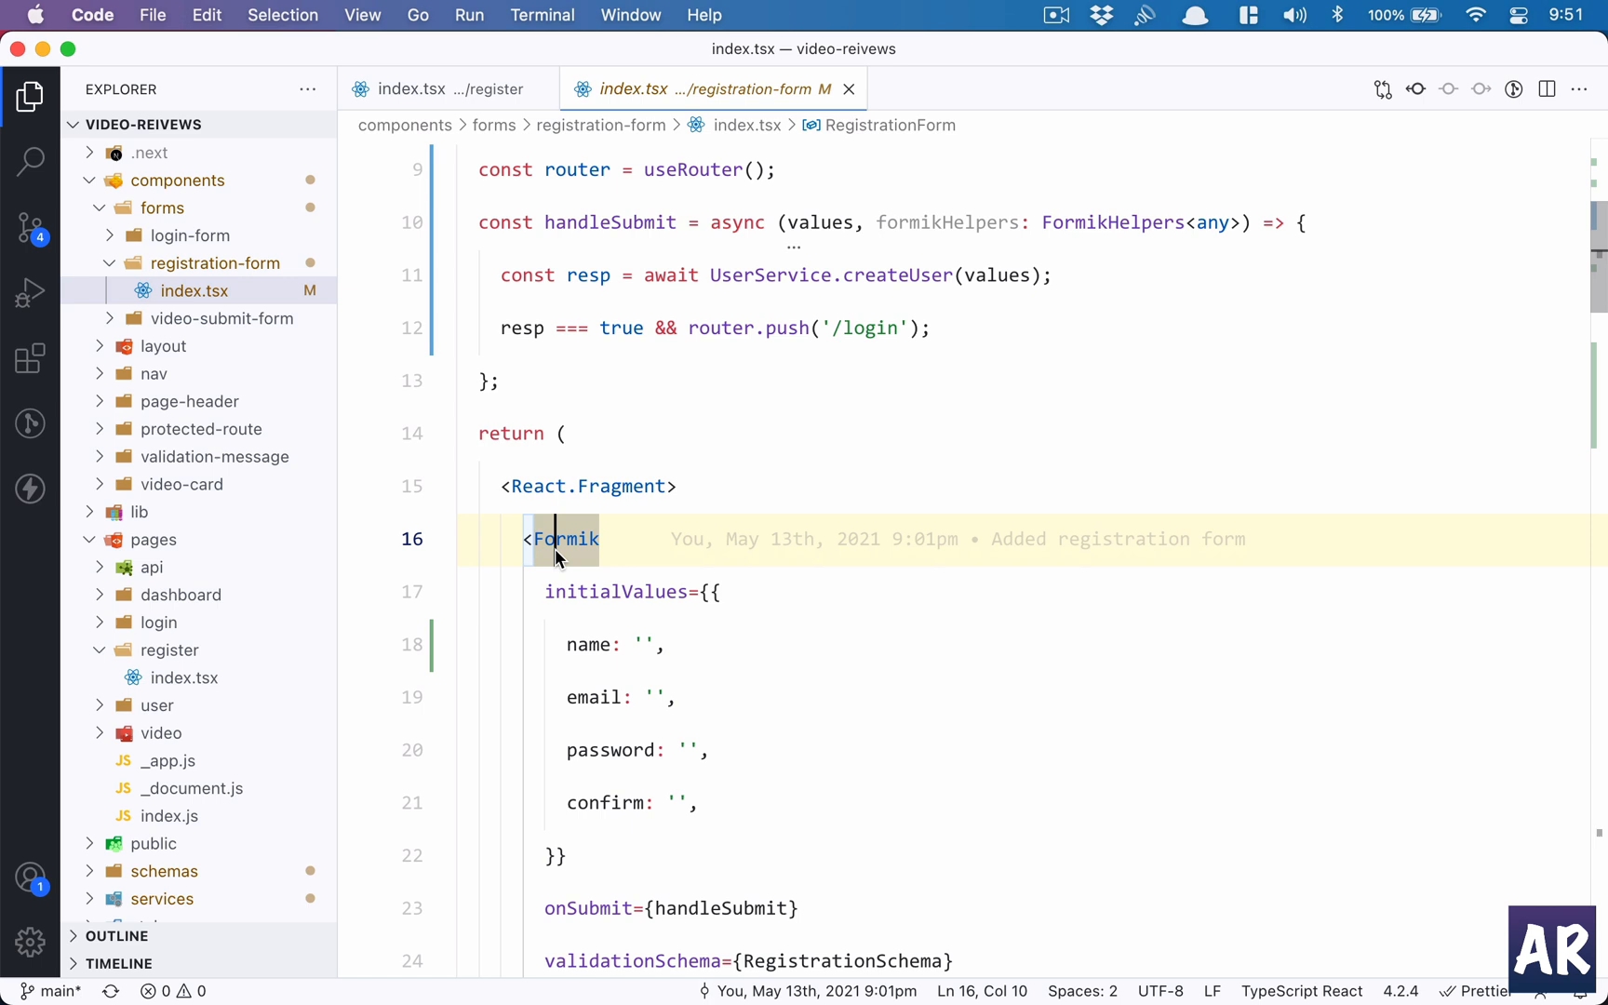
scroll(down, 3)
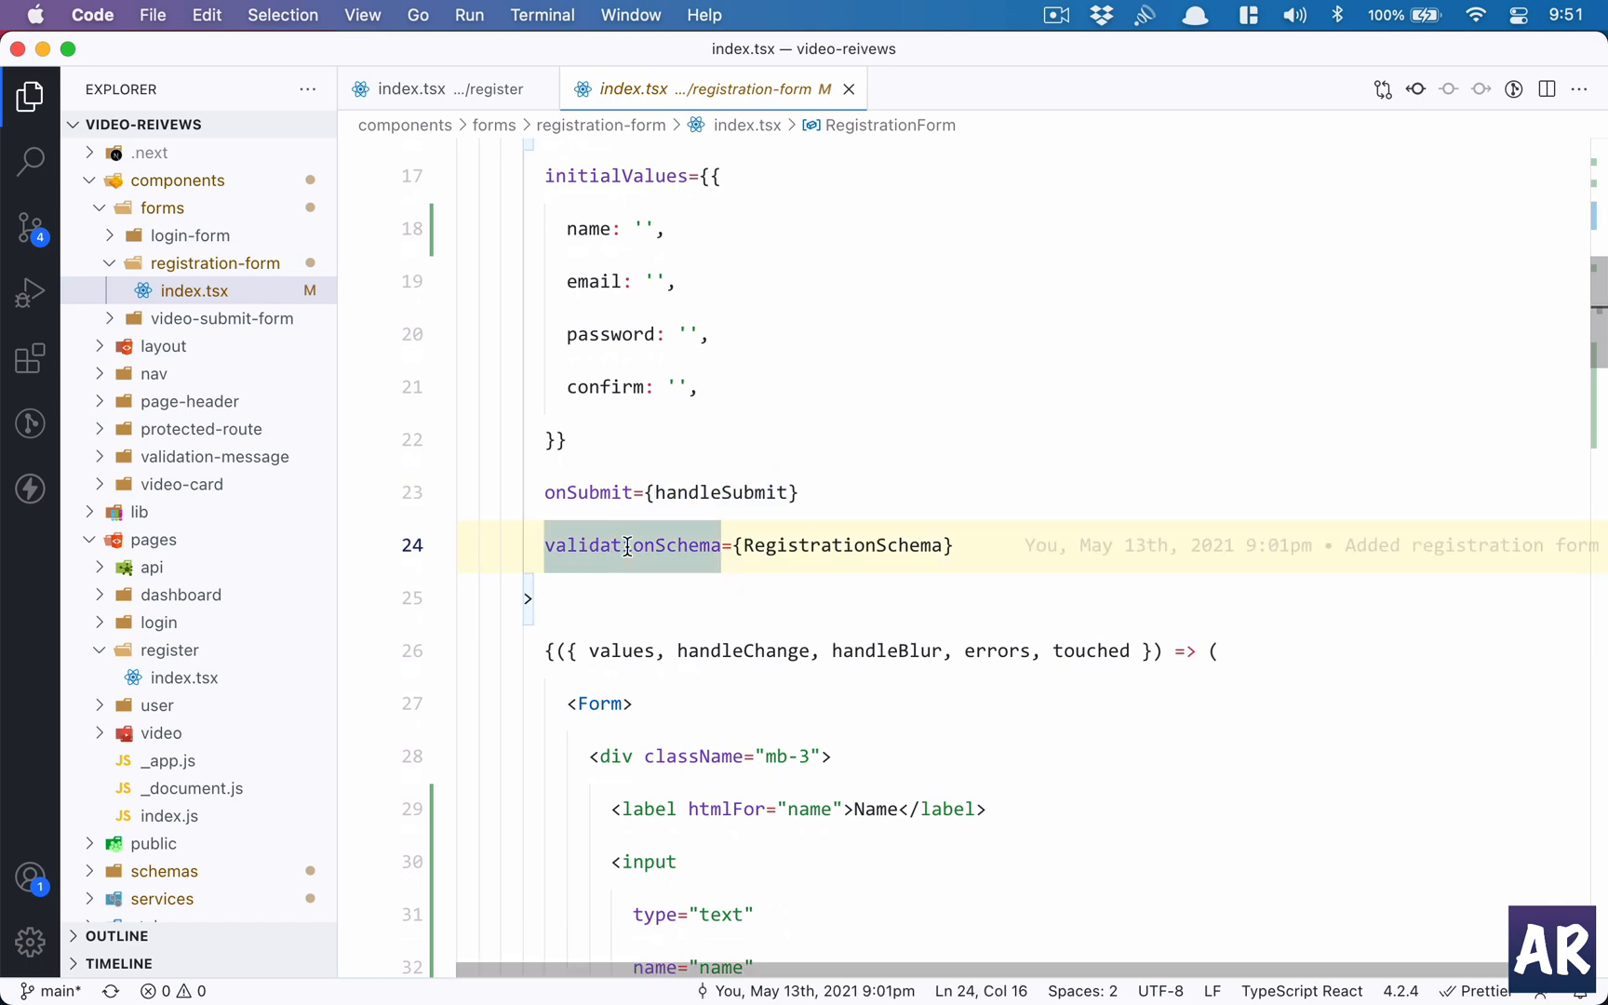
mouse_move(867, 545)
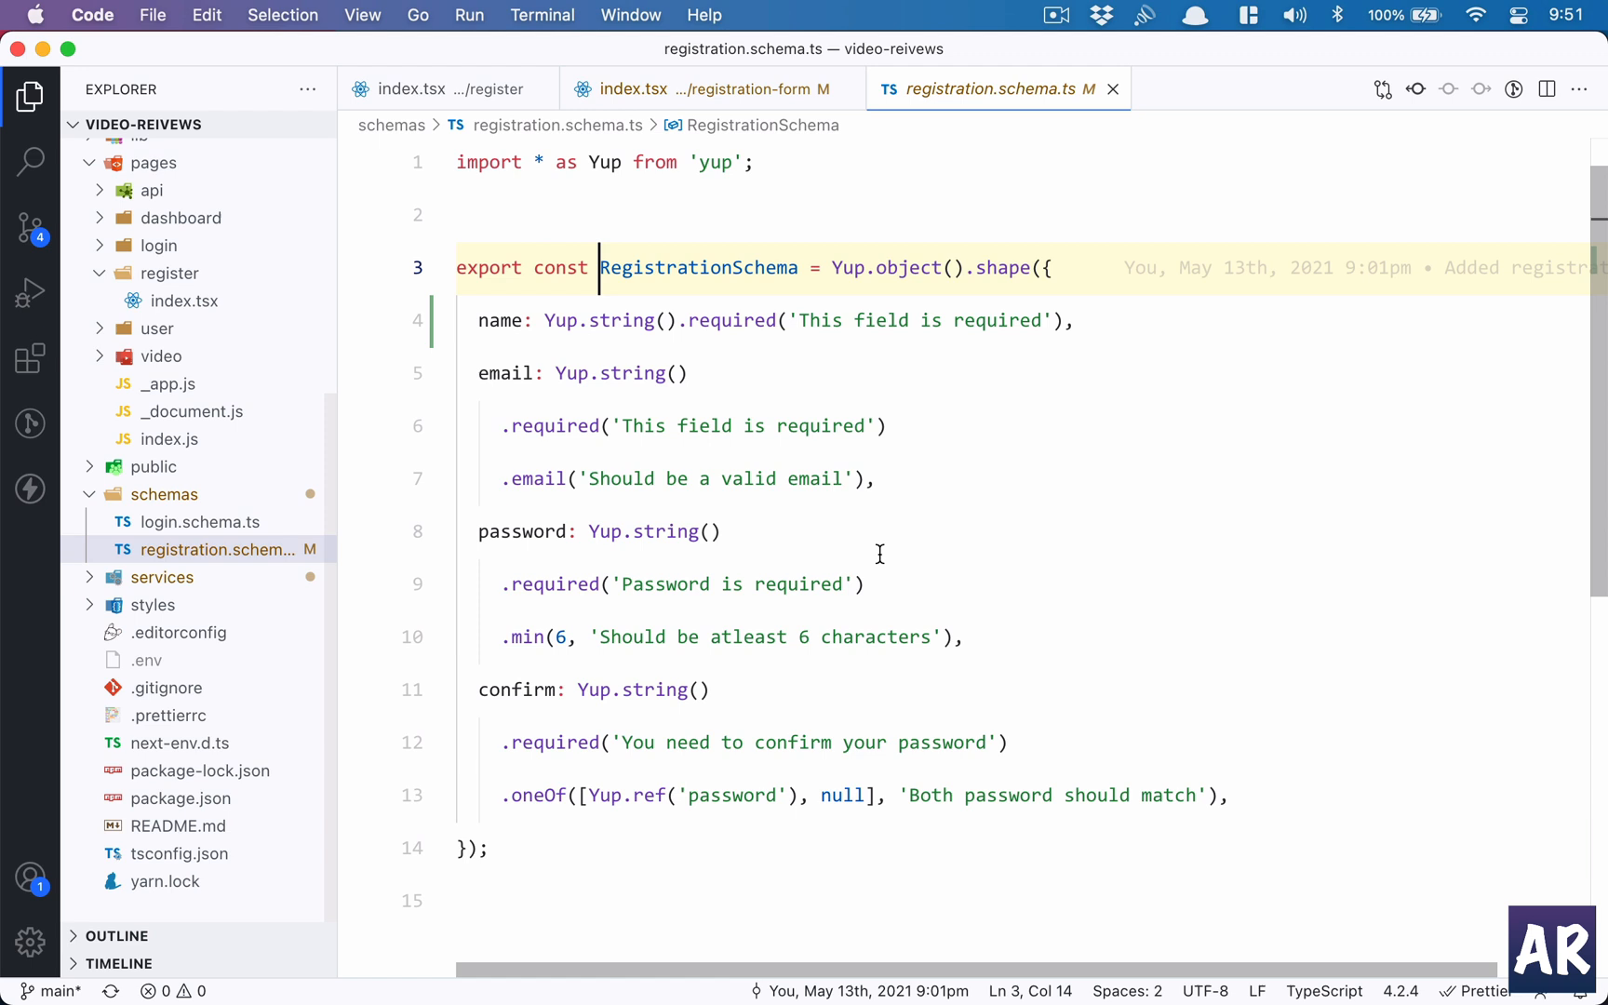
mouse_move(897, 237)
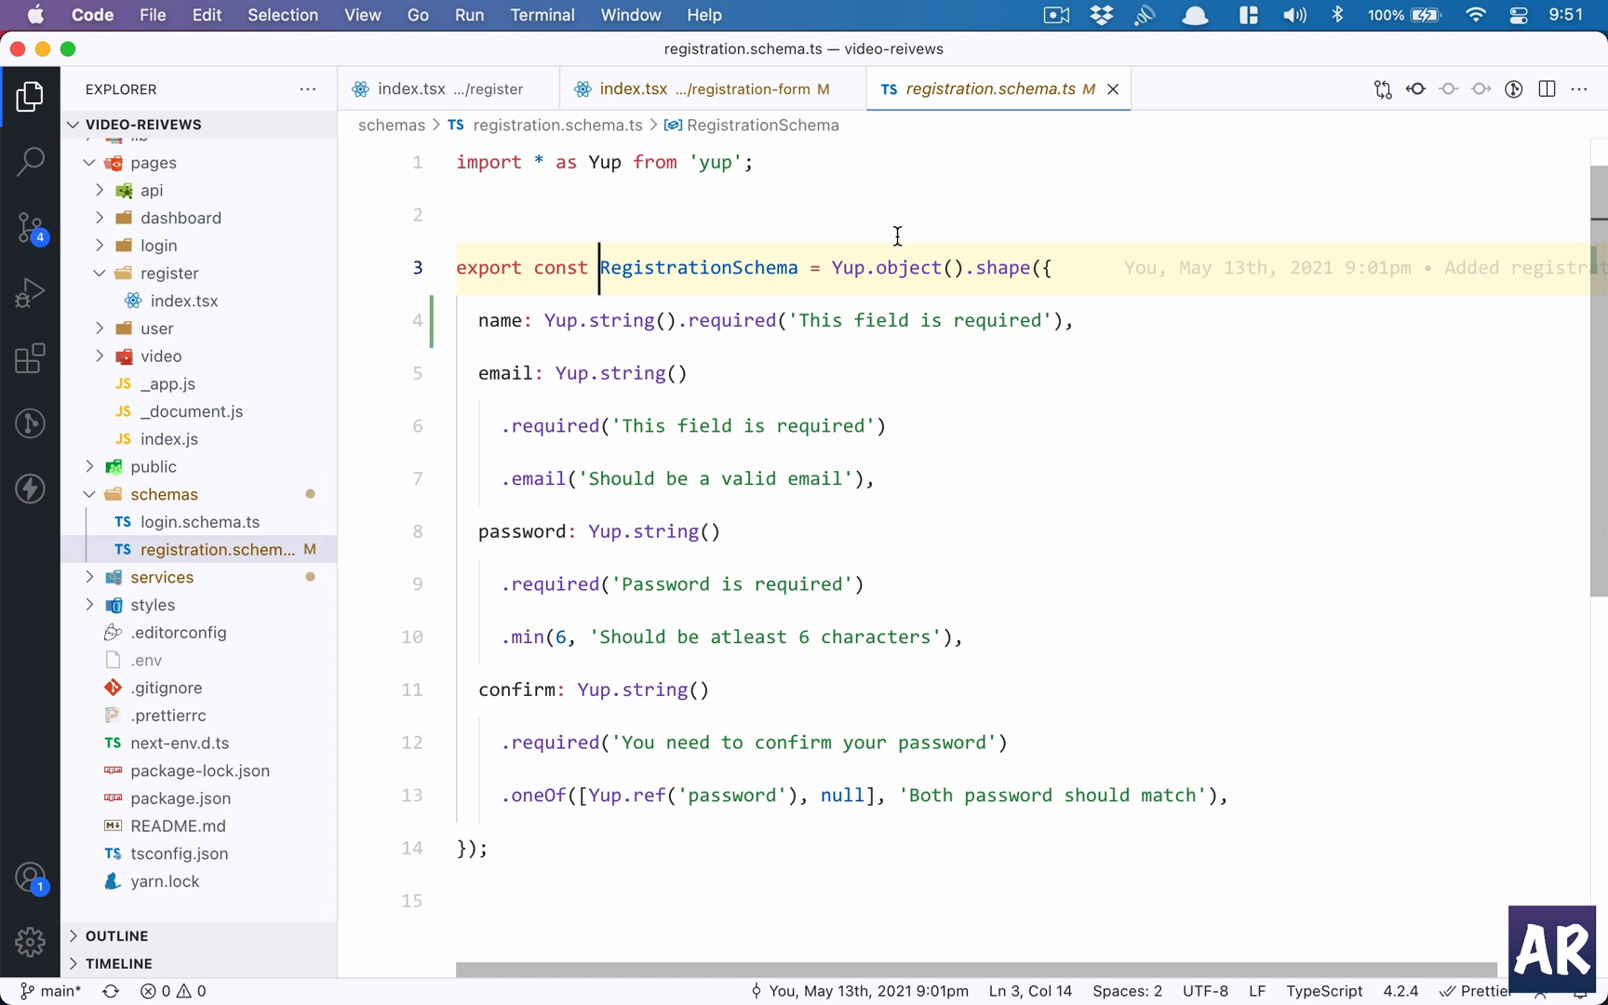
click(489, 321)
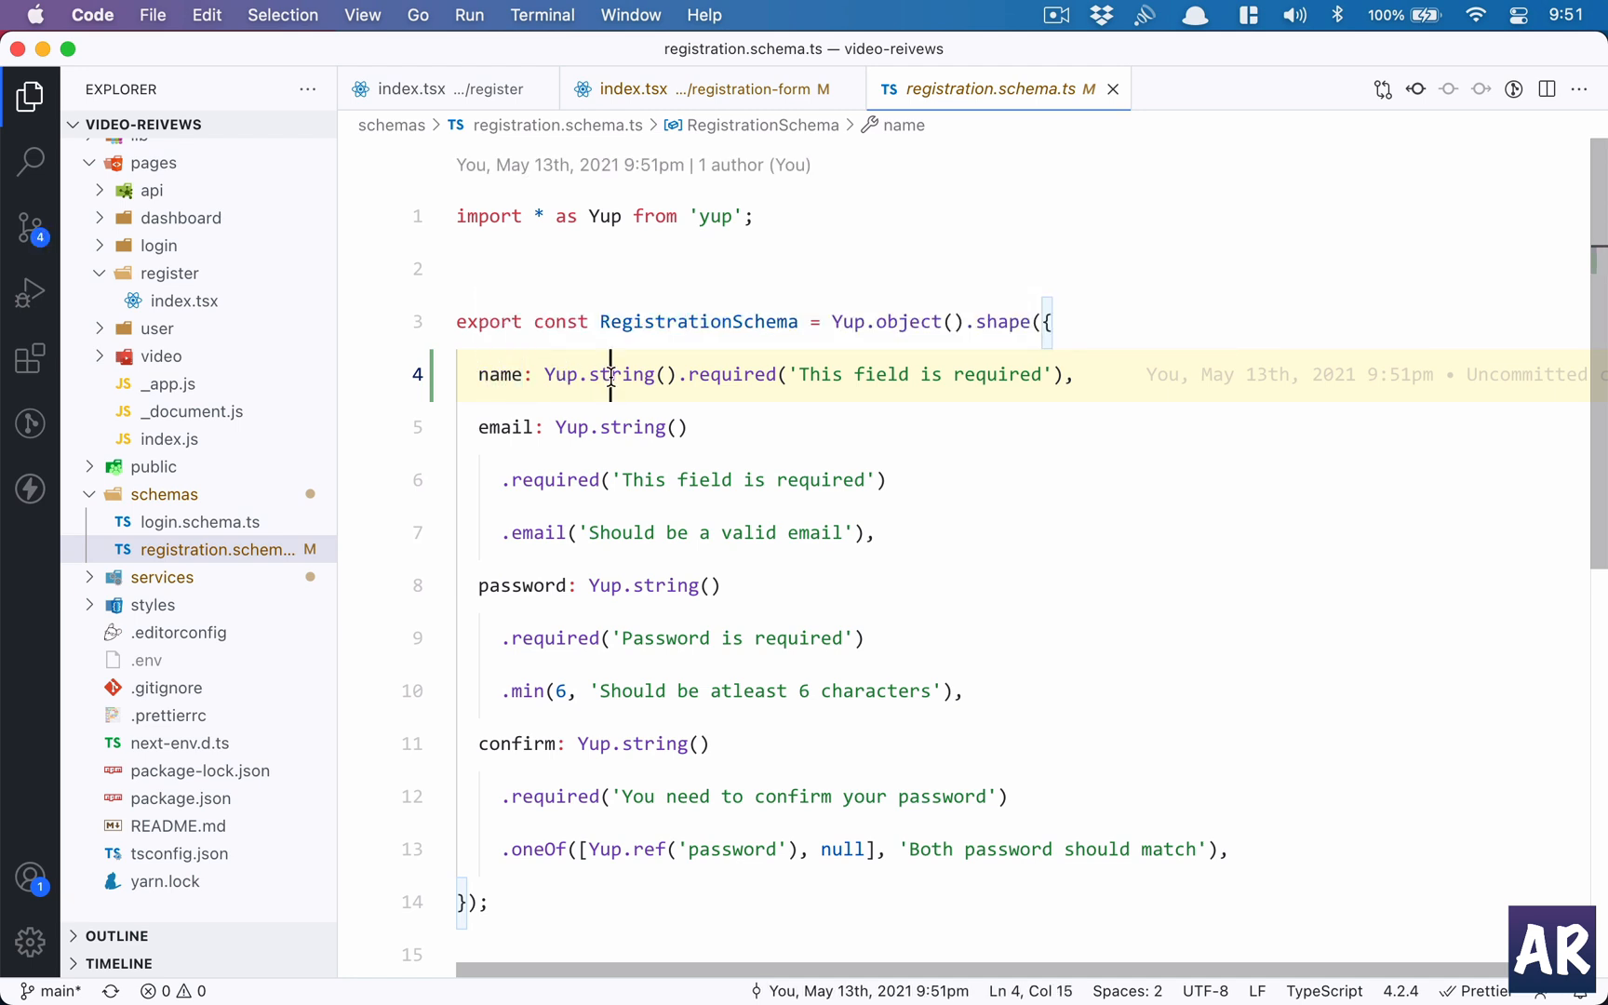
drag(796, 374, 1038, 375)
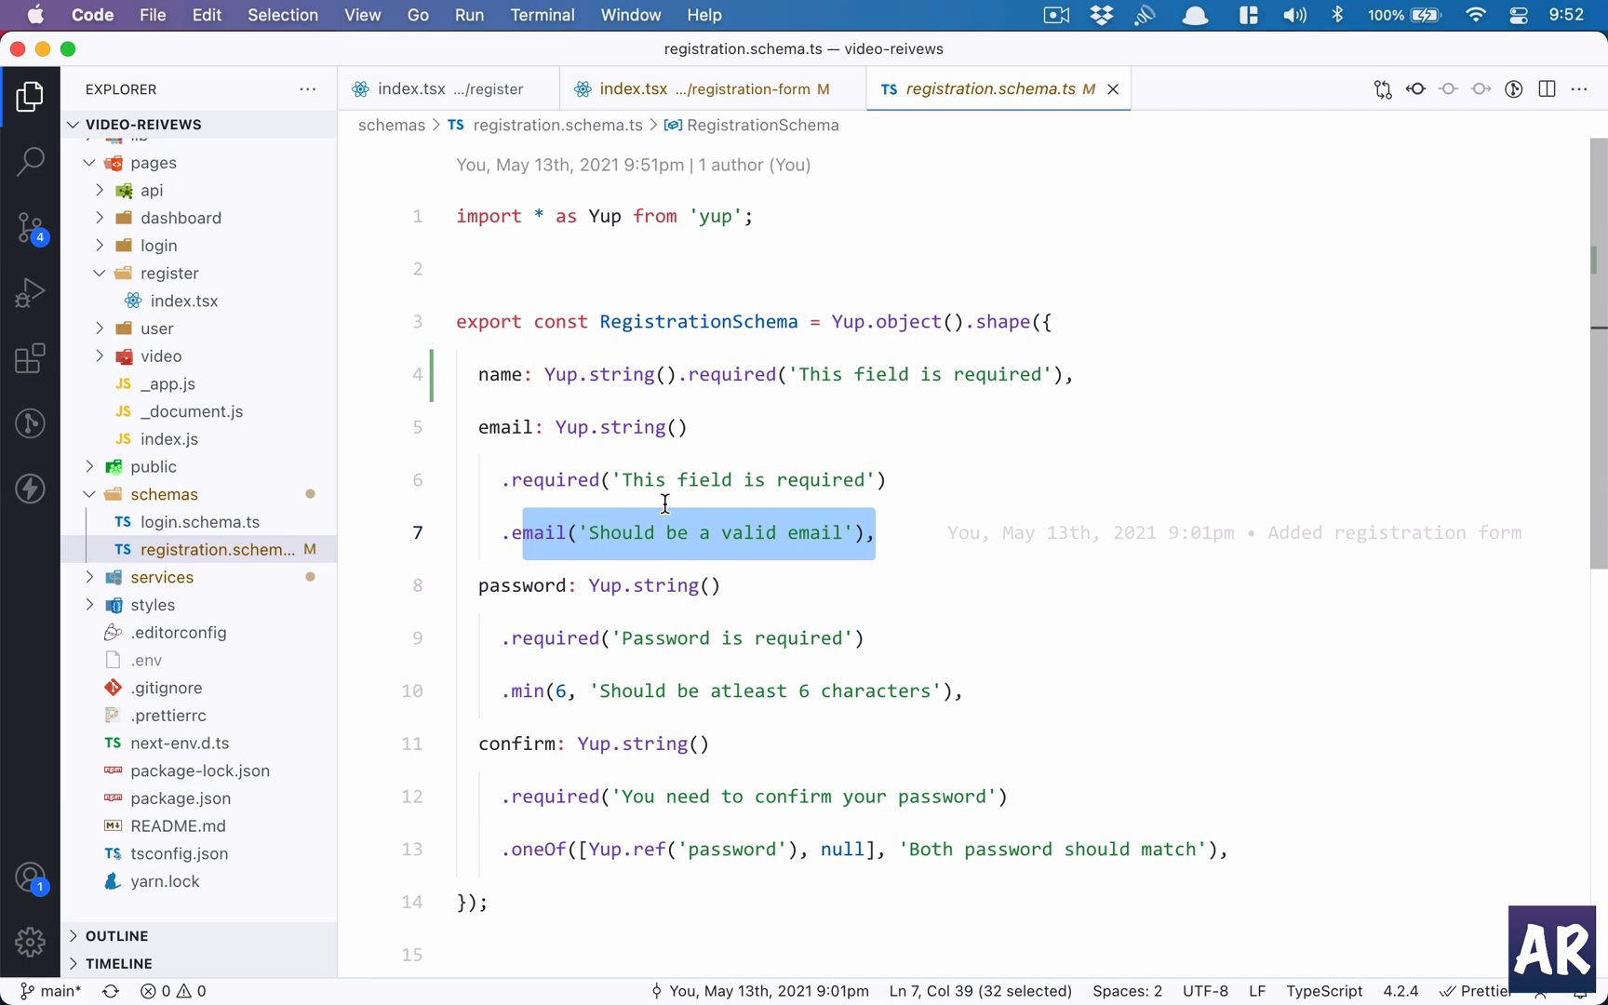
click(890, 532)
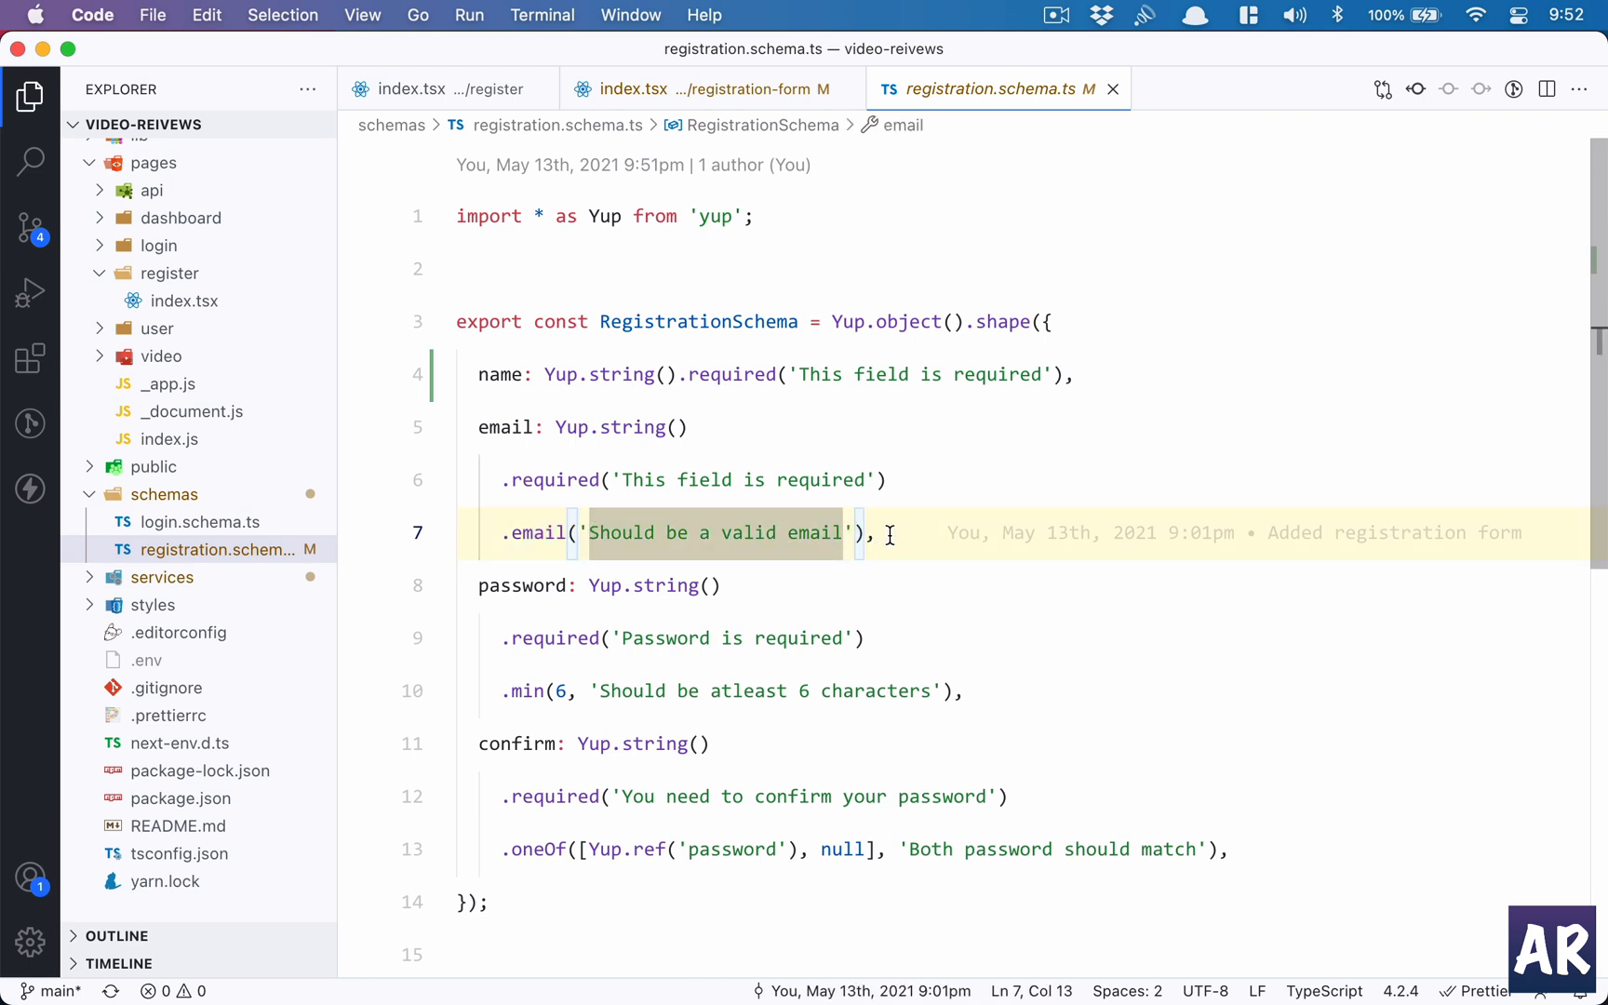
mouse_move(577, 562)
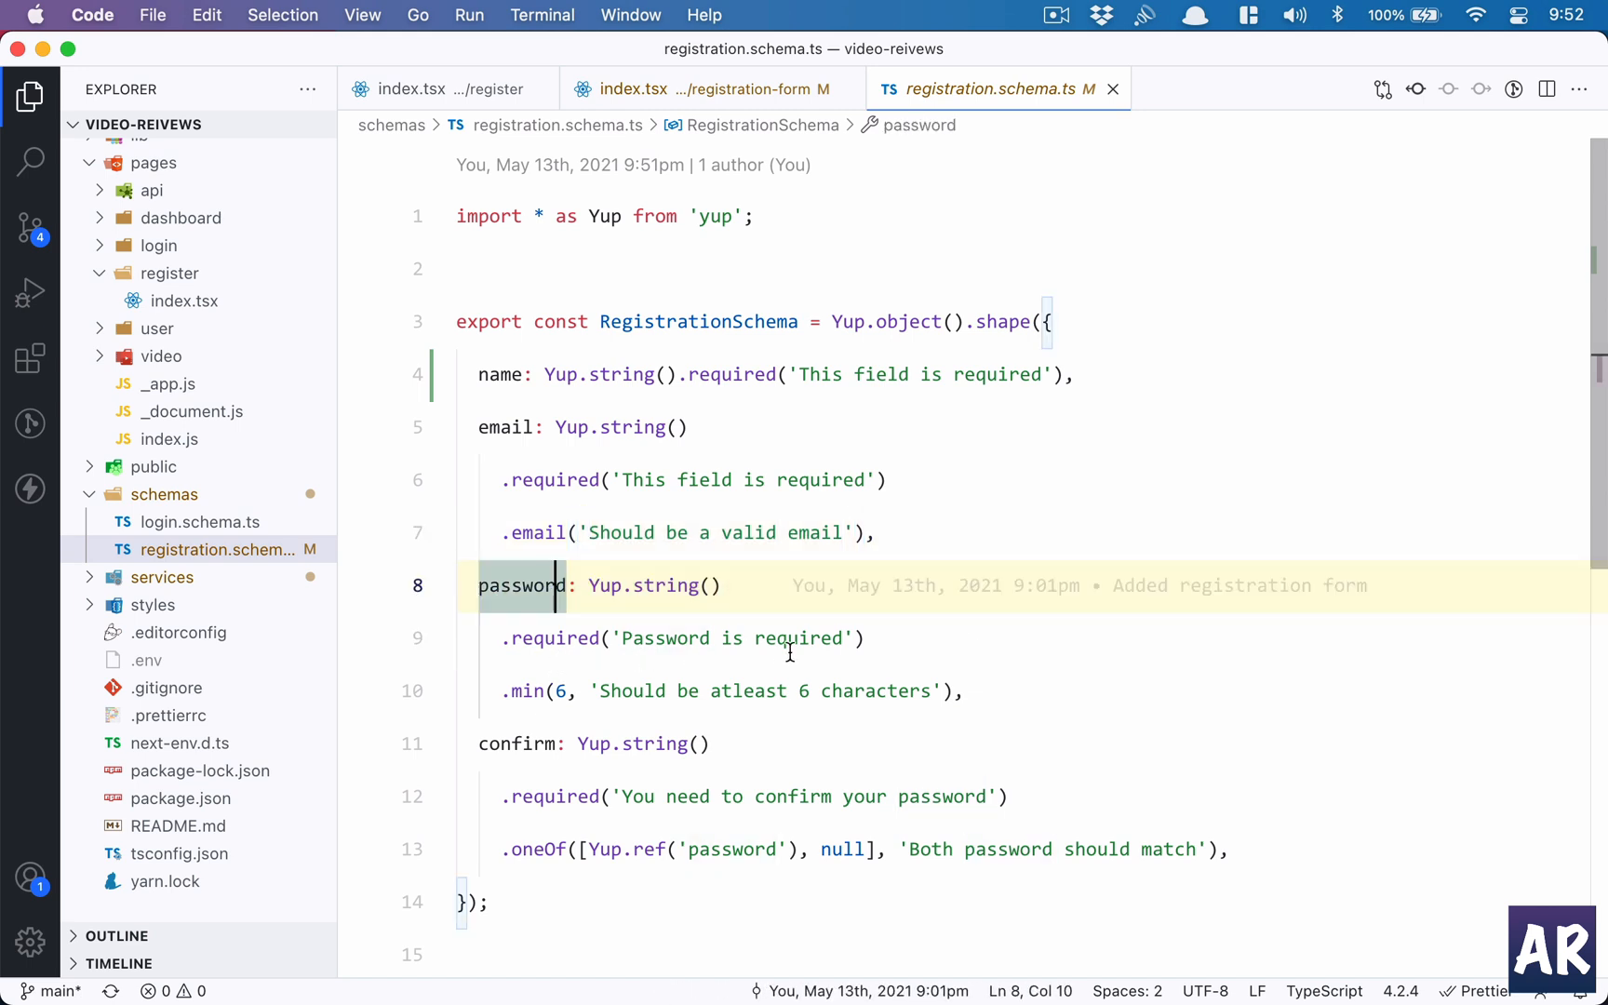
mouse_move(575, 692)
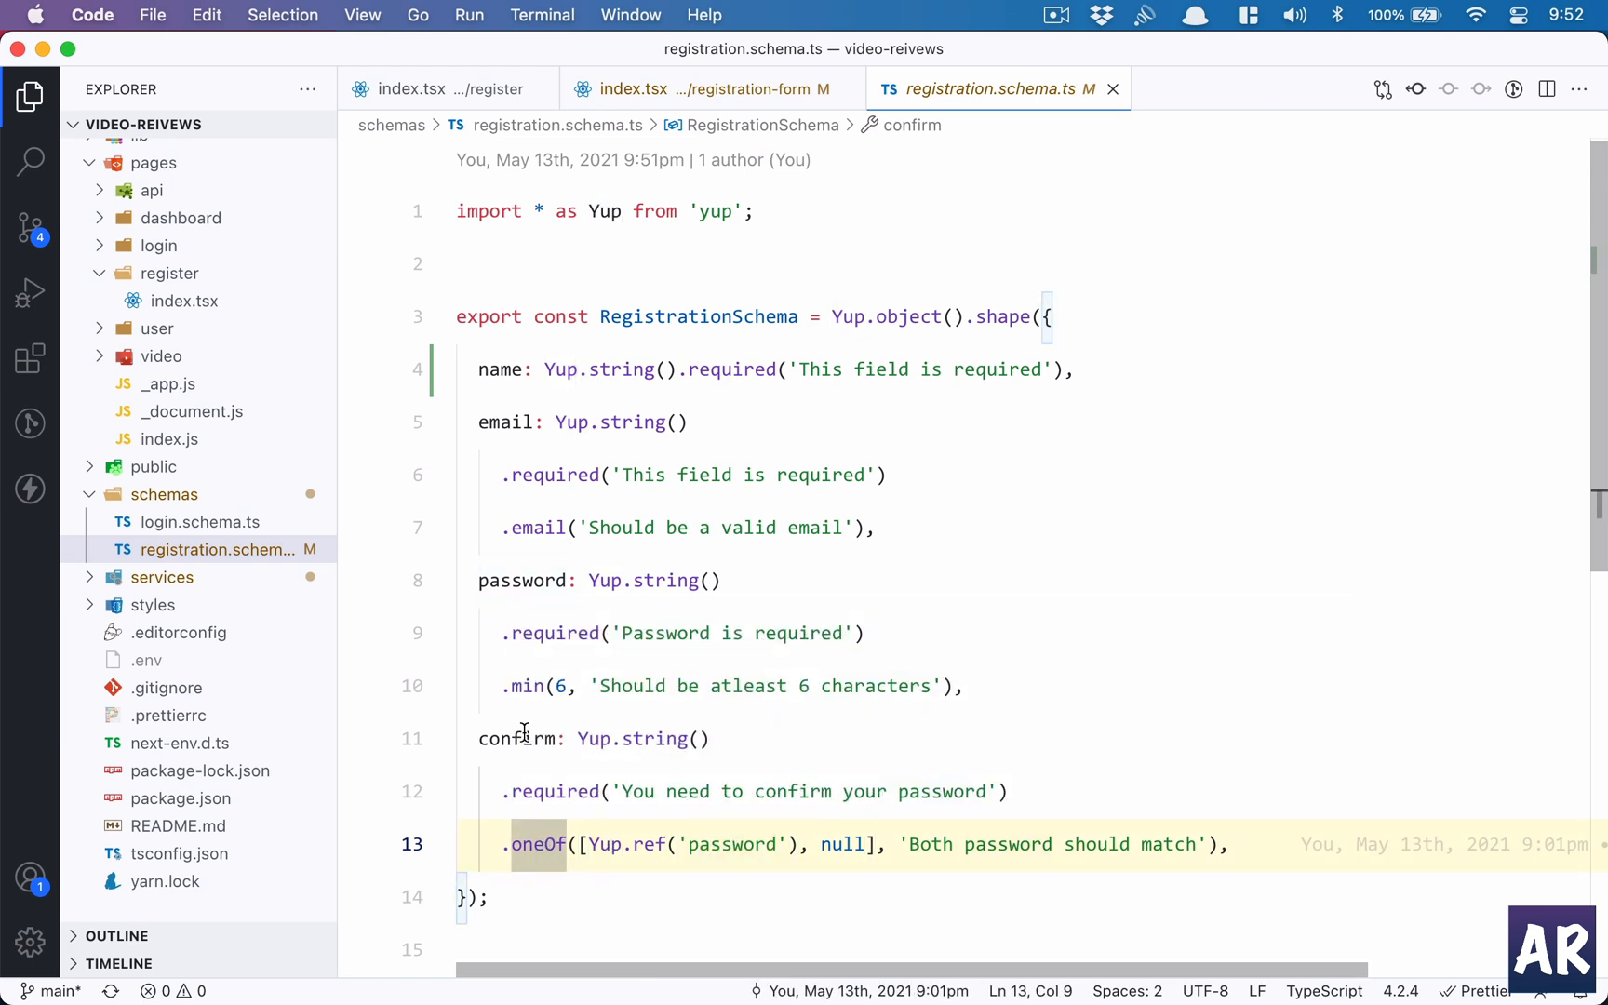
mouse_move(368, 629)
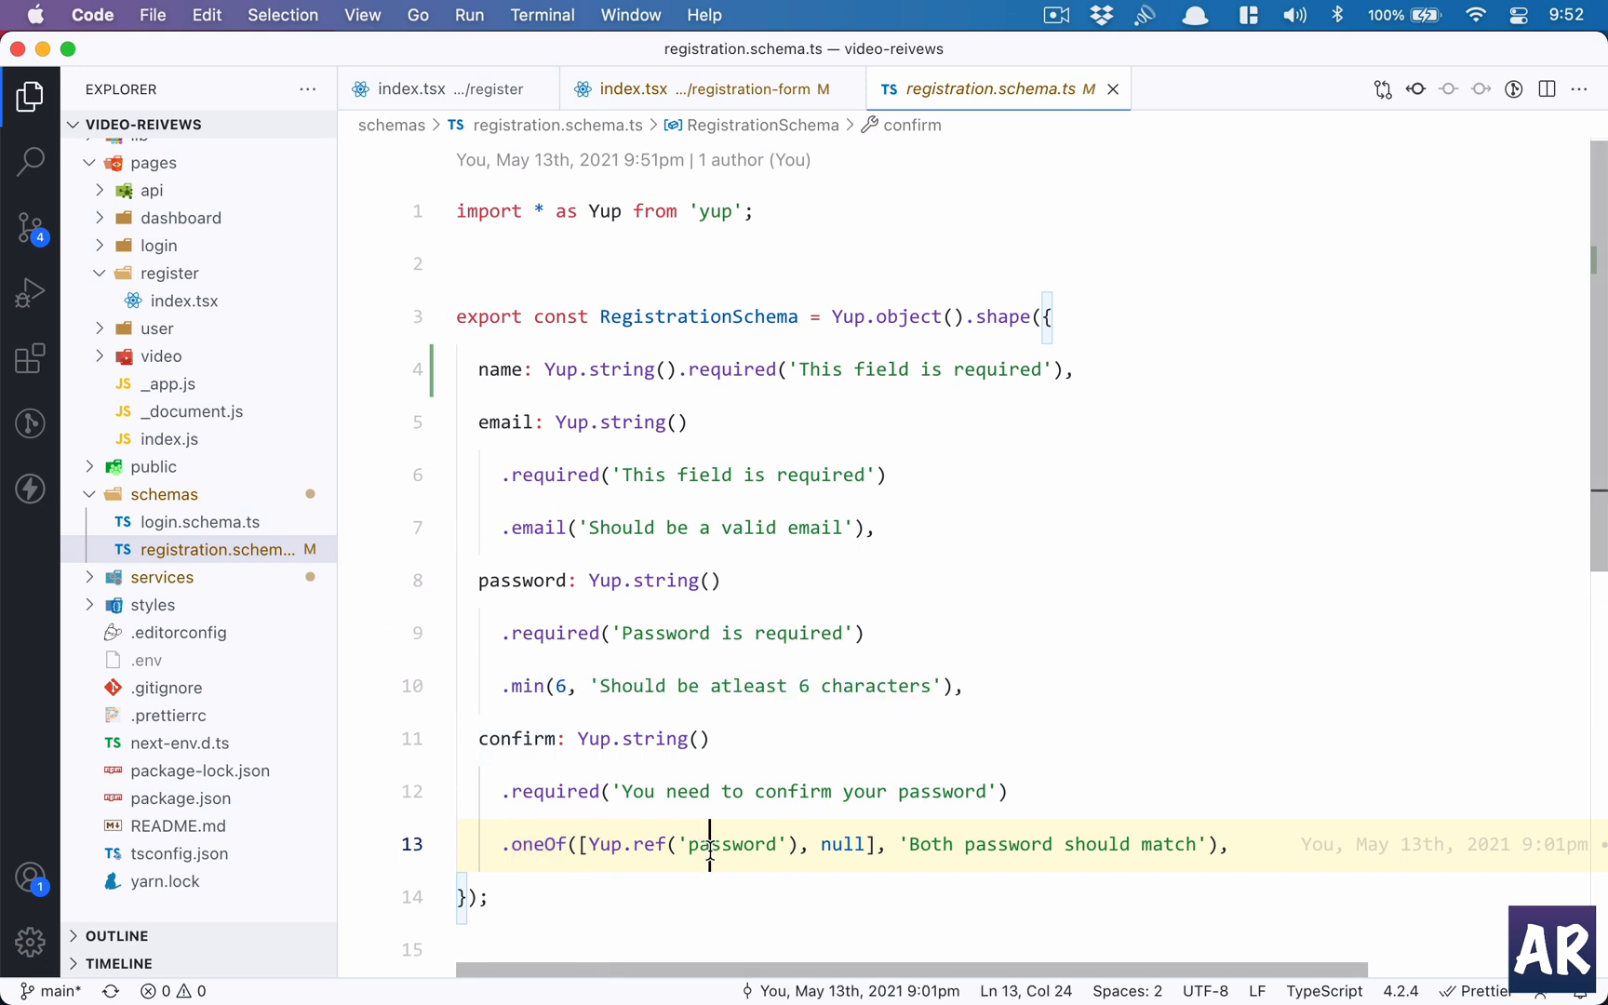
double_click(734, 845)
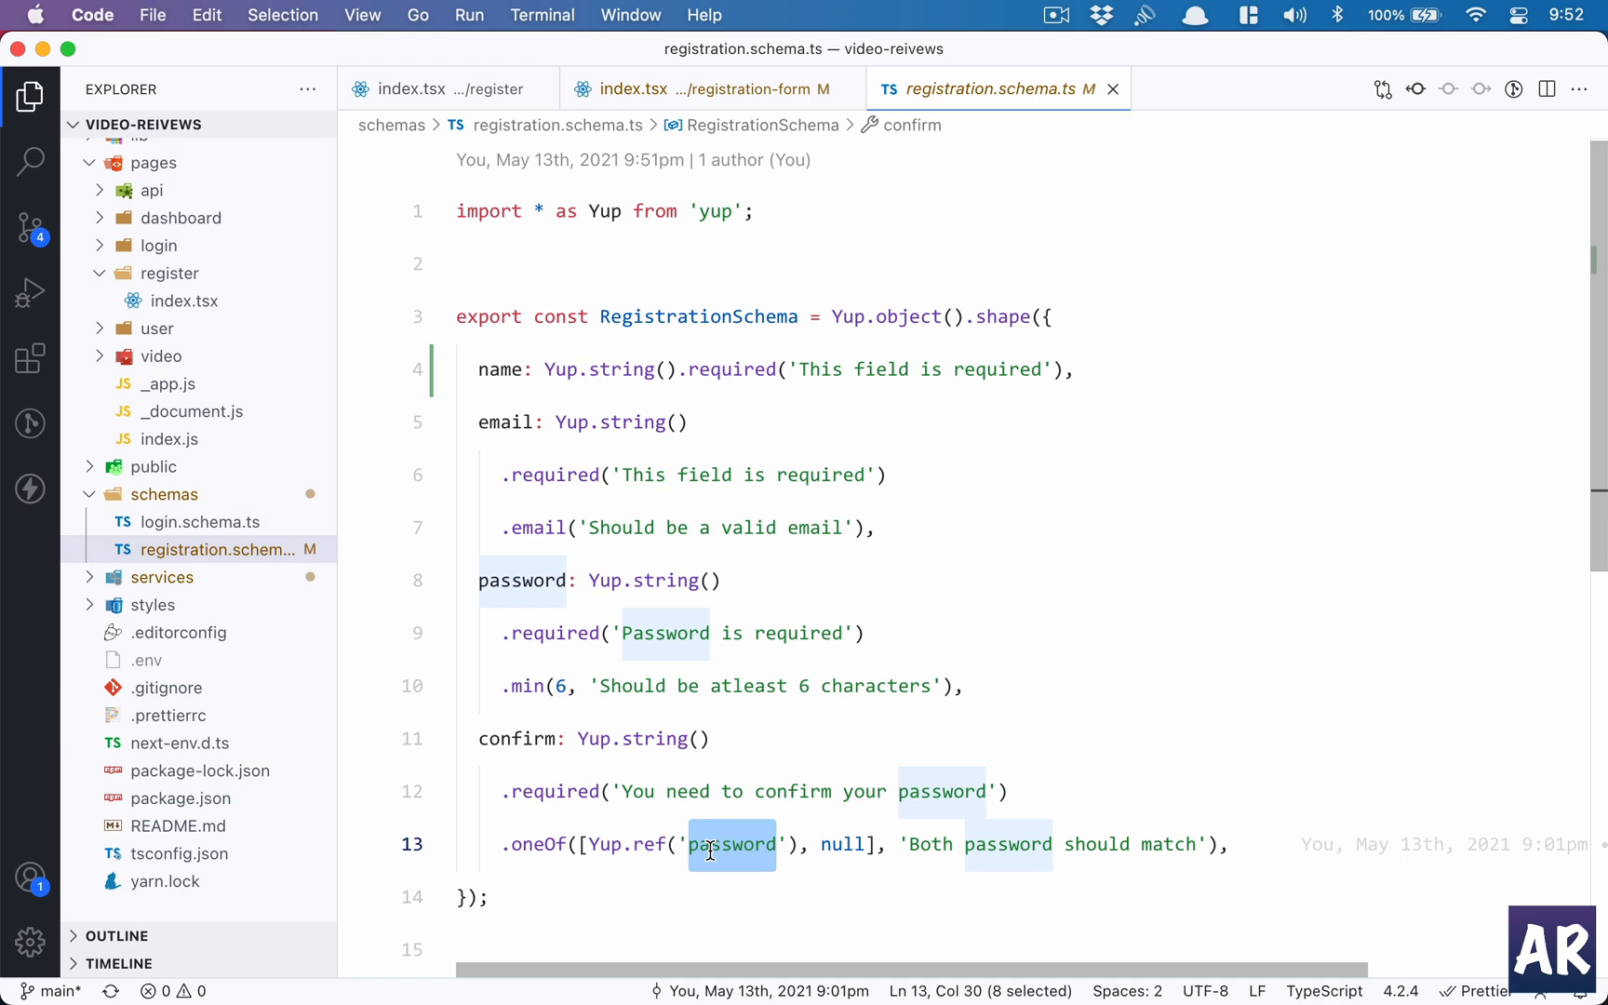
mouse_move(945, 882)
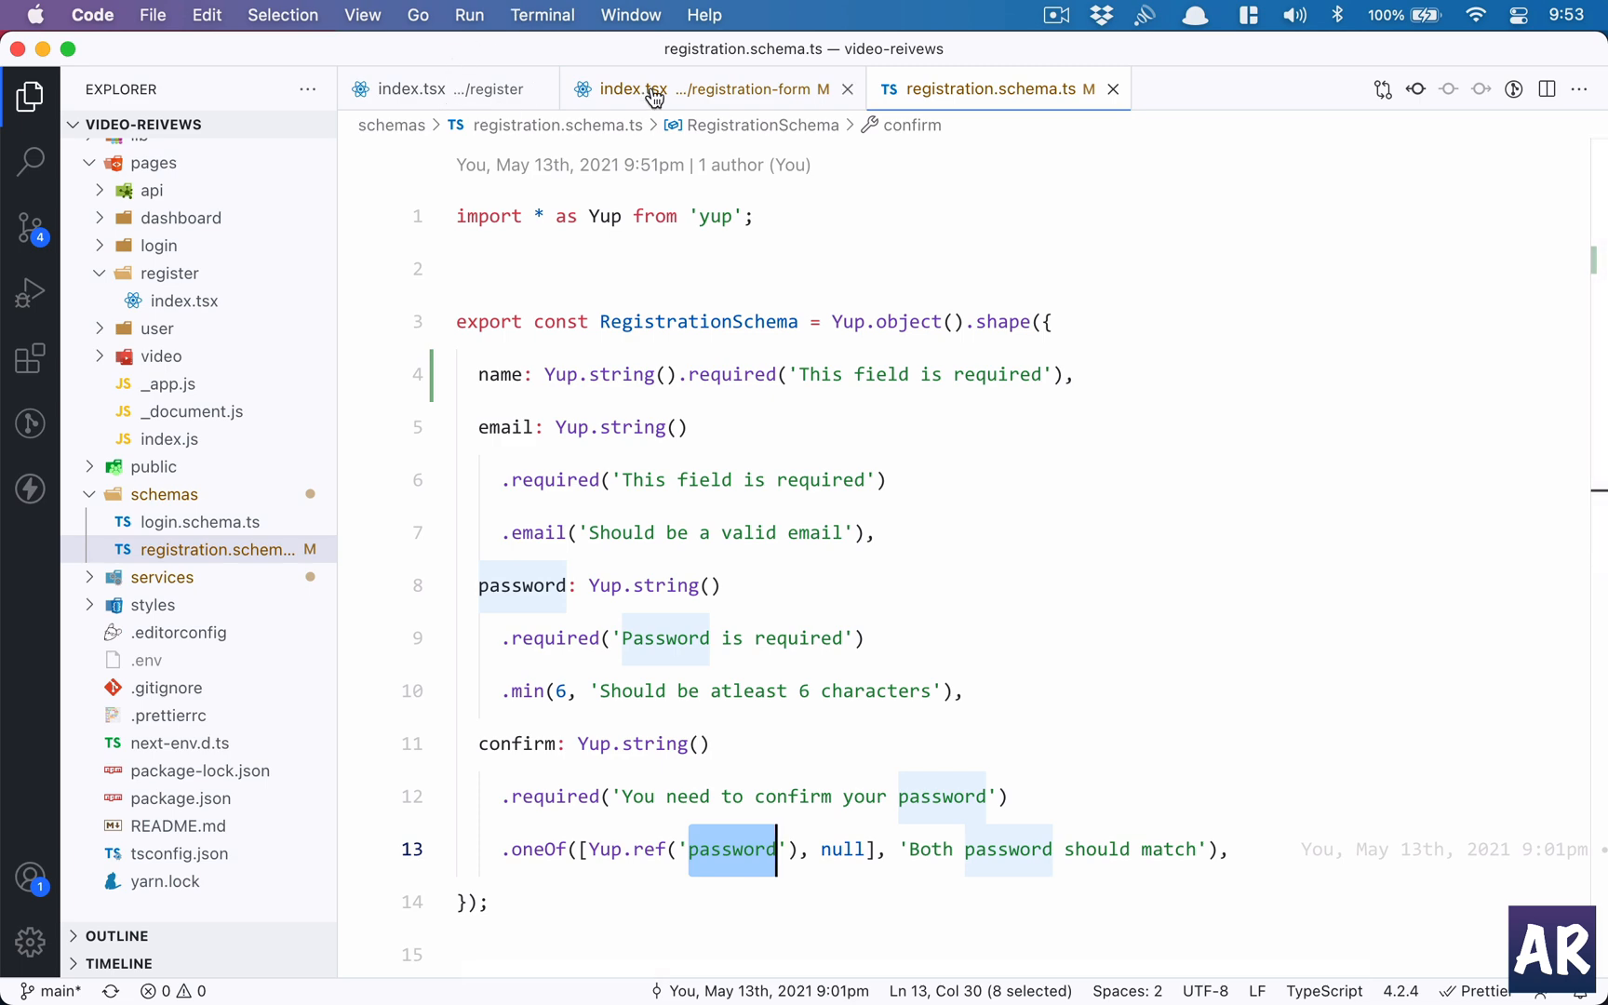
Review the registration form's handleSubmit function that calls UserService.createUser.
click(632, 90)
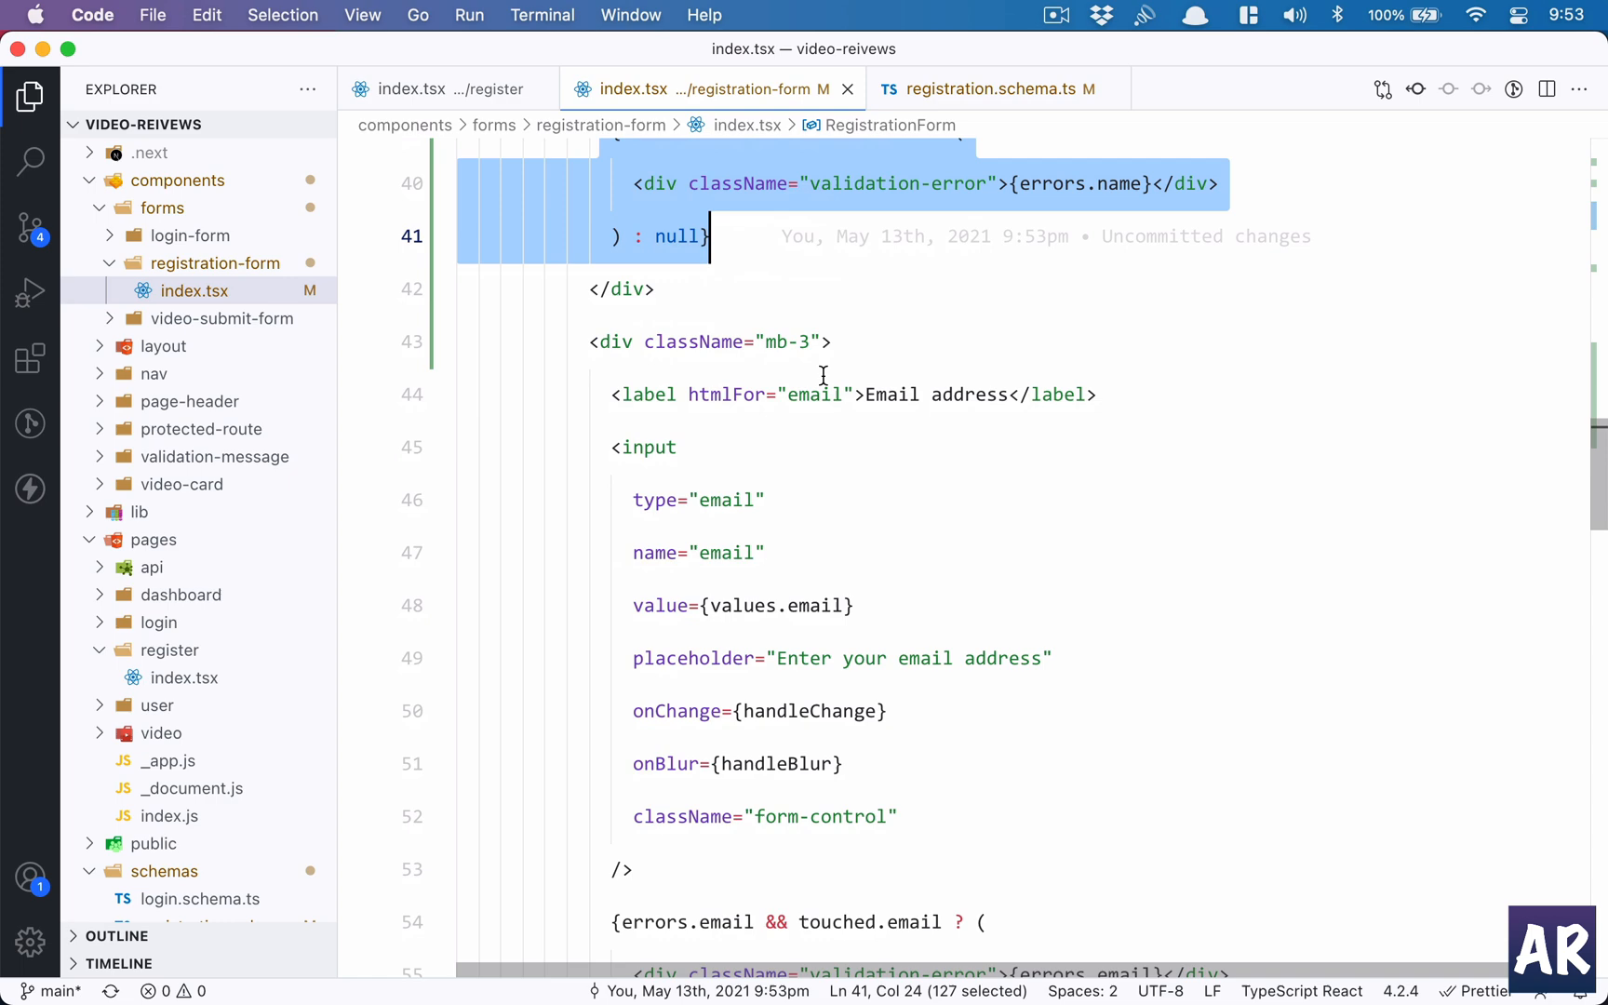
scroll(down, 3)
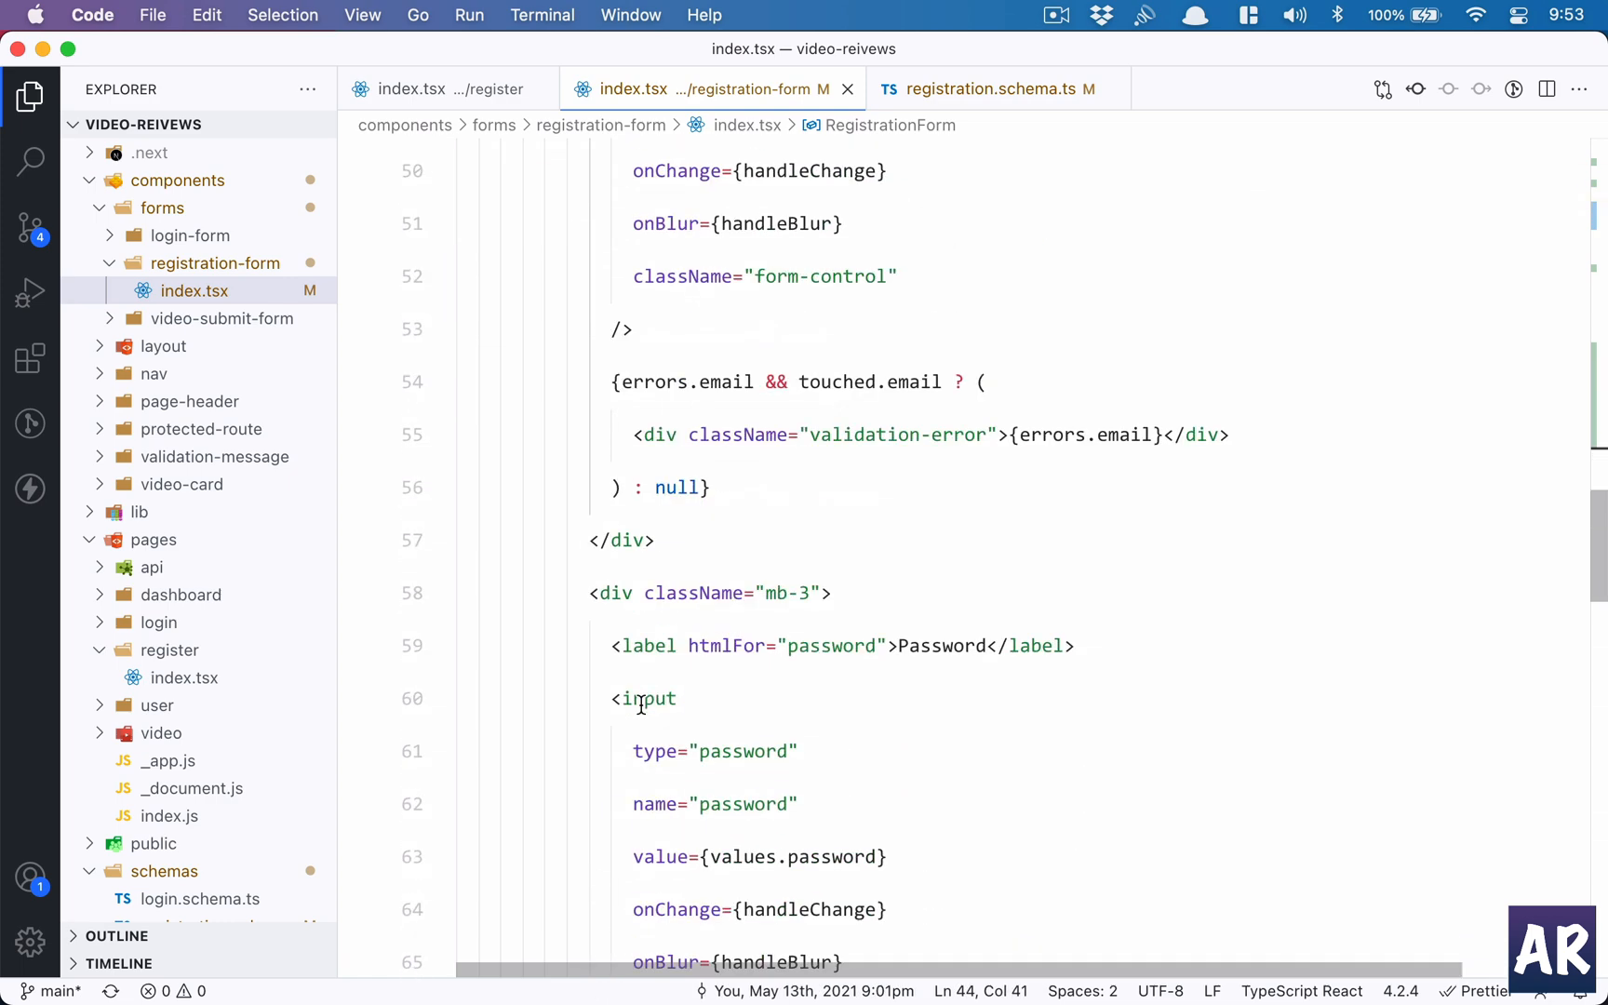
scroll(down, 3)
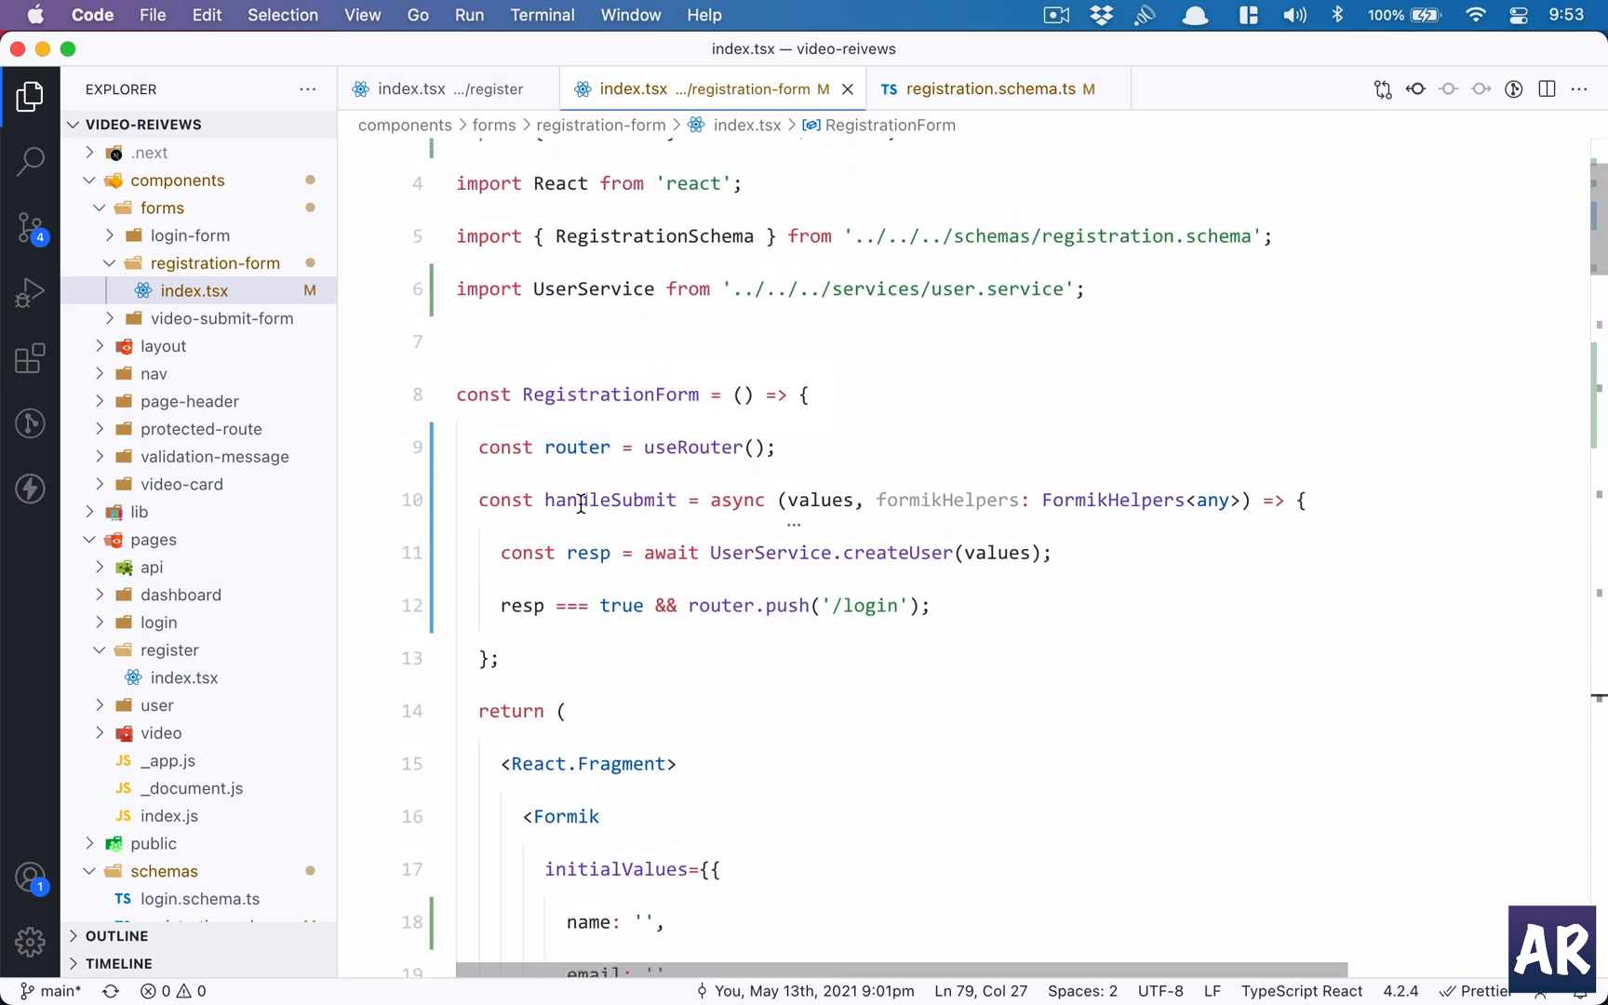
double_click(607, 501)
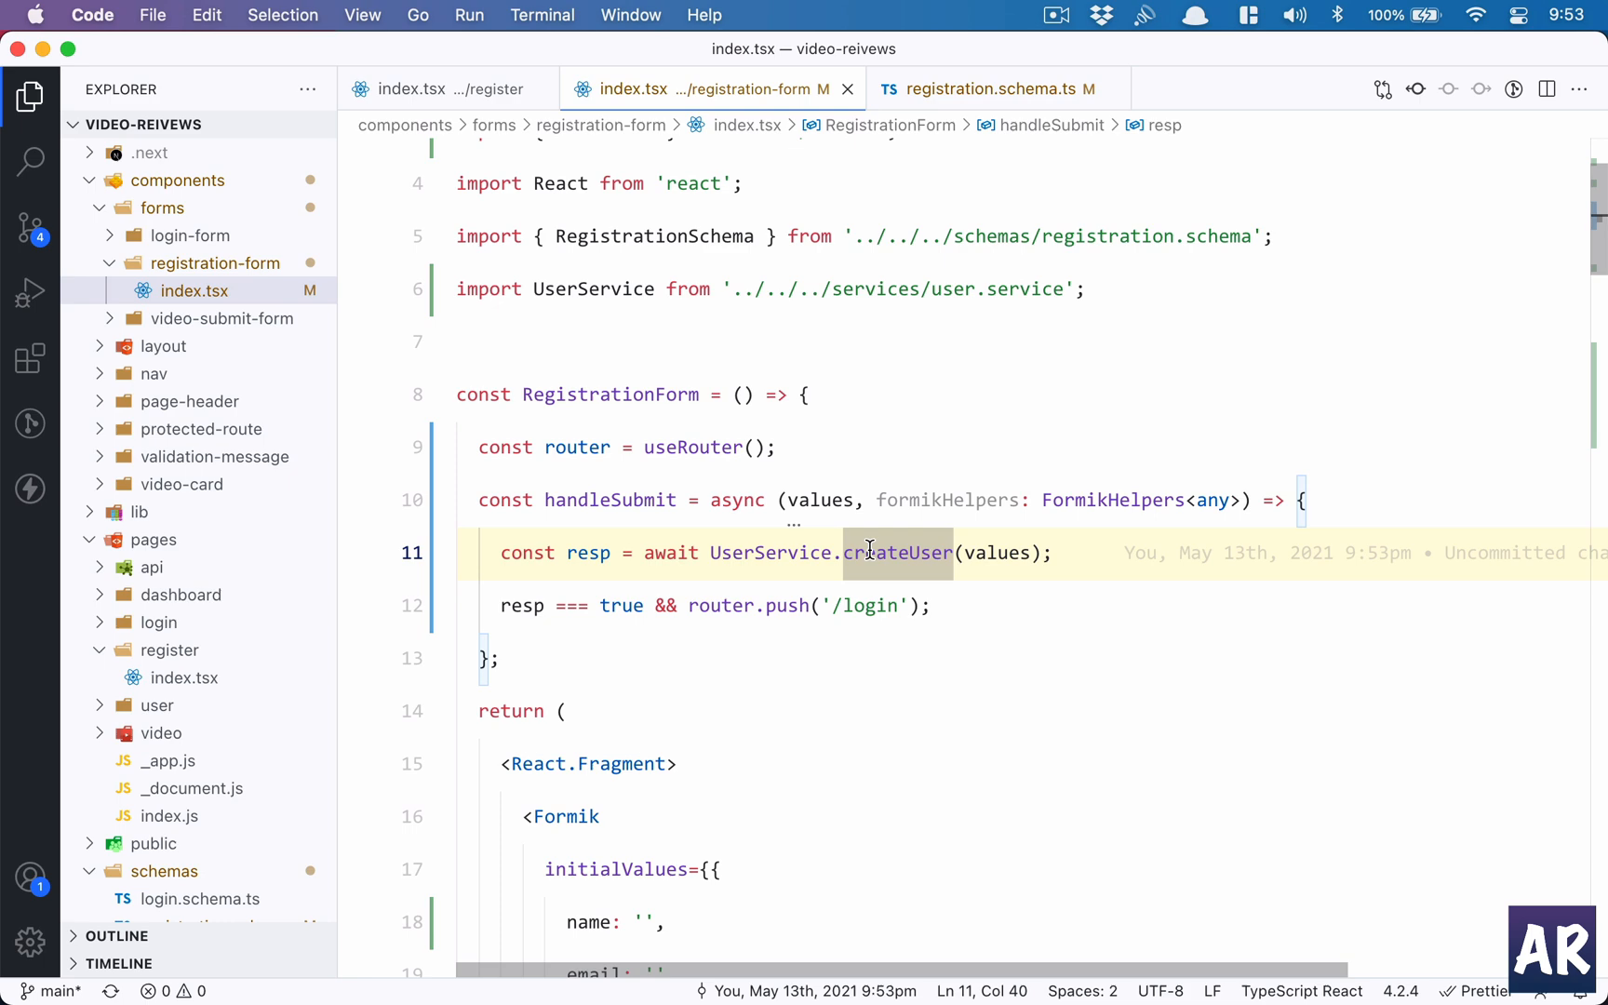
mouse_move(886, 553)
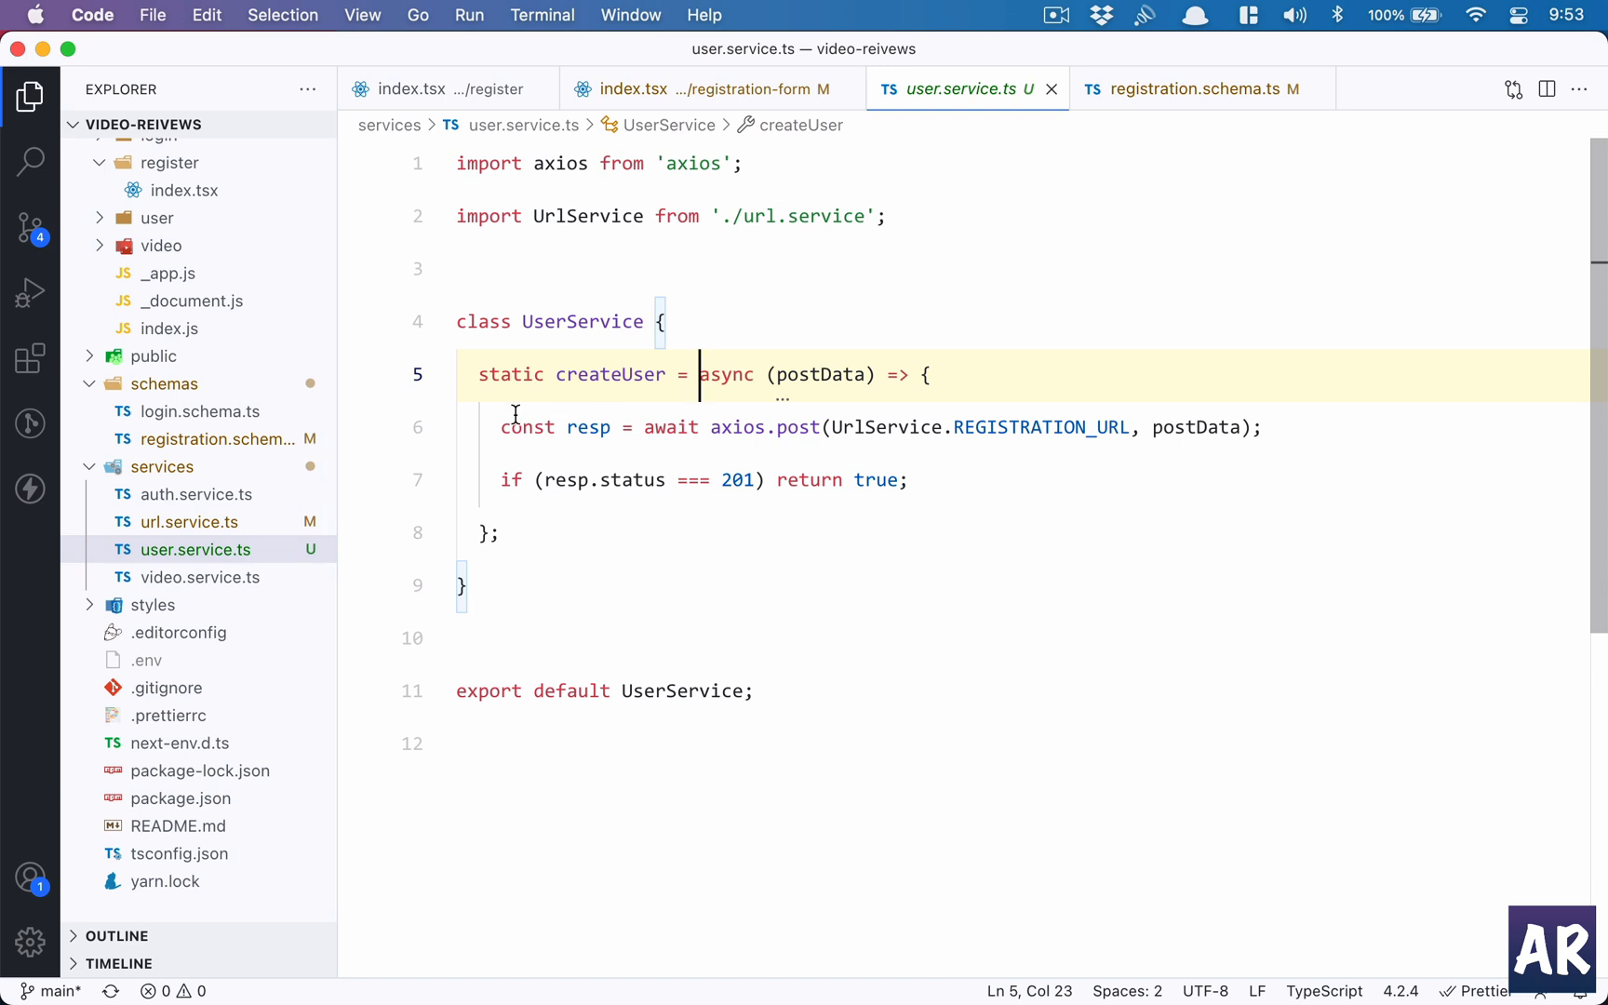
mouse_move(529, 438)
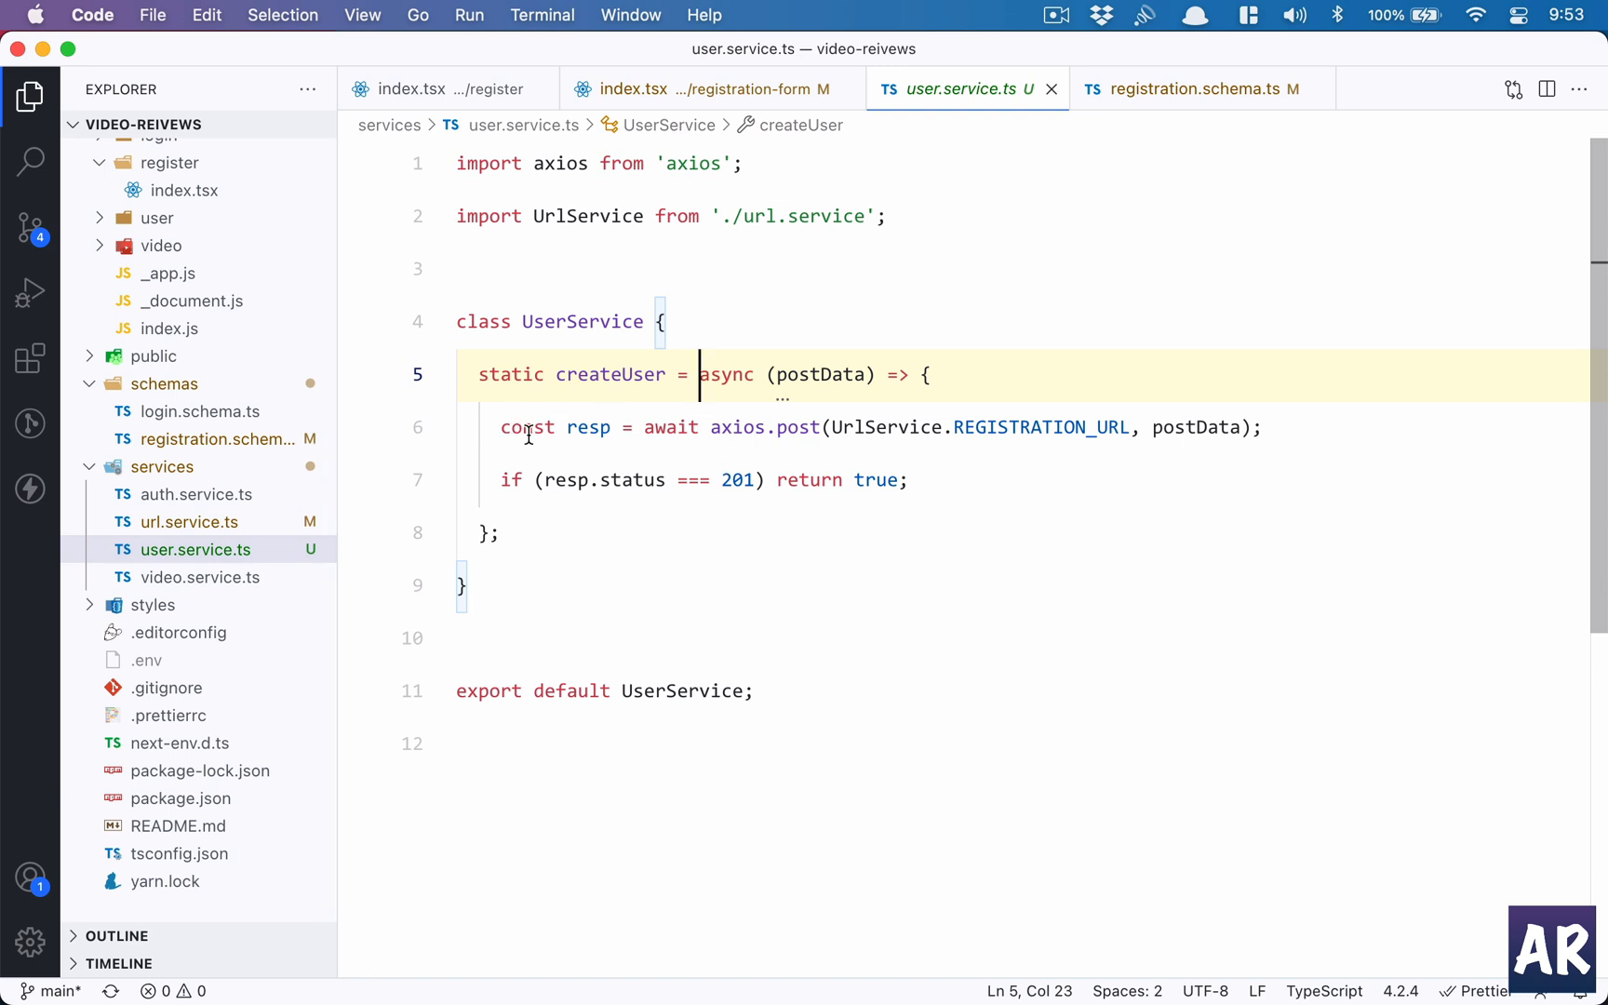
Inspect the axios.post registration request in user.service.ts that returns true on 201.
click(802, 429)
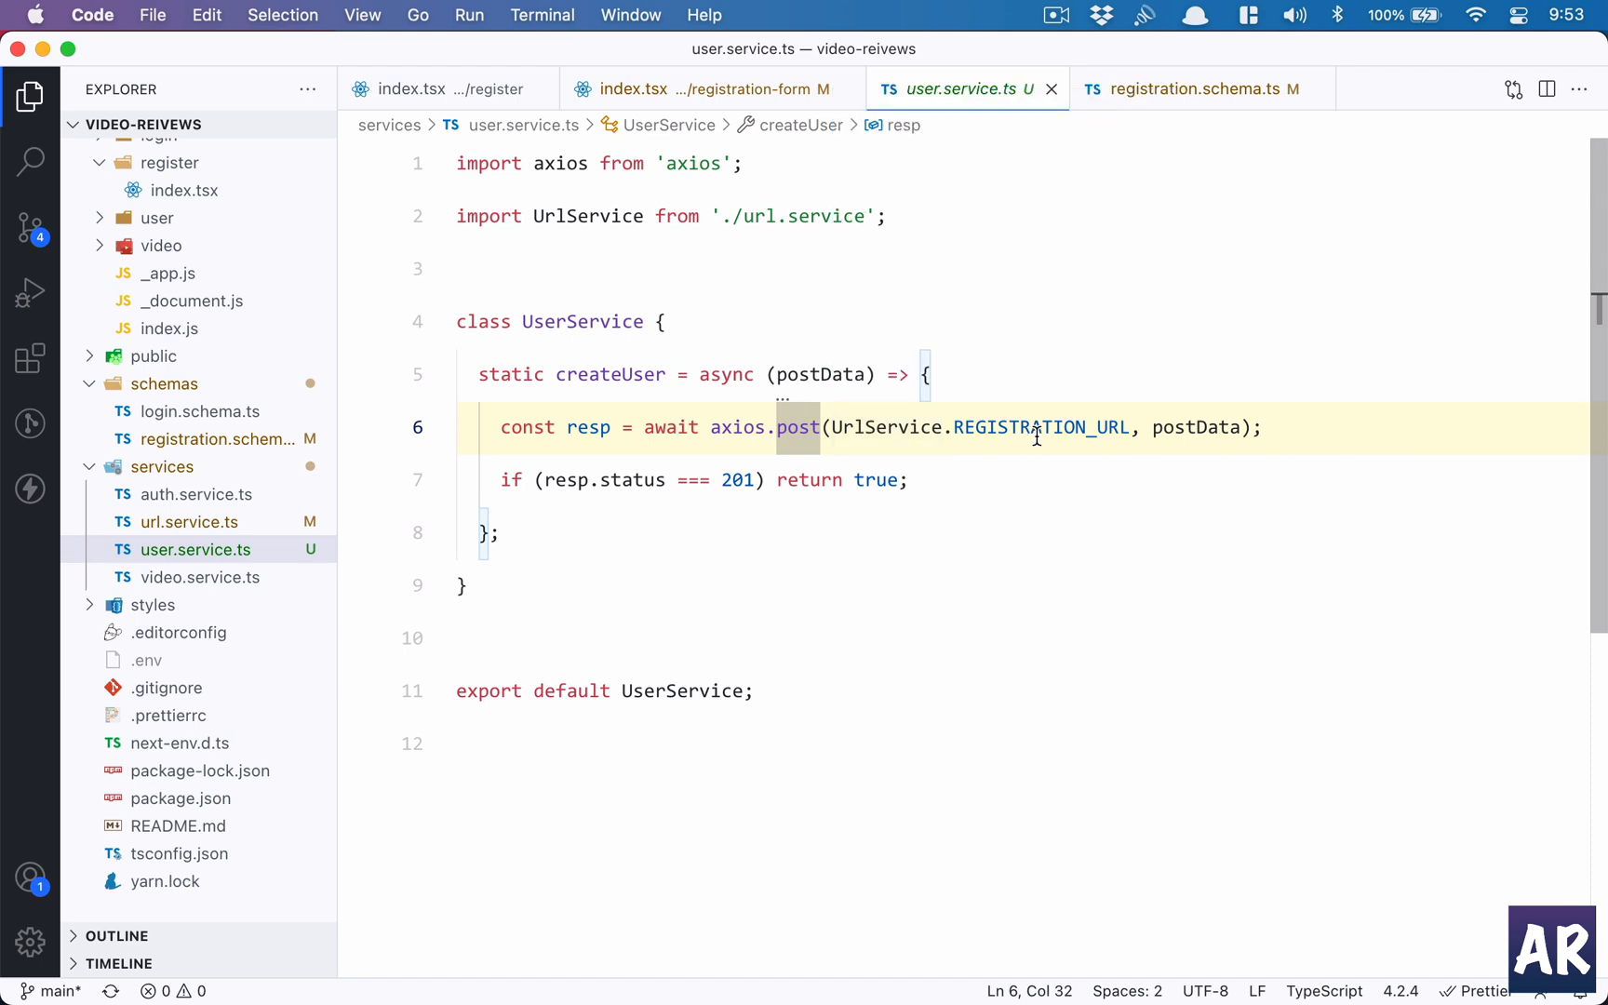
mouse_move(1215, 421)
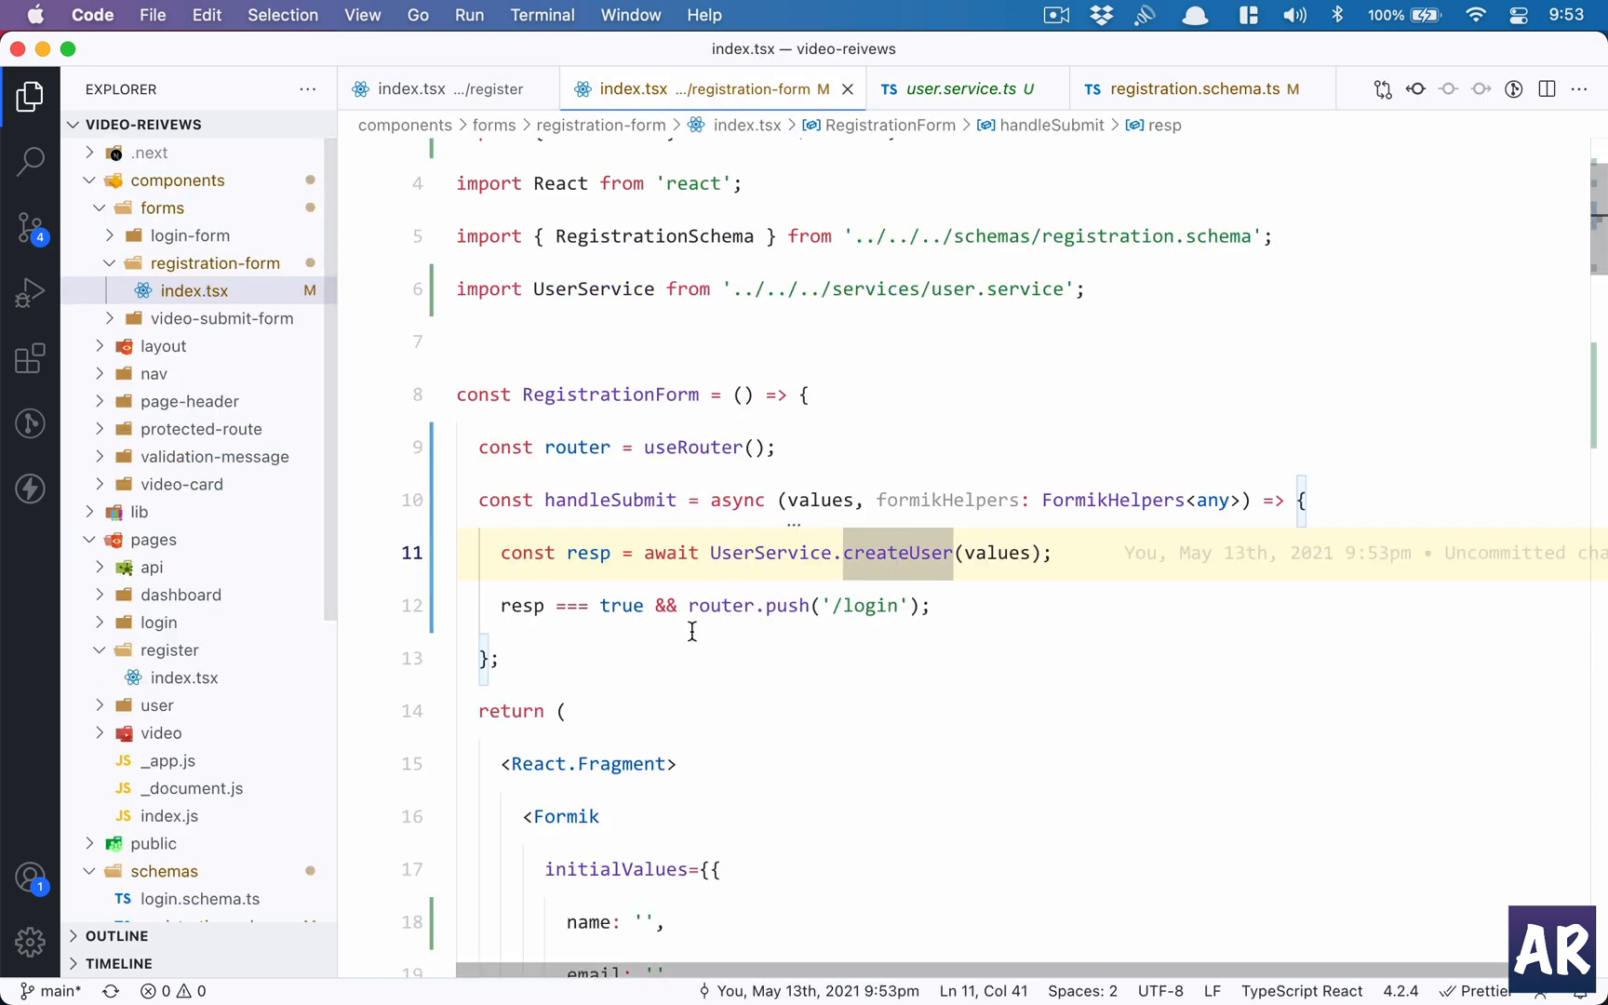
mouse_move(796, 607)
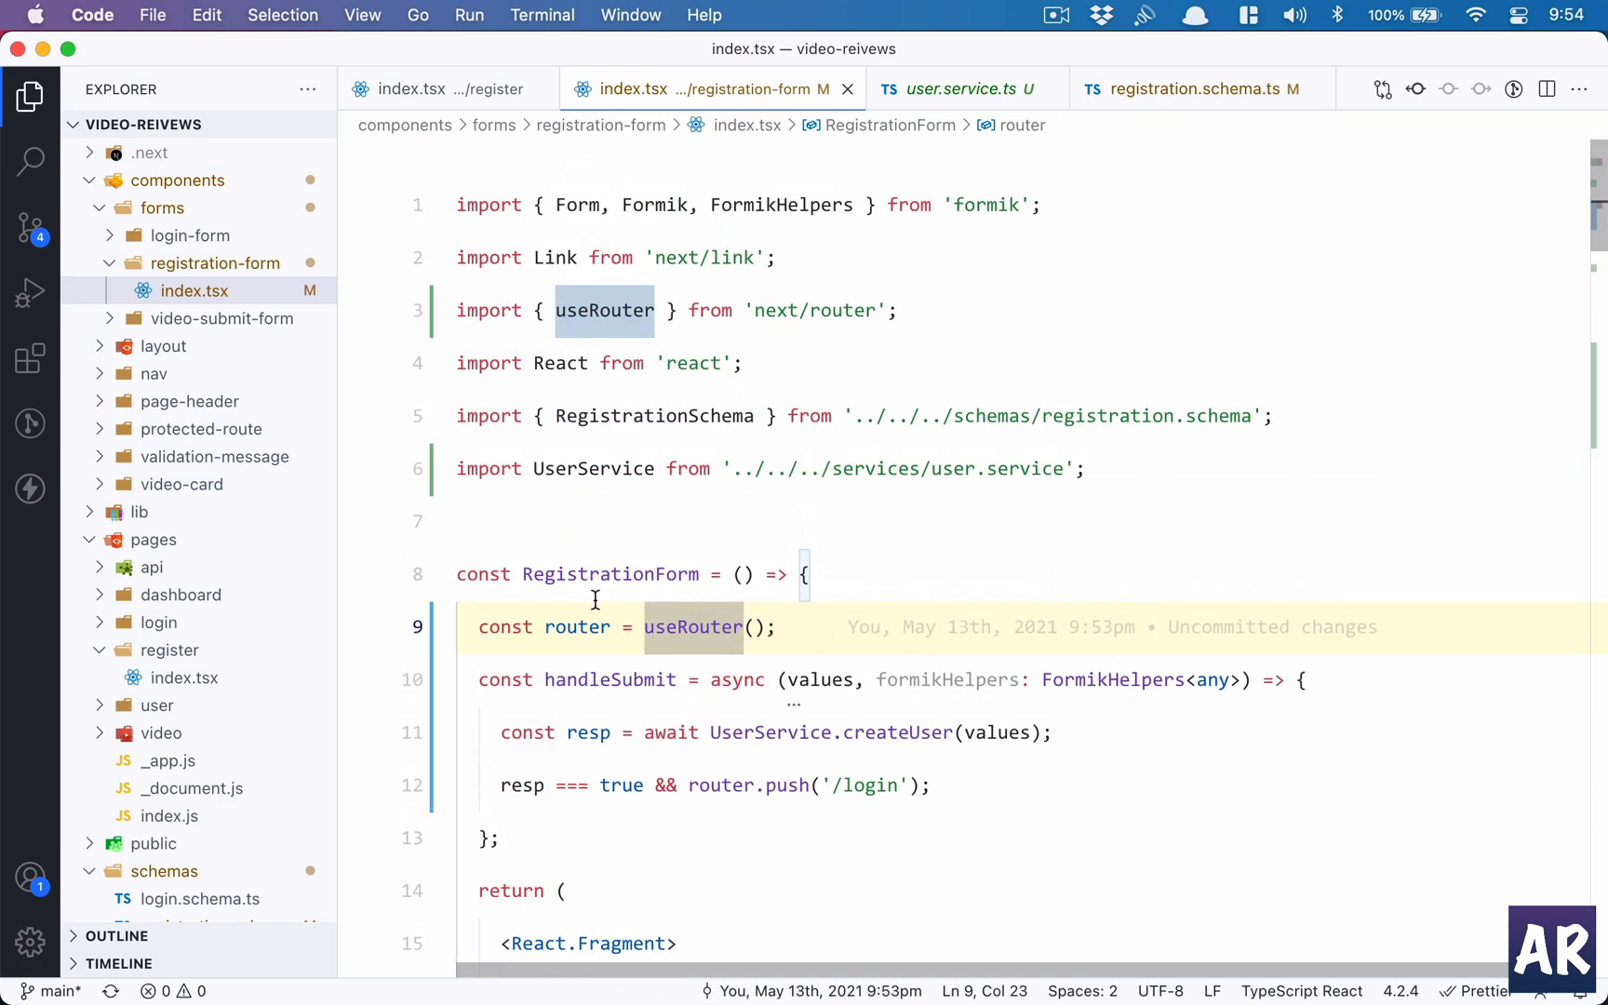
Examine useRouter and the 'true' check that redirects to login after signup.
double_click(577, 628)
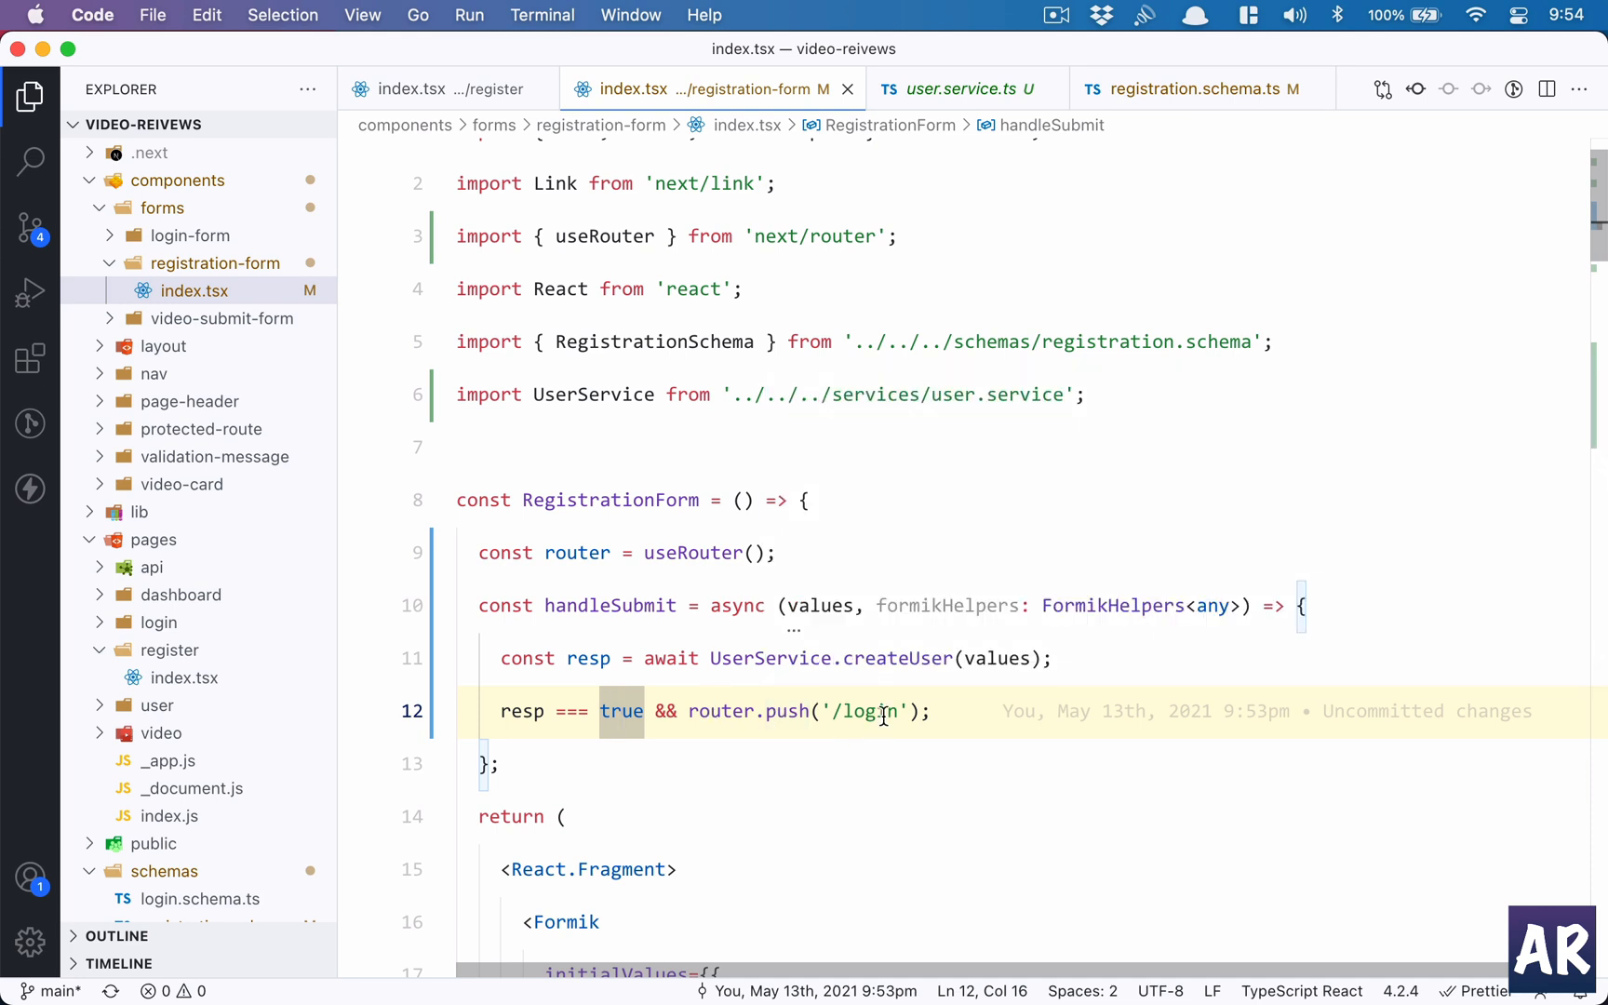
double_click(865, 712)
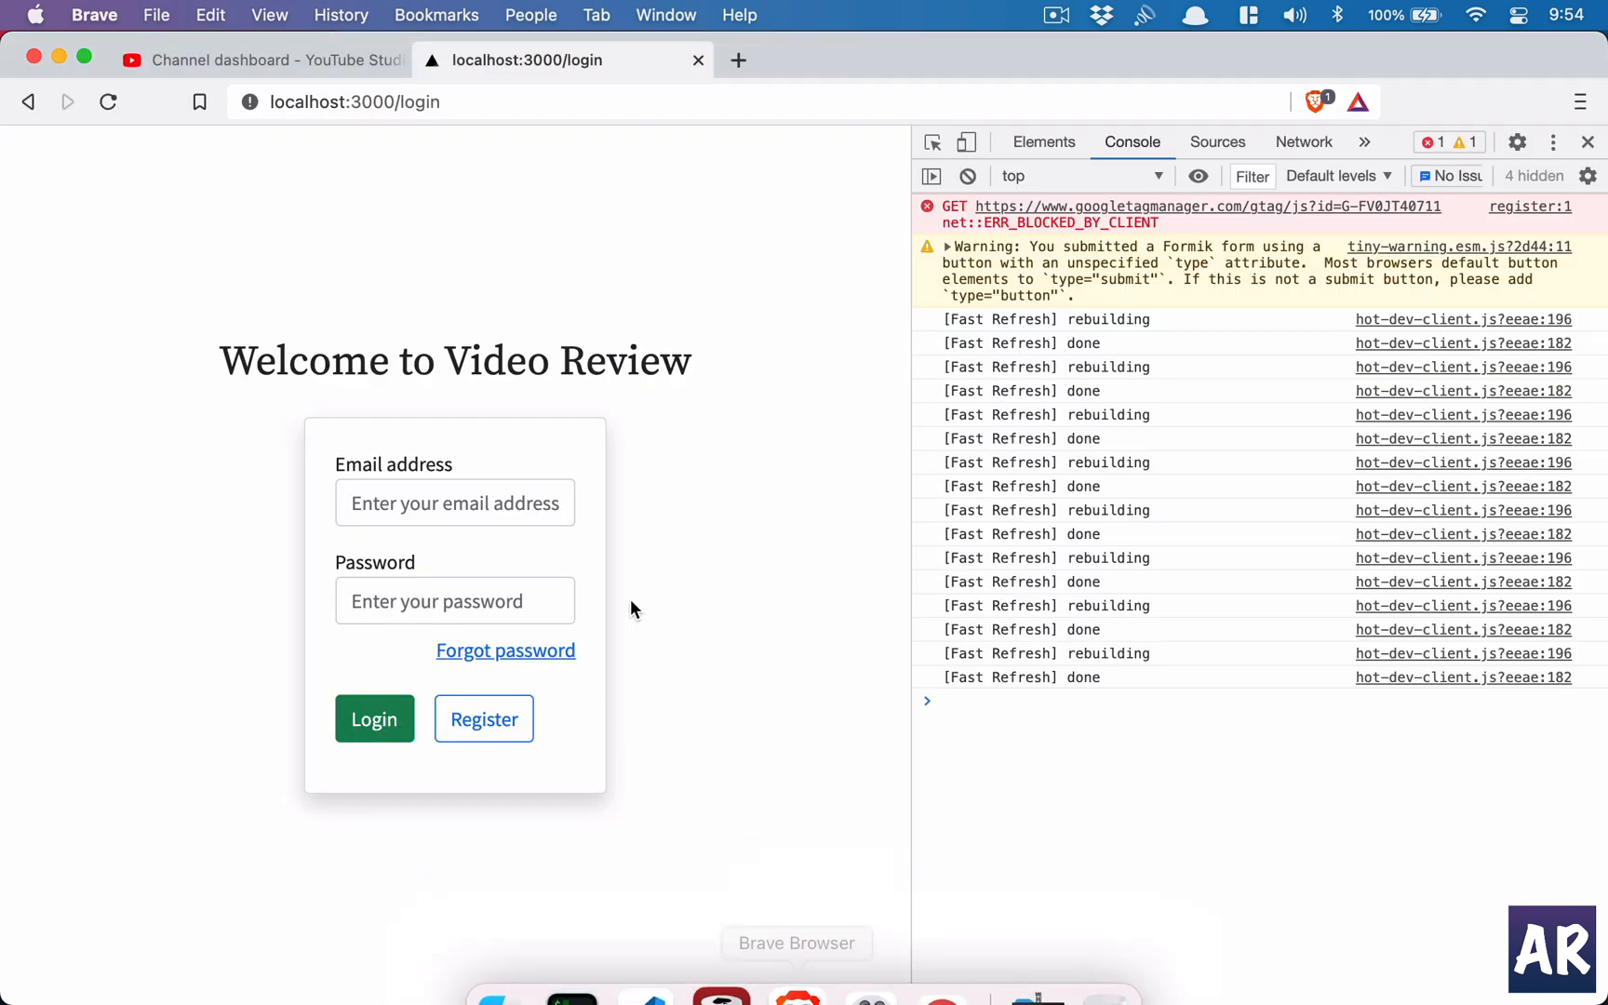
mouse_move(642, 484)
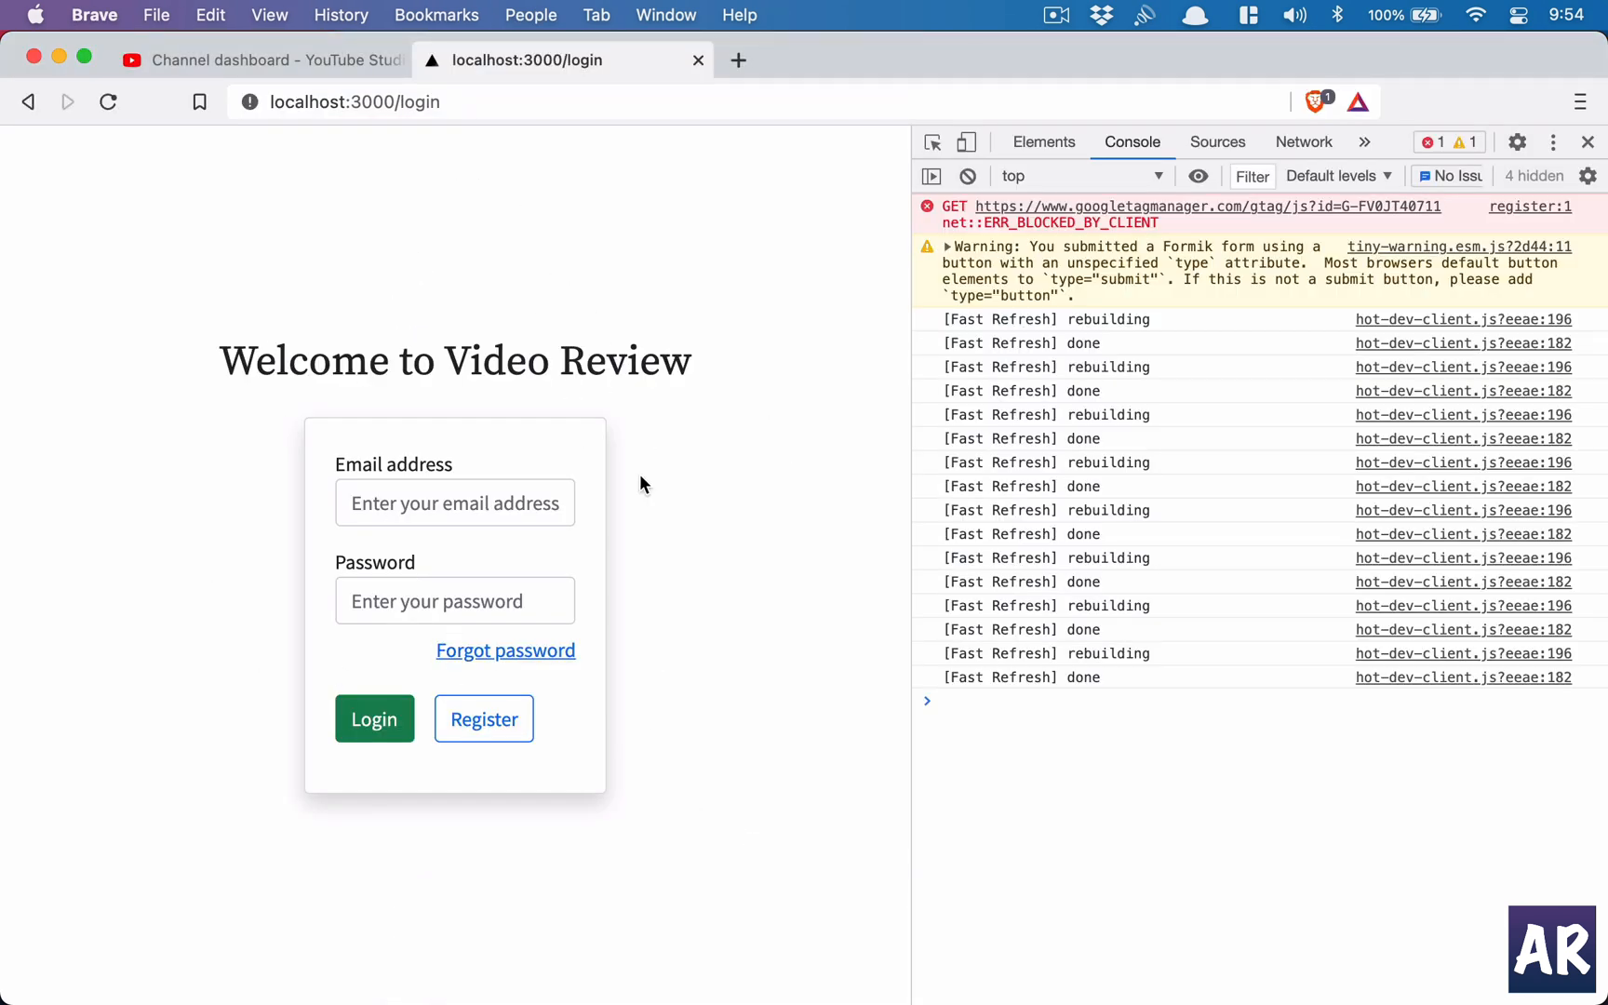
mouse_move(1590, 214)
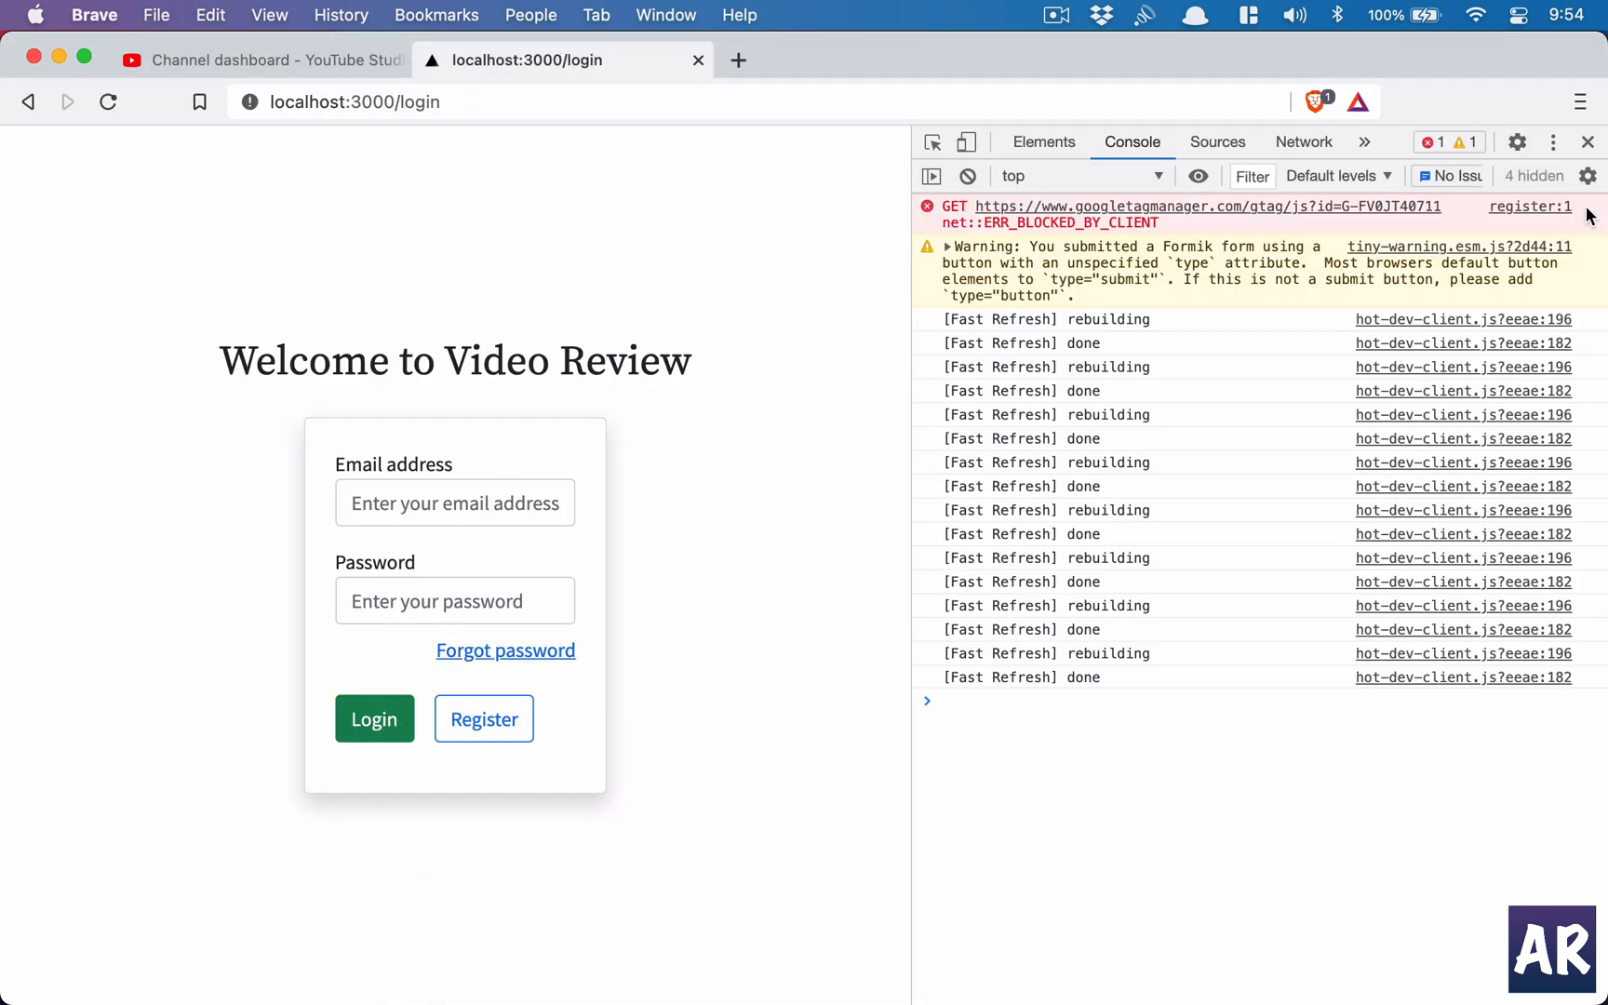
Close DevTools, dismiss the Brave notification and reach the Register form from the login page.
click(1588, 142)
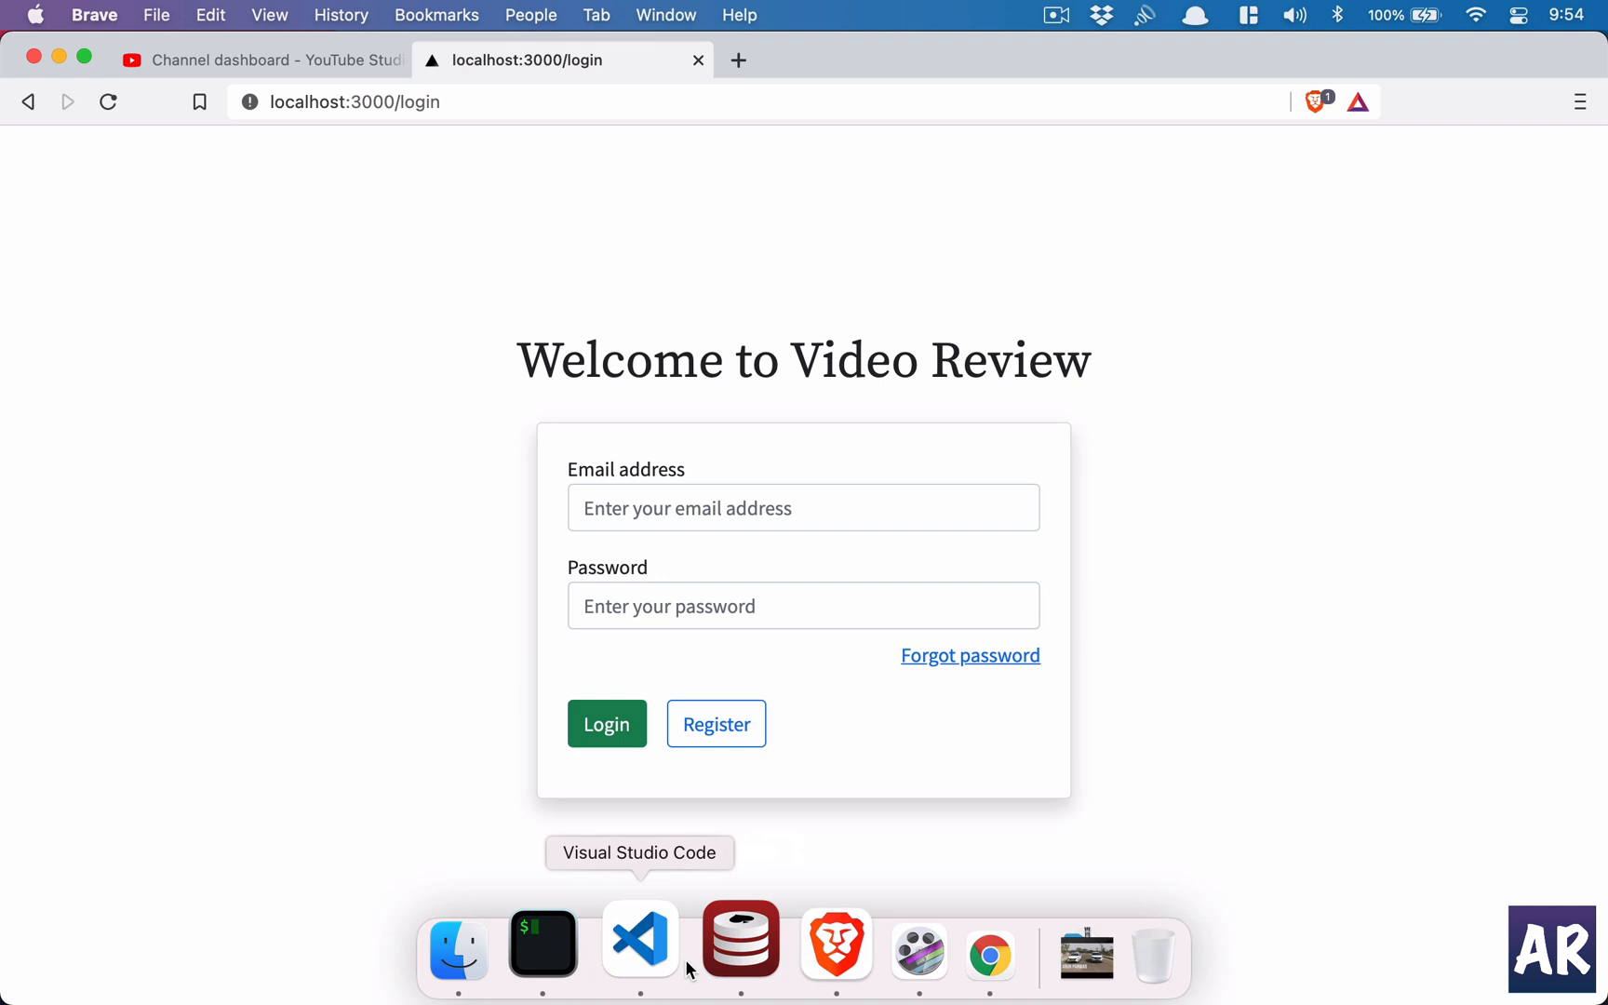
mouse_move(440, 549)
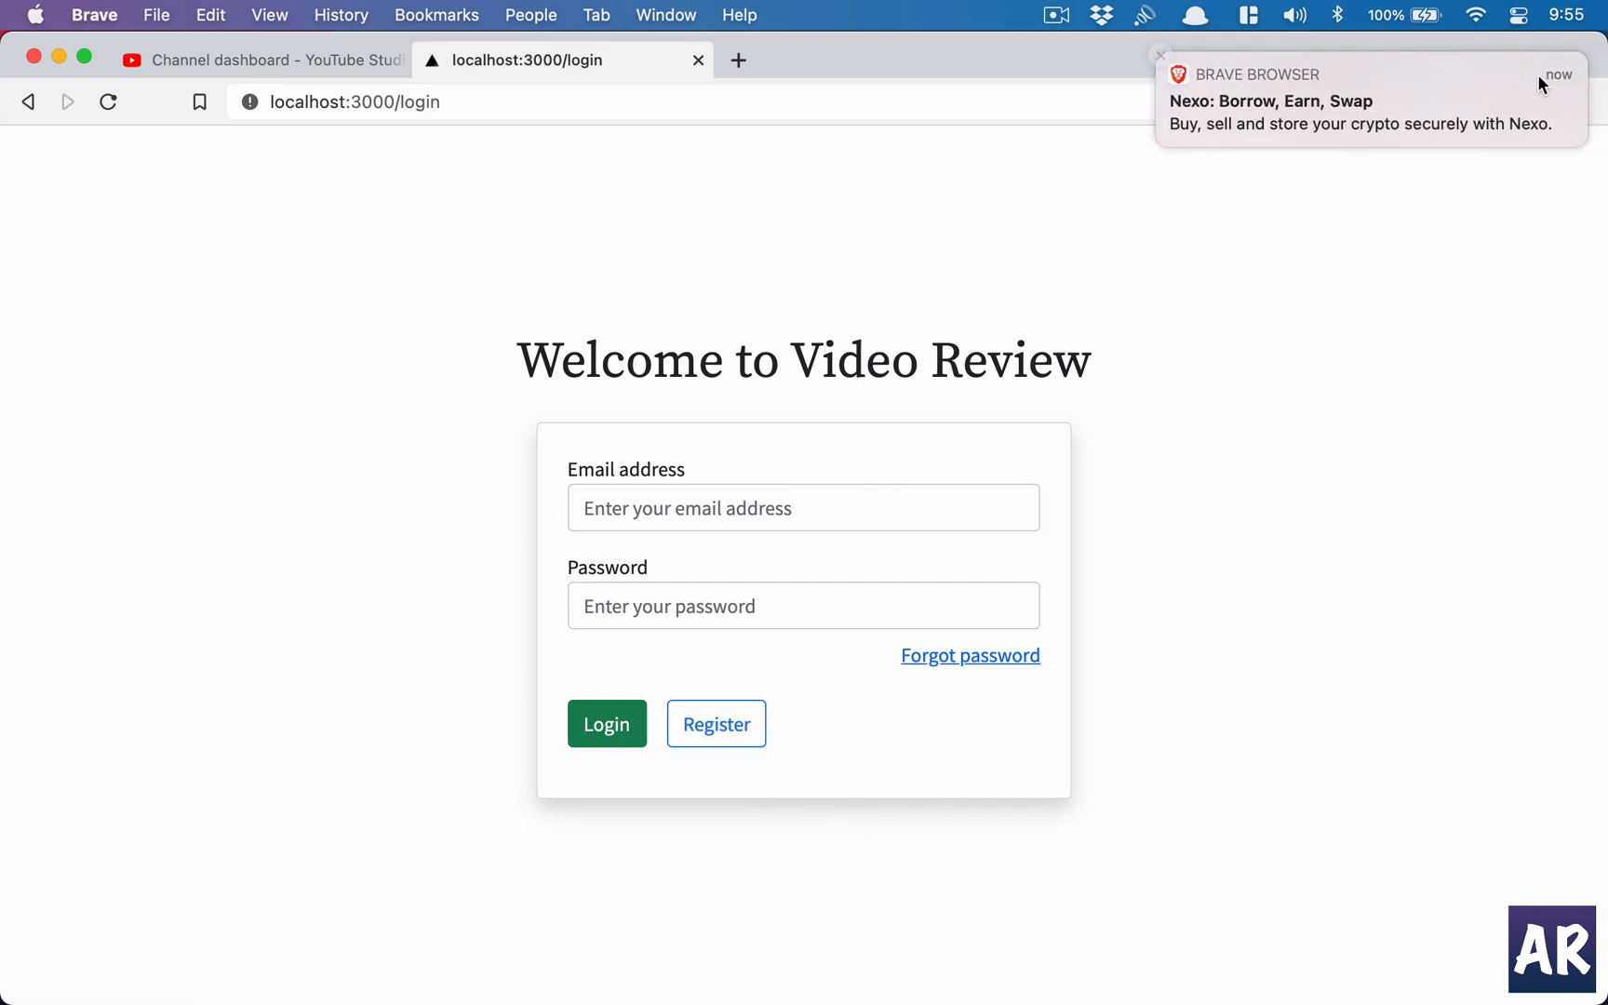
click(1162, 56)
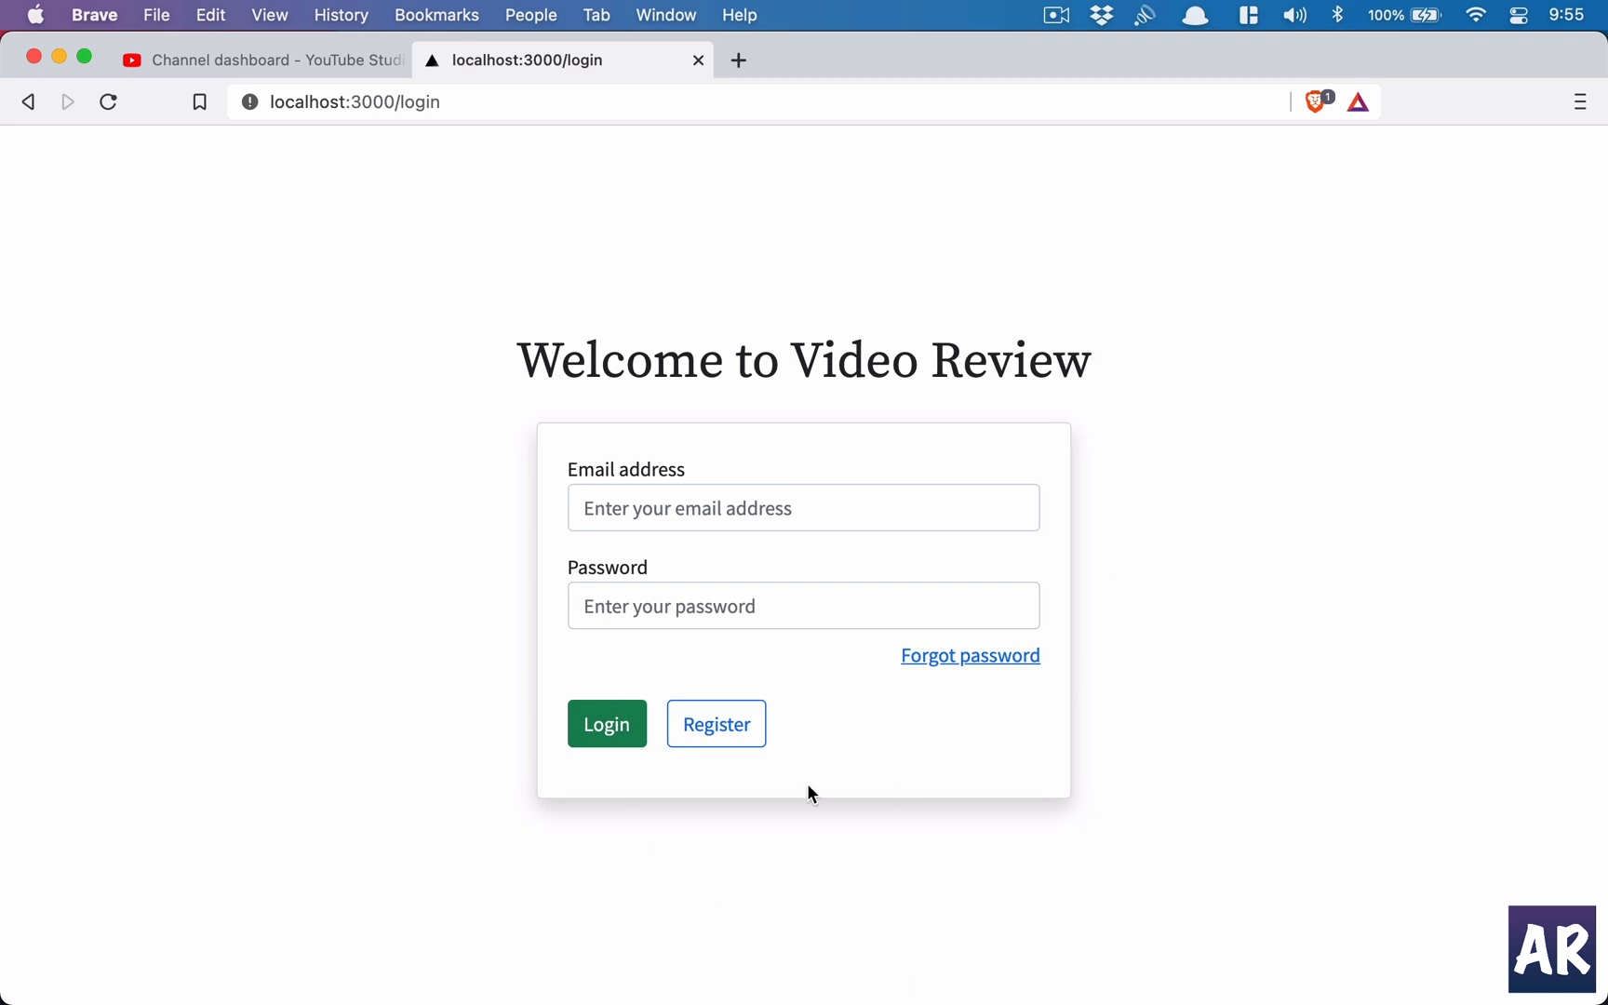
click(717, 724)
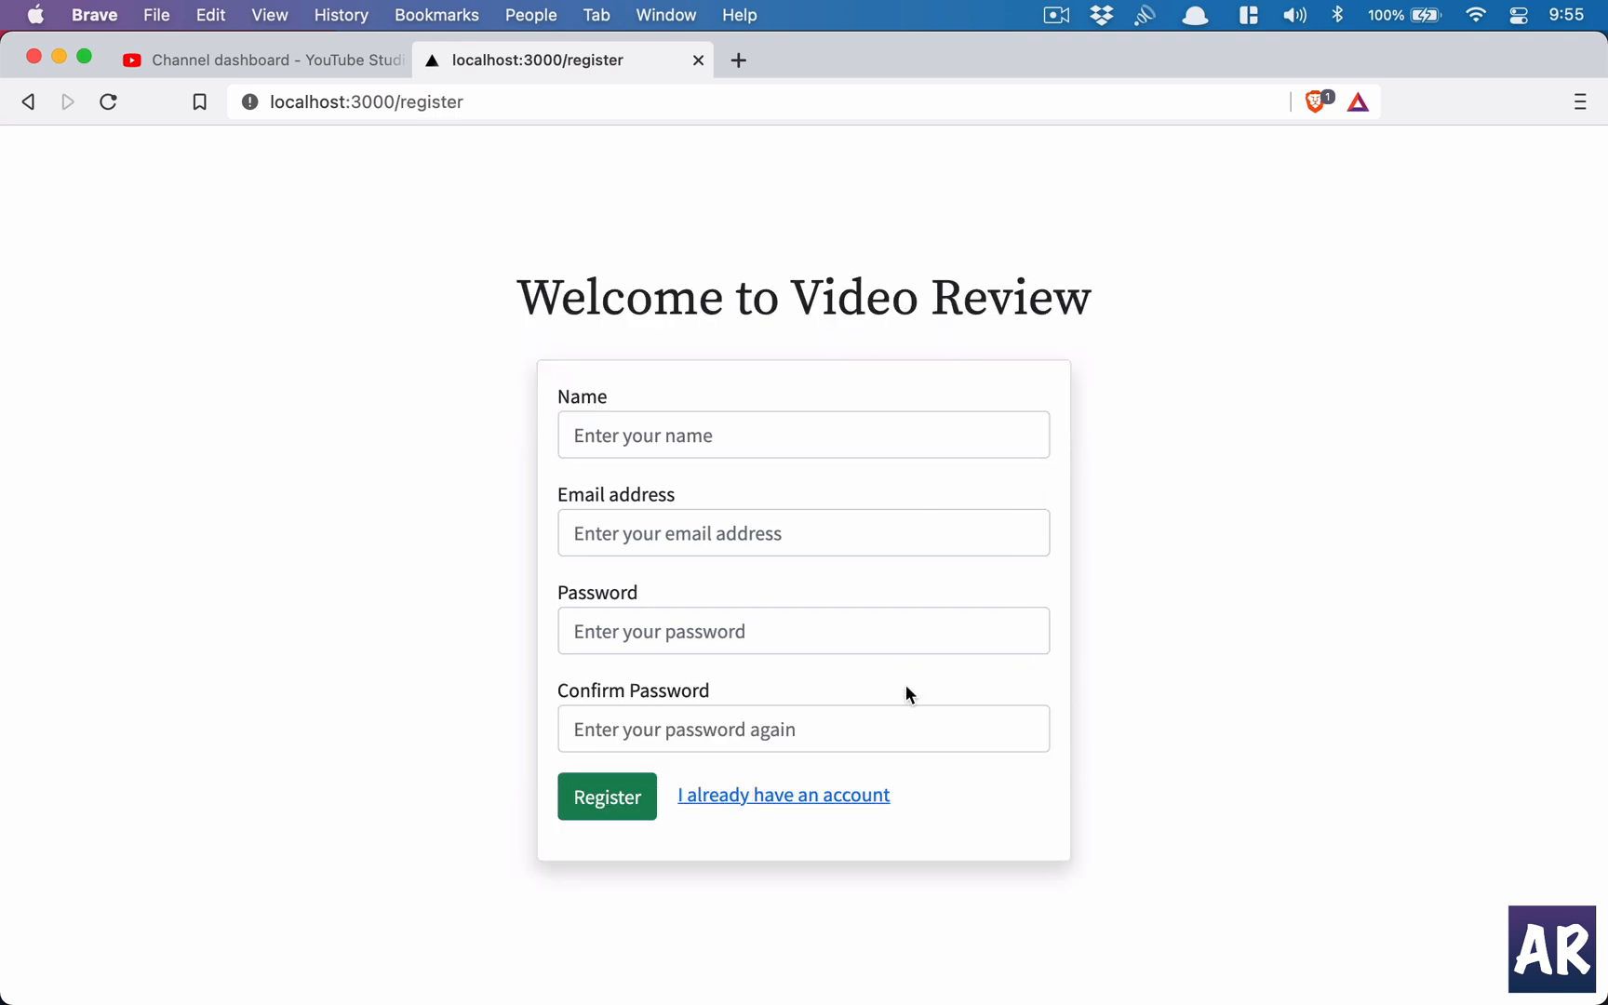